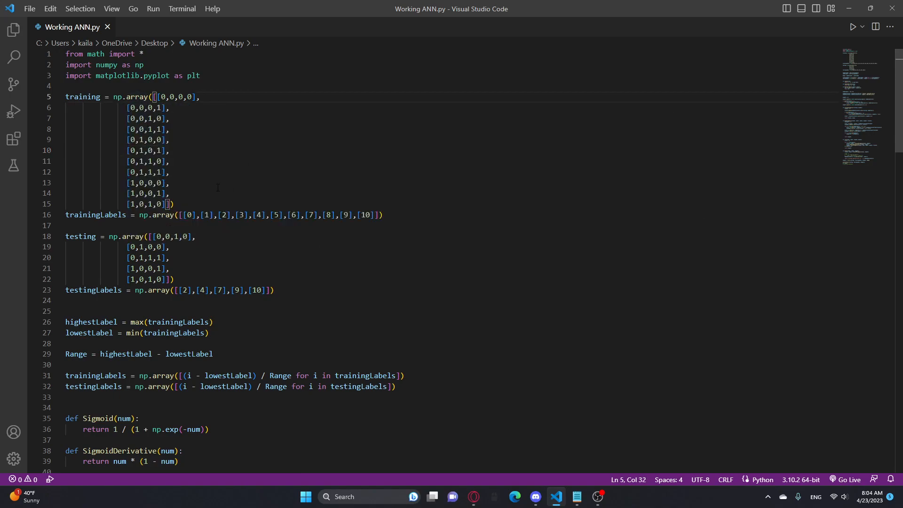
{"action": "mouse_move", "coordinate": [433, 214]}
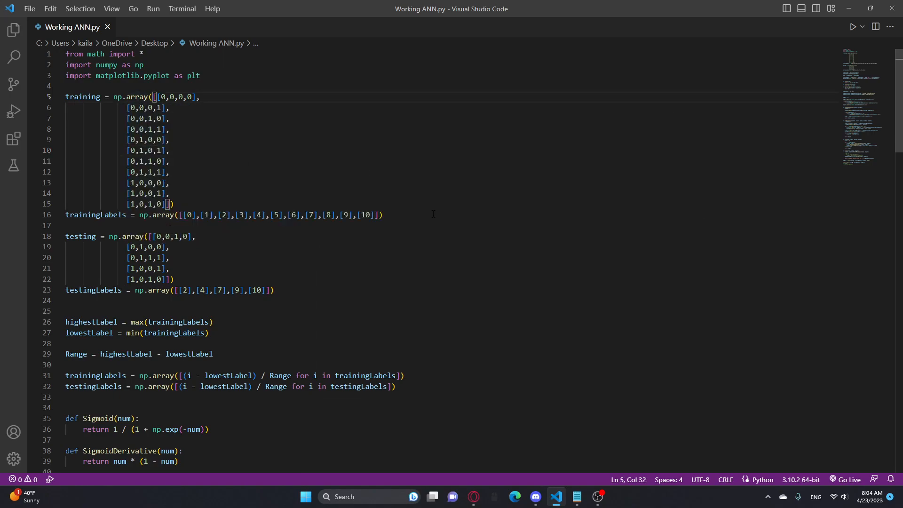
{"action": "mouse_move", "coordinate": [261, 122]}
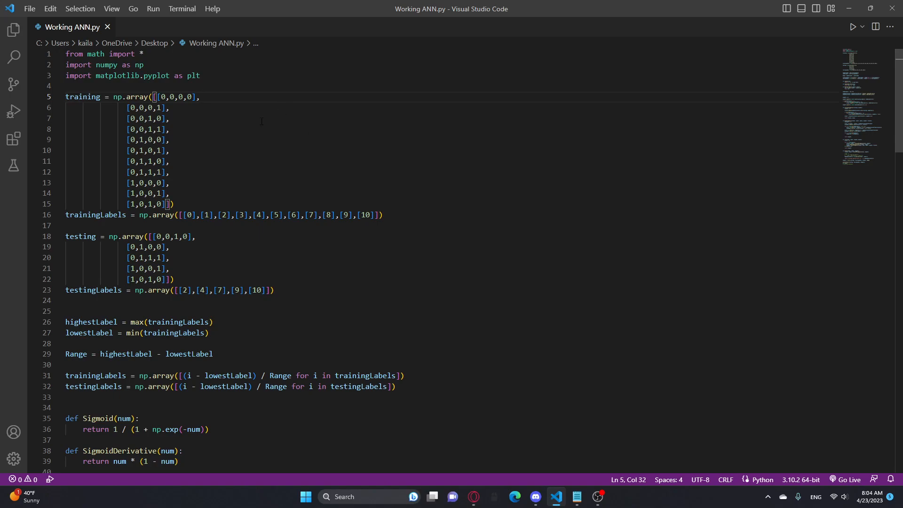
Delete the three commented-out MAE lines in Predict and save Working ANN.py
{"action": "scroll", "scroll_direction": "down", "scroll_amount": 3}
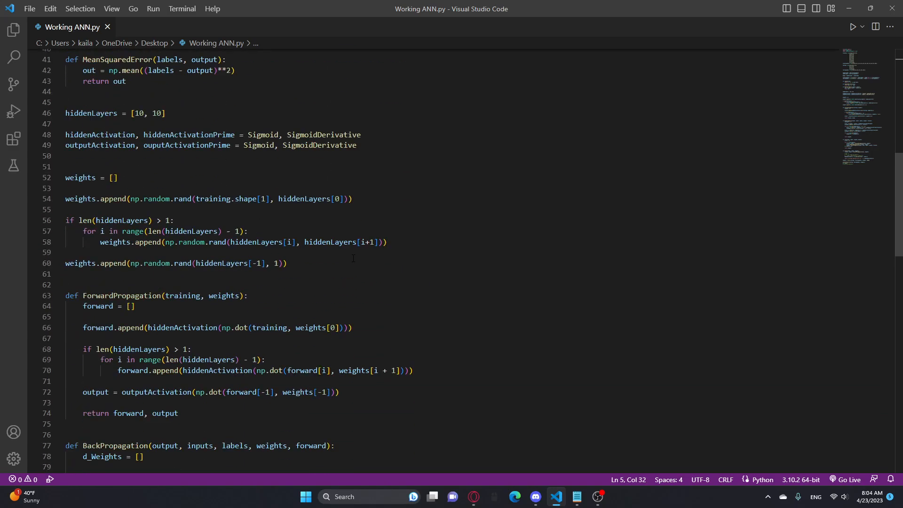
{"action": "scroll", "scroll_direction": "down", "scroll_amount": 3}
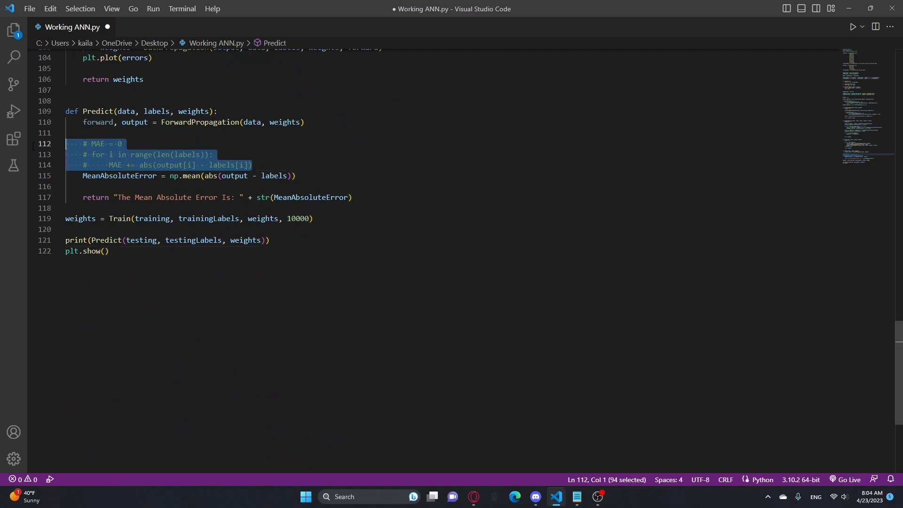
{"action": "key", "text": "Delete"}
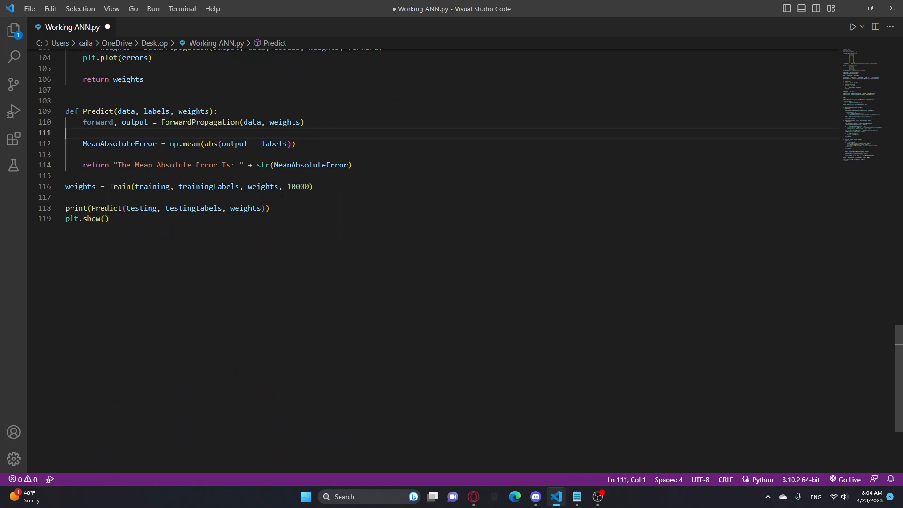
{"action": "scroll", "scroll_direction": "up", "scroll_amount": 3}
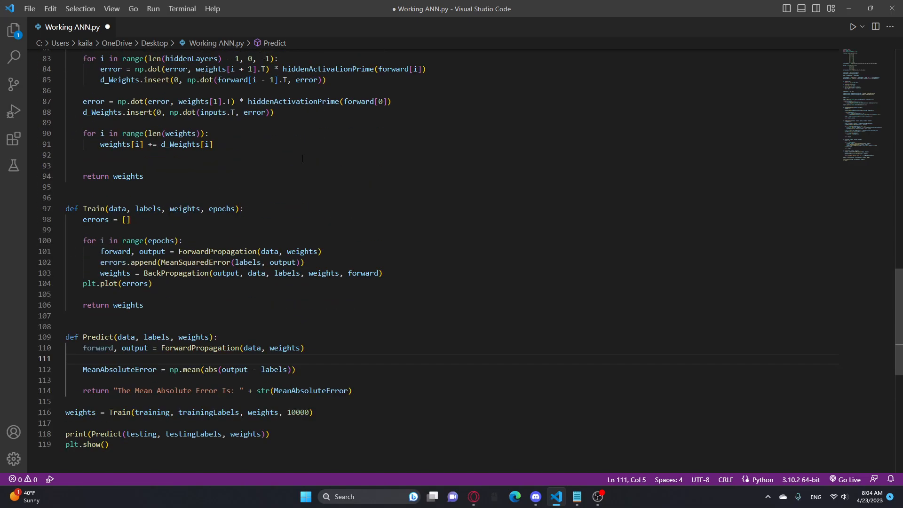
{"action": "scroll", "scroll_direction": "up", "scroll_amount": 3}
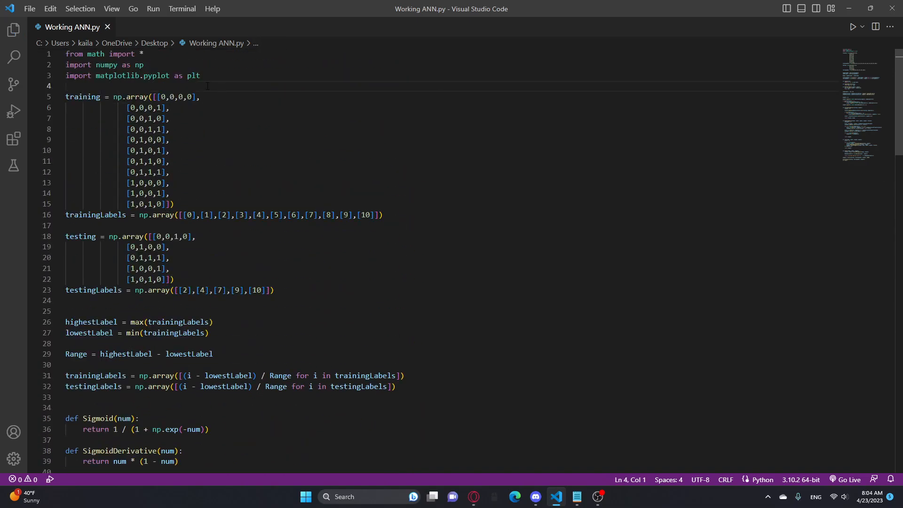
{"action": "left_click", "coordinate": [200, 75]}
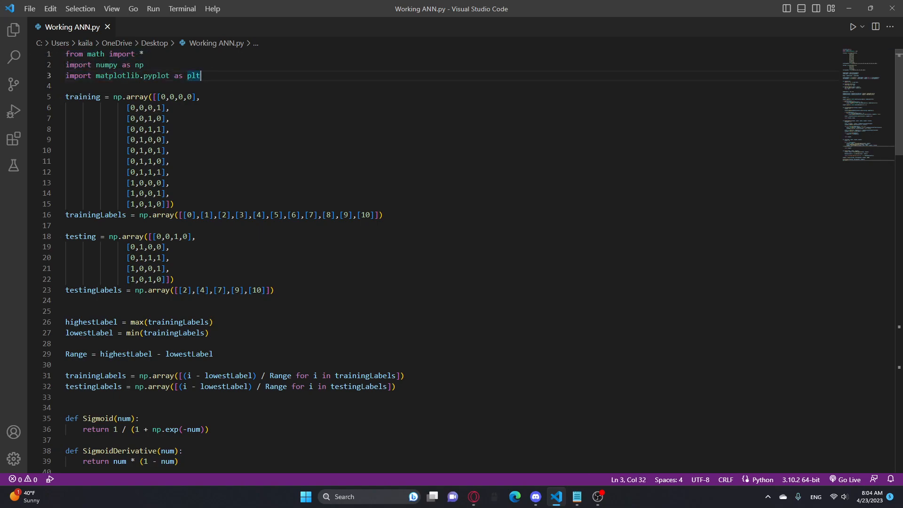
{"action": "left_click", "coordinate": [143, 54]}
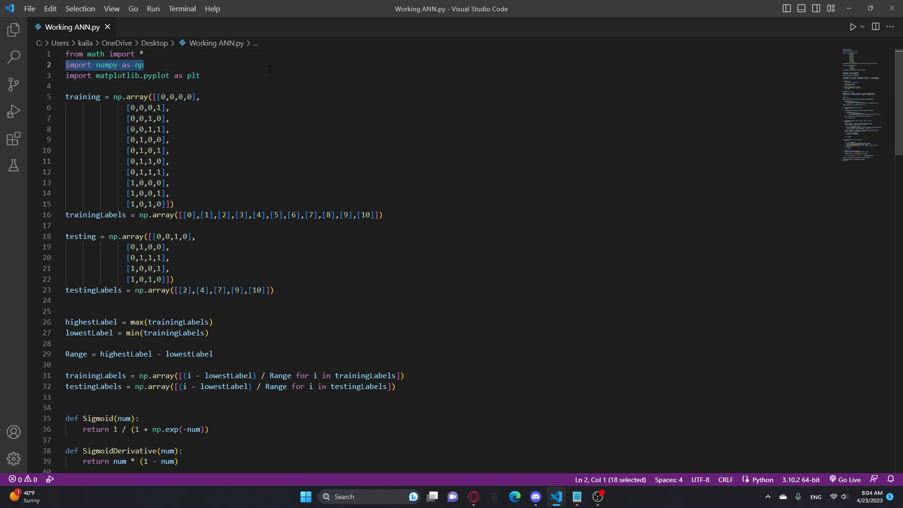
{"action": "left_click", "coordinate": [200, 75]}
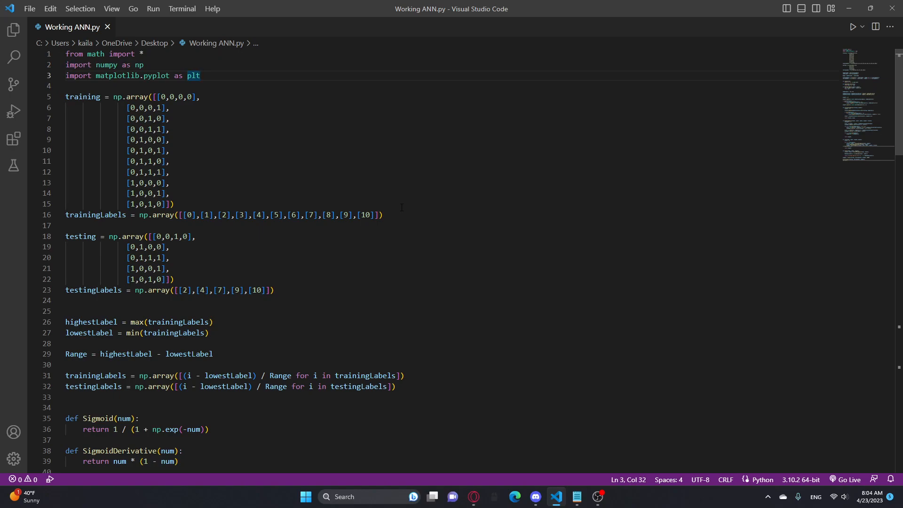
{"action": "mouse_move", "coordinate": [59, 102]}
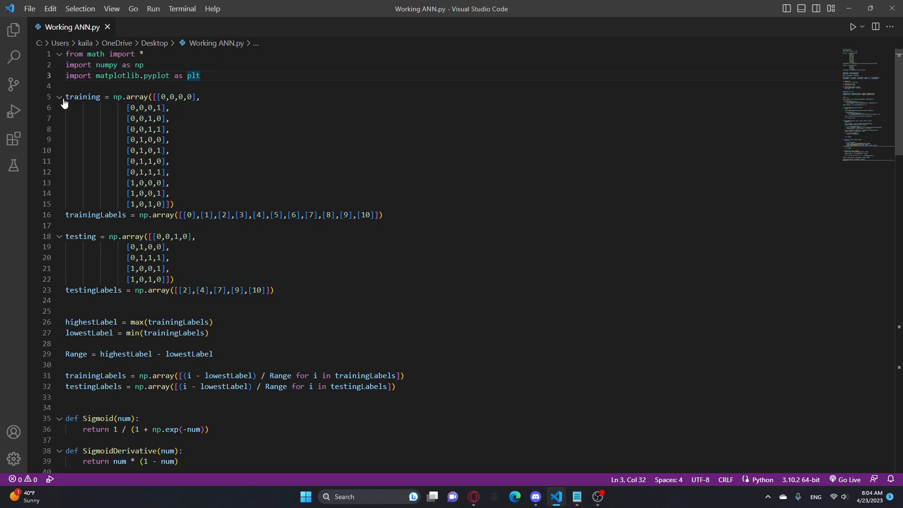
{"action": "left_click", "coordinate": [59, 97]}
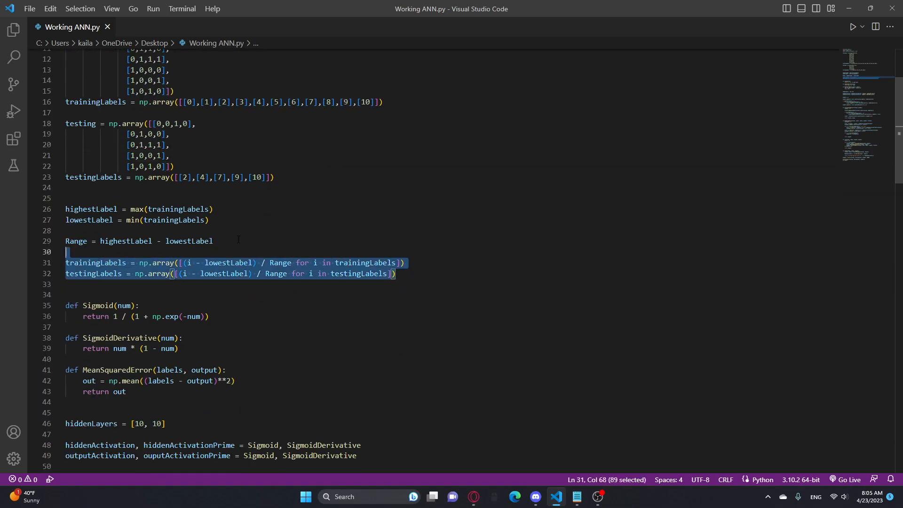
{"action": "left_click", "coordinate": [65, 231]}
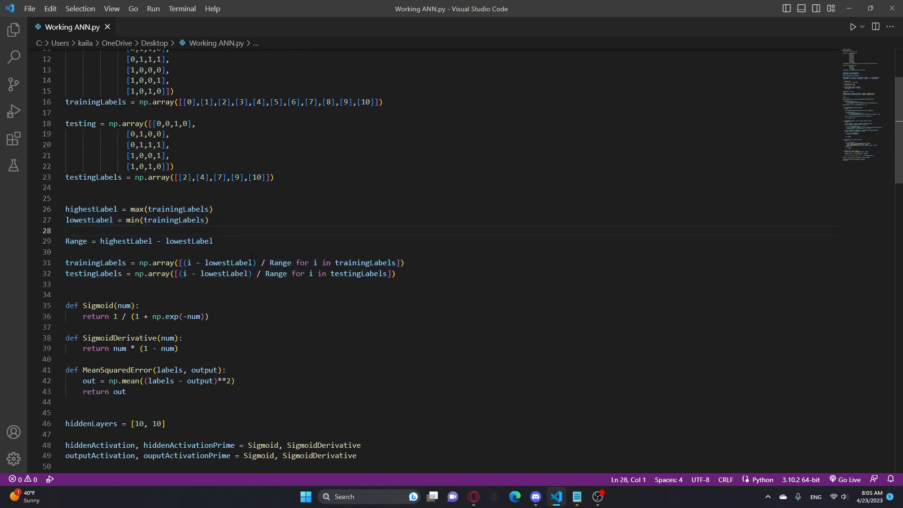
{"action": "scroll", "scroll_direction": "up", "scroll_amount": 3}
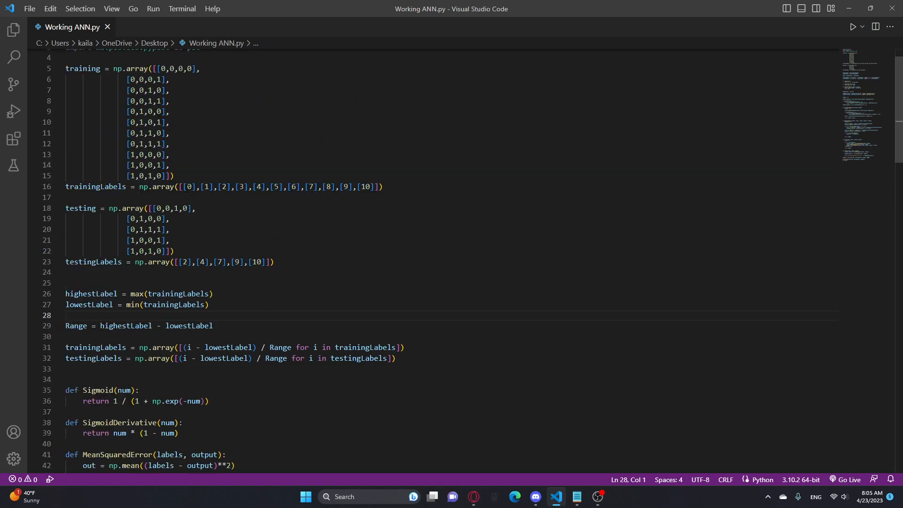
{"action": "left_click", "coordinate": [383, 186]}
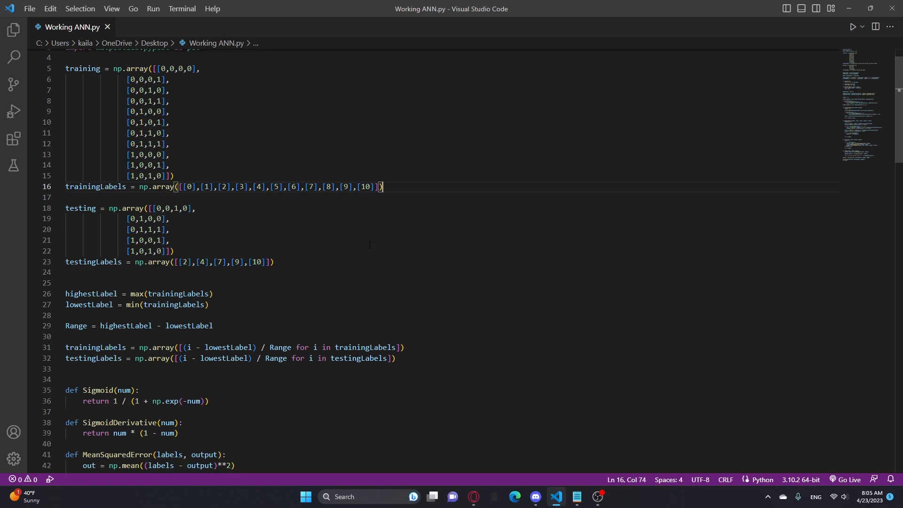
{"action": "mouse_move", "coordinate": [408, 244]}
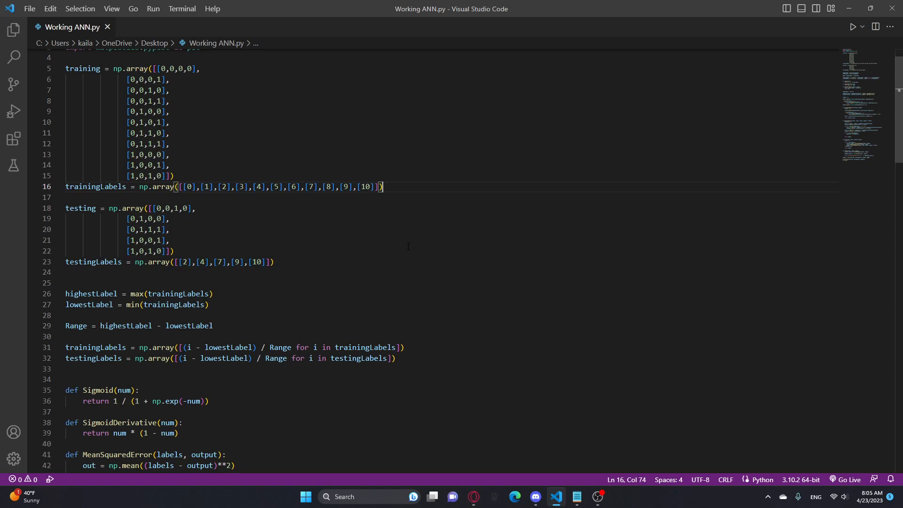
{"action": "scroll", "scroll_direction": "down", "scroll_amount": 3}
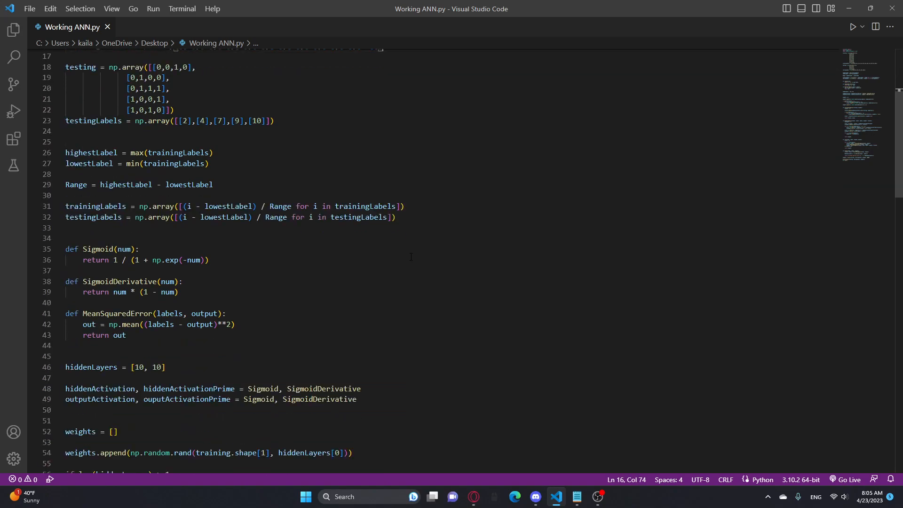
{"action": "scroll", "scroll_direction": "down", "scroll_amount": 3}
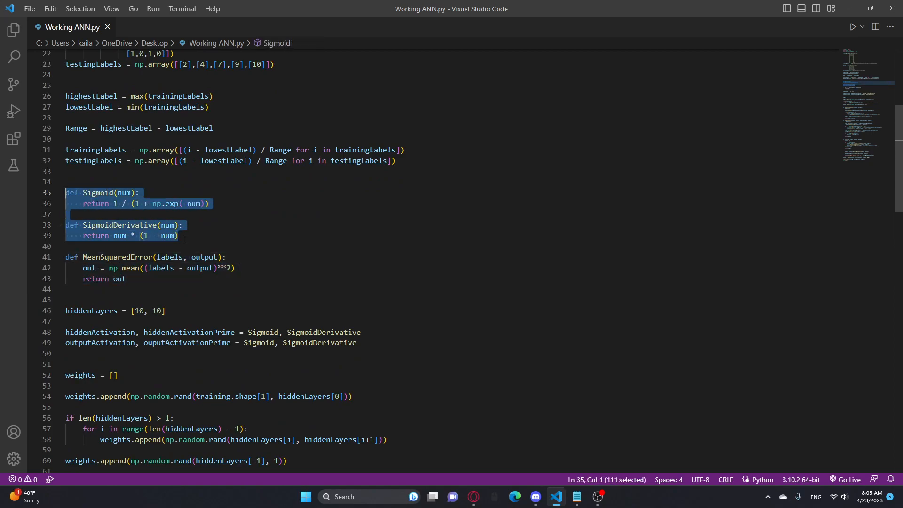
{"action": "left_click", "coordinate": [179, 235]}
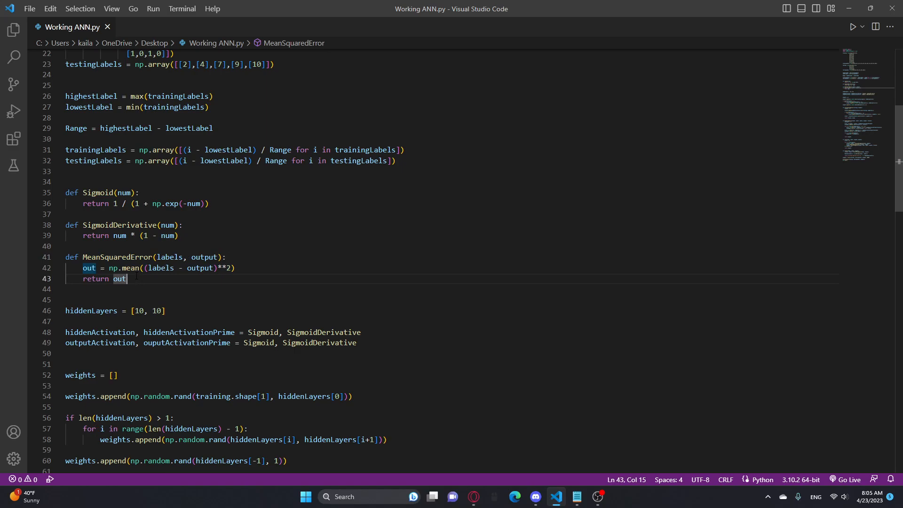
{"action": "scroll", "scroll_direction": "down", "scroll_amount": 3}
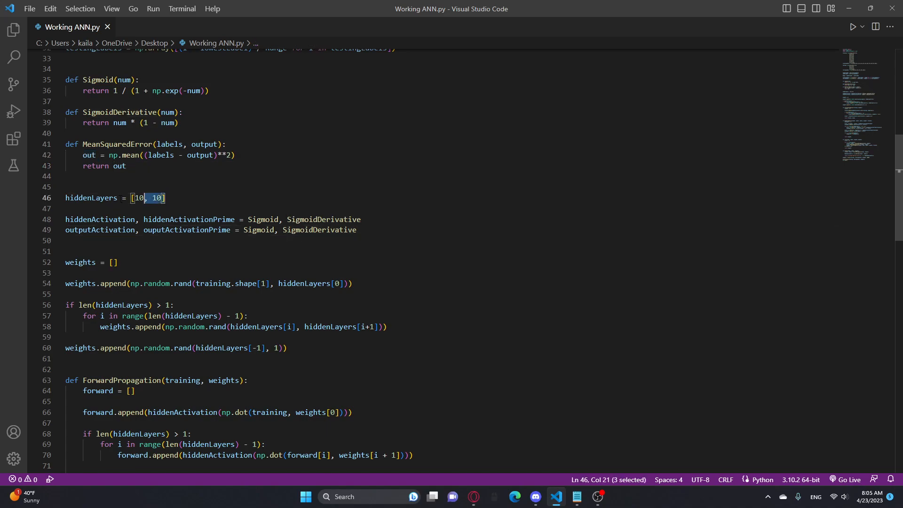
{"action": "left_click", "coordinate": [163, 198]}
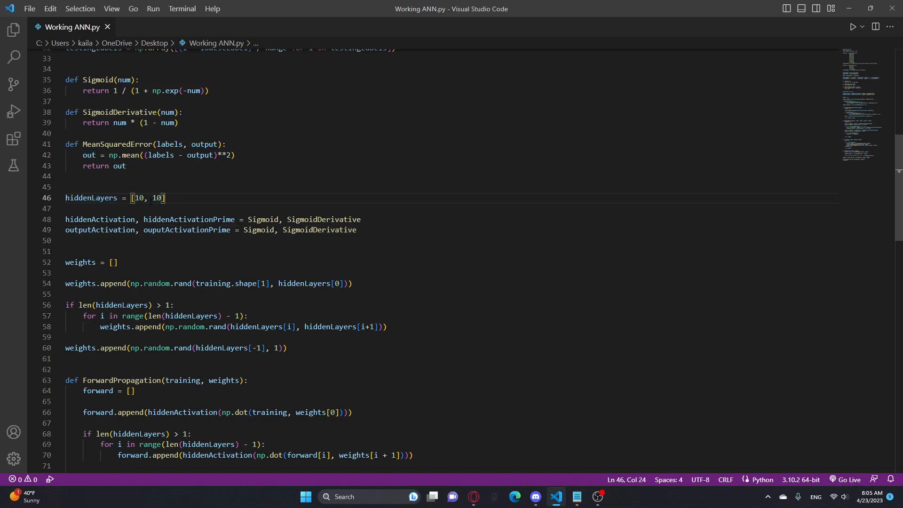
{"action": "type", "text": ", 5"}
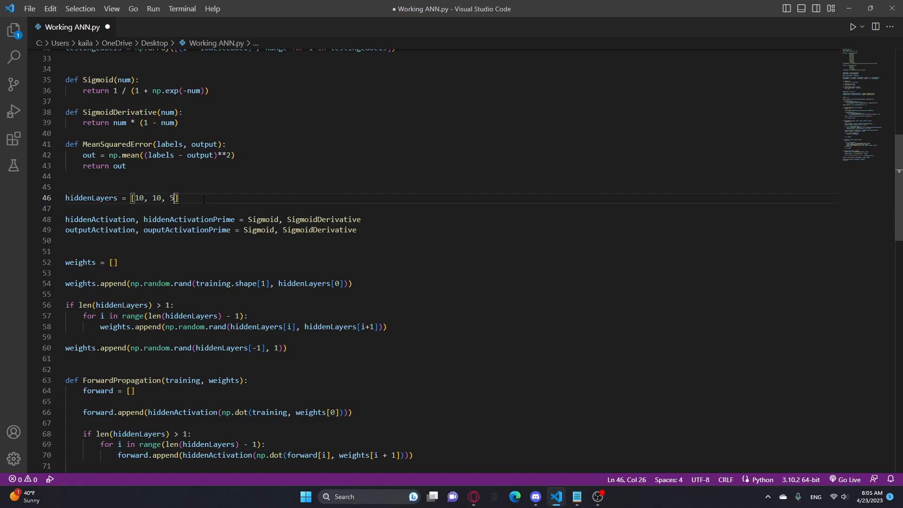
{"action": "type", "text": ", 1"}
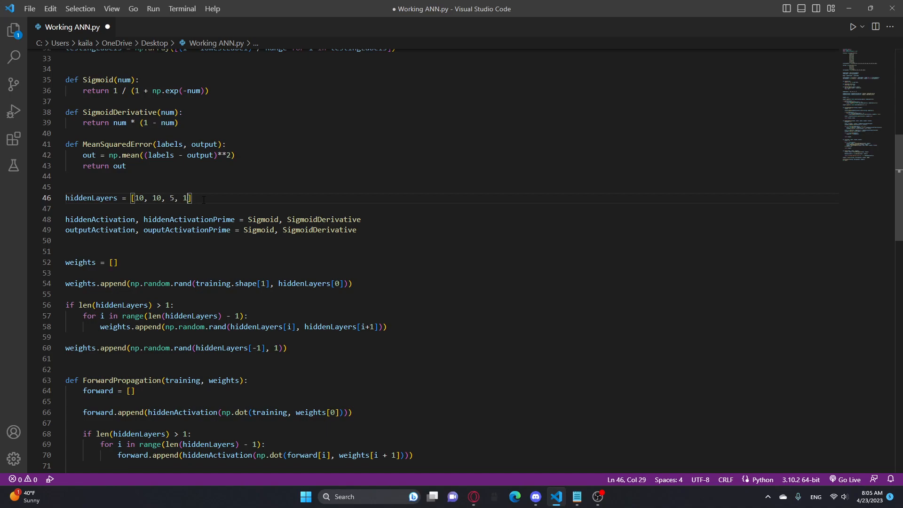
{"action": "key", "text": "BackSpace"}
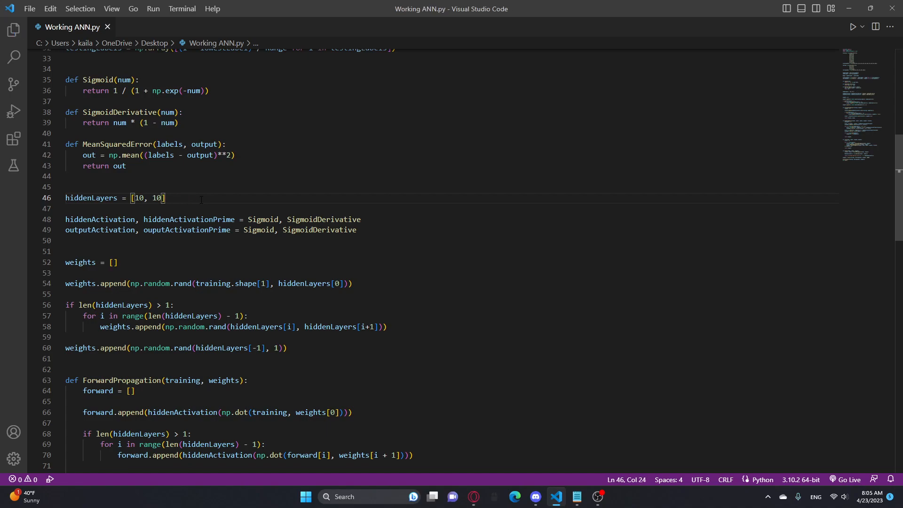
{"action": "mouse_move", "coordinate": [286, 179]}
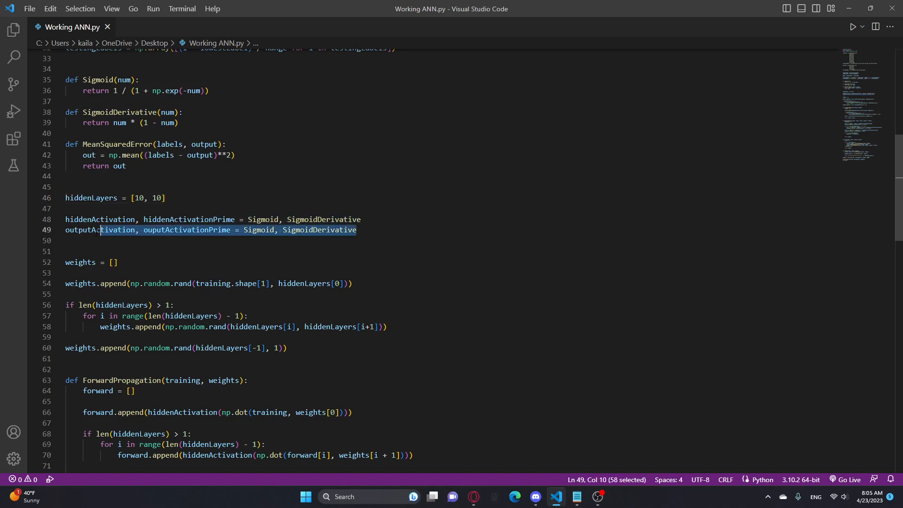
{"action": "left_click", "coordinate": [357, 230]}
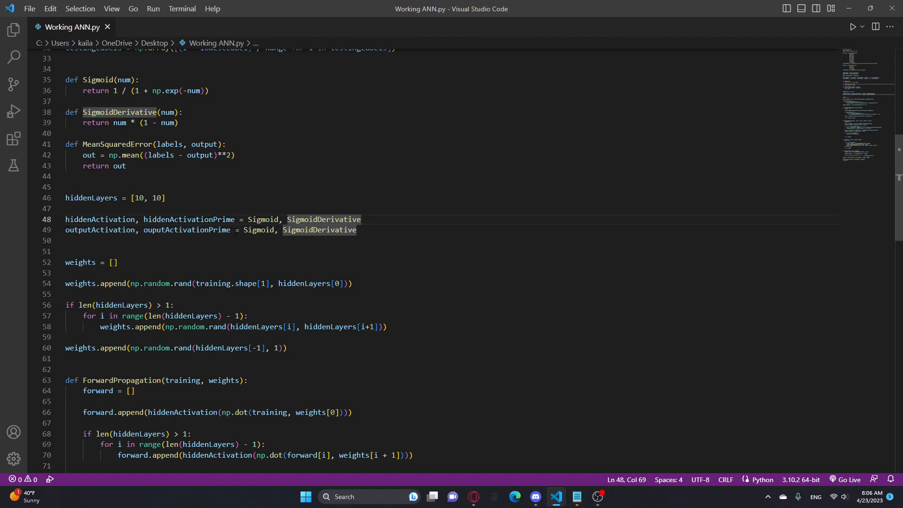
{"action": "scroll", "scroll_direction": "up", "scroll_amount": 3}
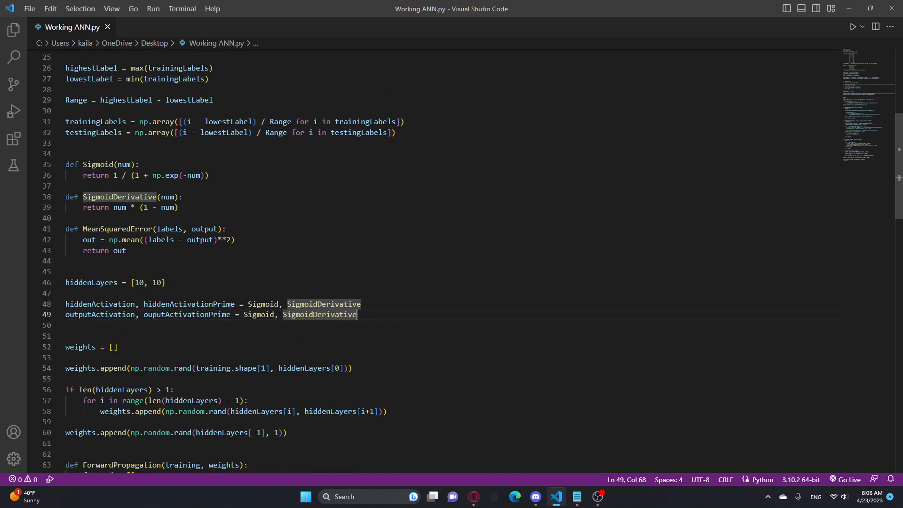
{"action": "scroll", "scroll_direction": "up", "scroll_amount": 3}
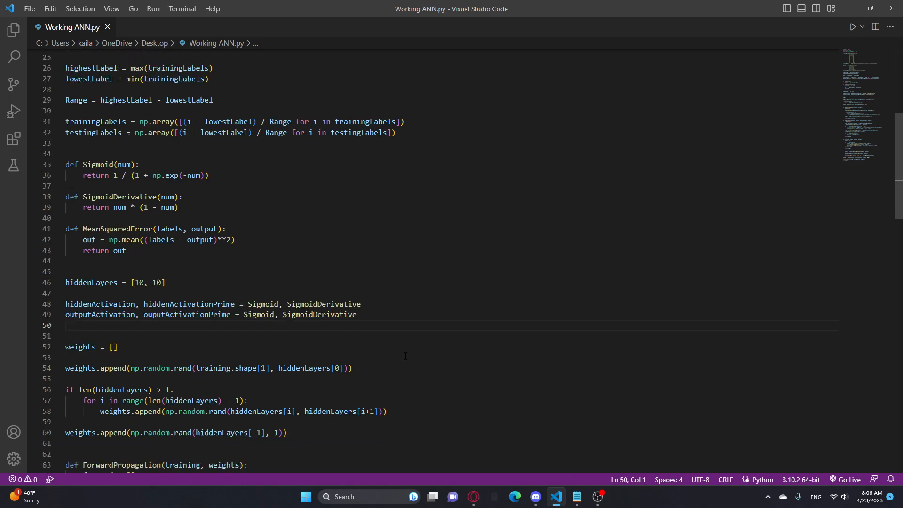
{"action": "scroll", "scroll_direction": "down", "scroll_amount": 3}
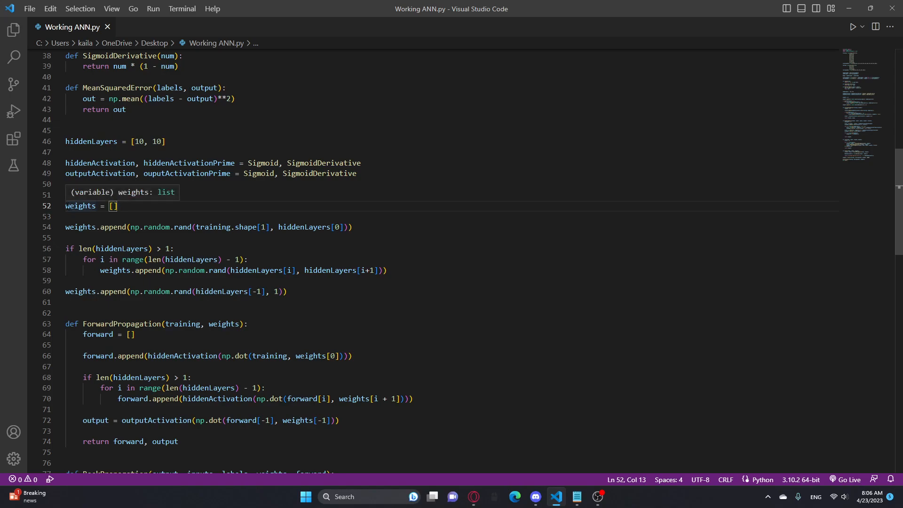
{"action": "left_click", "coordinate": [286, 291]}
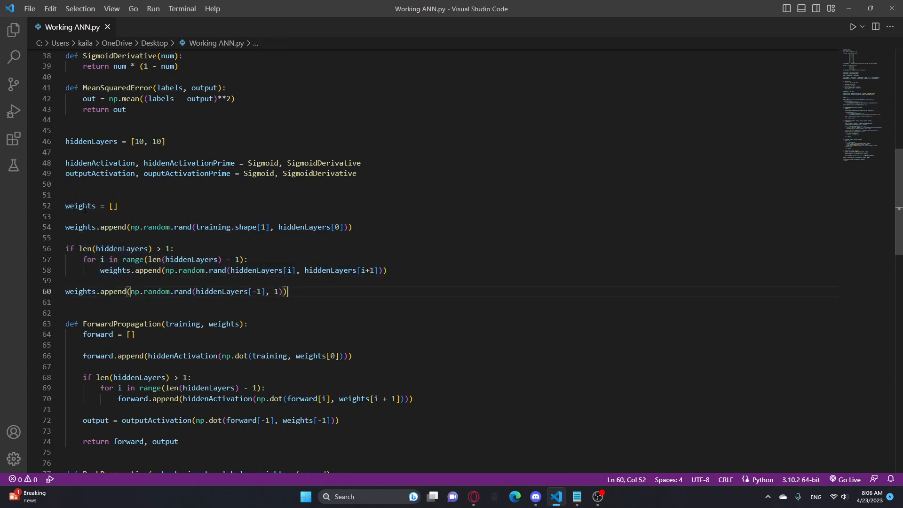
{"action": "left_click", "coordinate": [66, 216]}
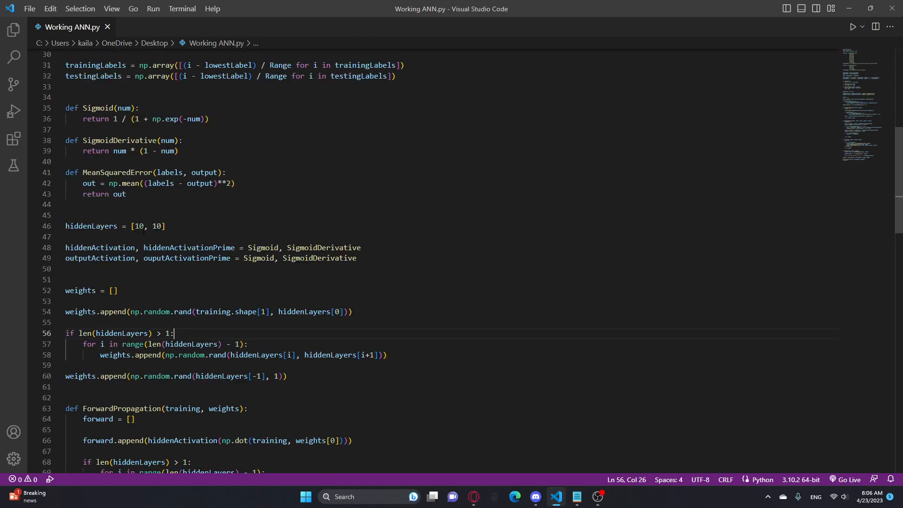
{"action": "left_click", "coordinate": [160, 280]}
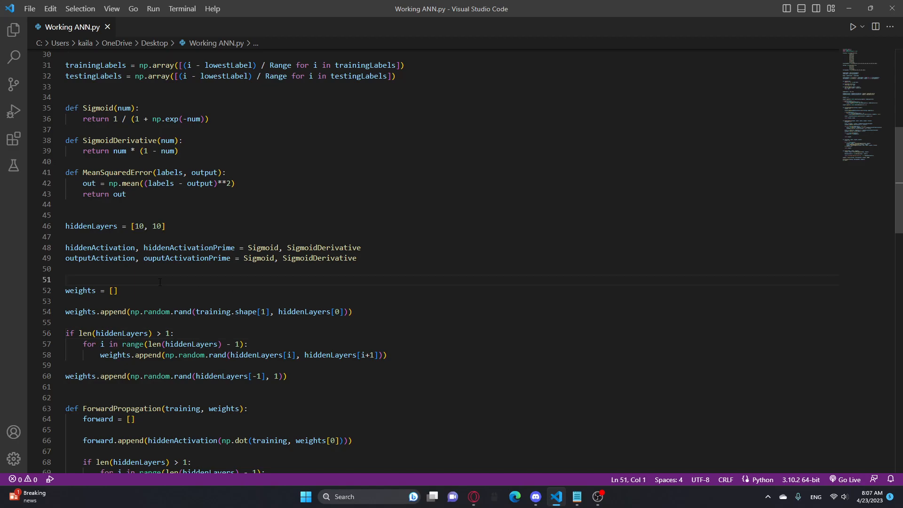
{"action": "scroll", "scroll_direction": "up", "scroll_amount": 3}
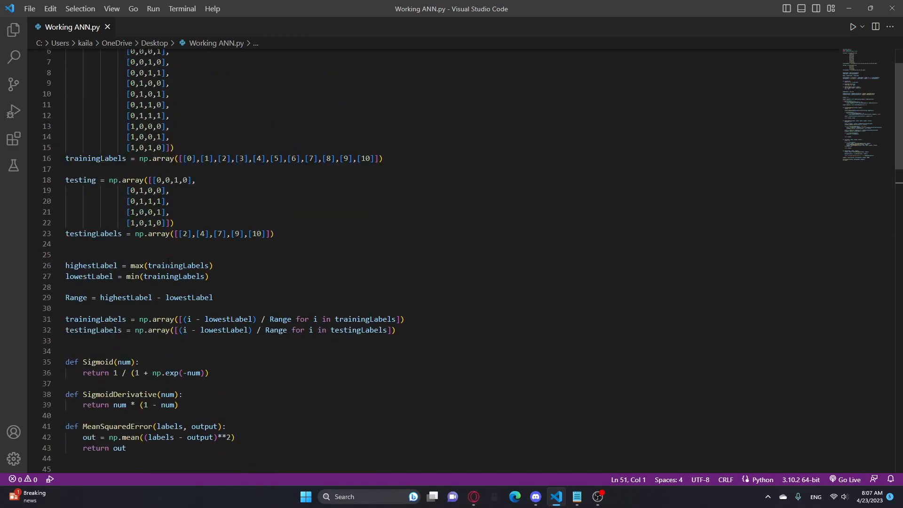
{"action": "scroll", "scroll_direction": "up", "scroll_amount": 3}
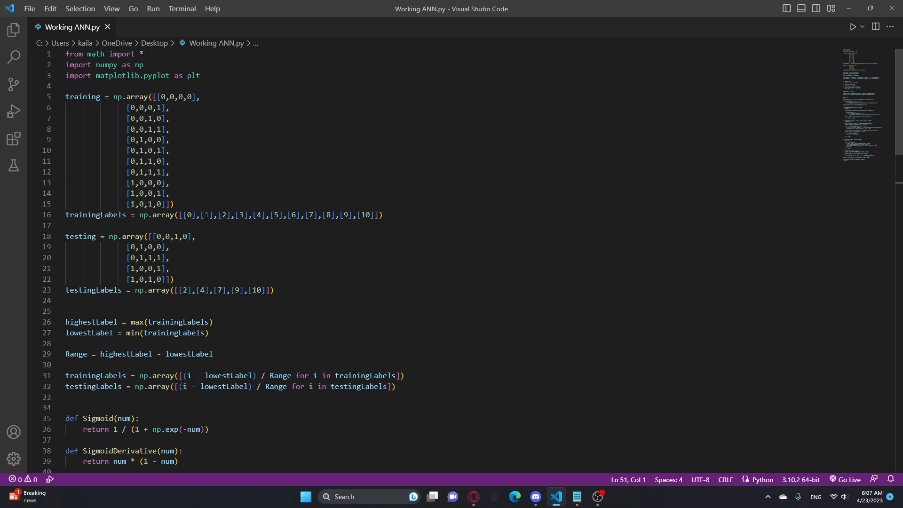
{"action": "scroll", "scroll_direction": "down", "scroll_amount": 3}
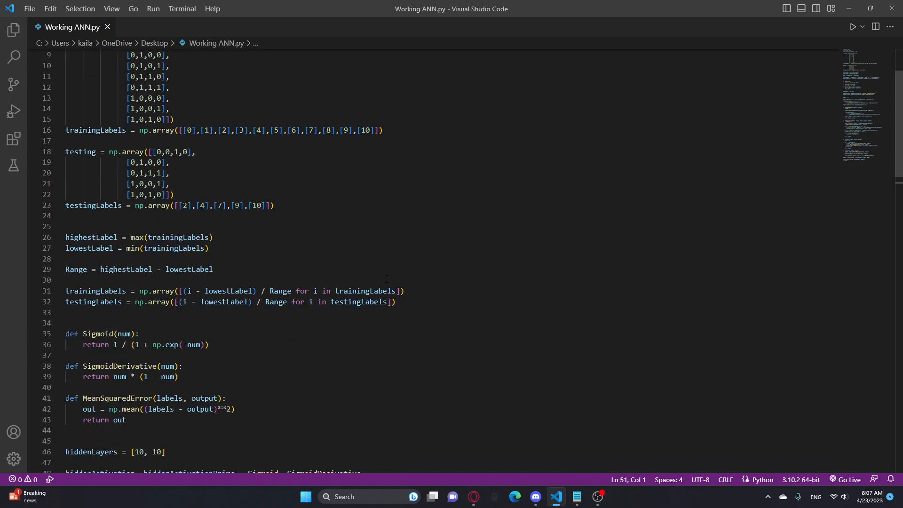
{"action": "type", "text": "11"}
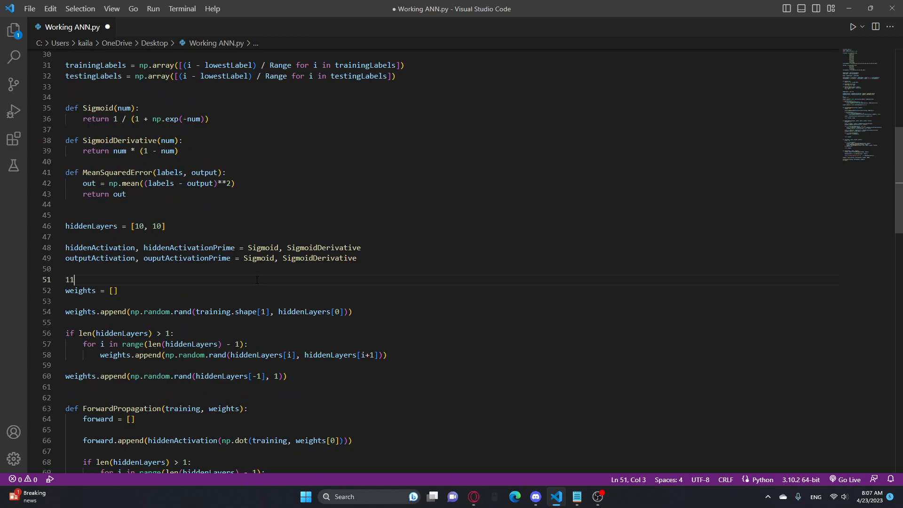
{"action": "type", "text": ","}
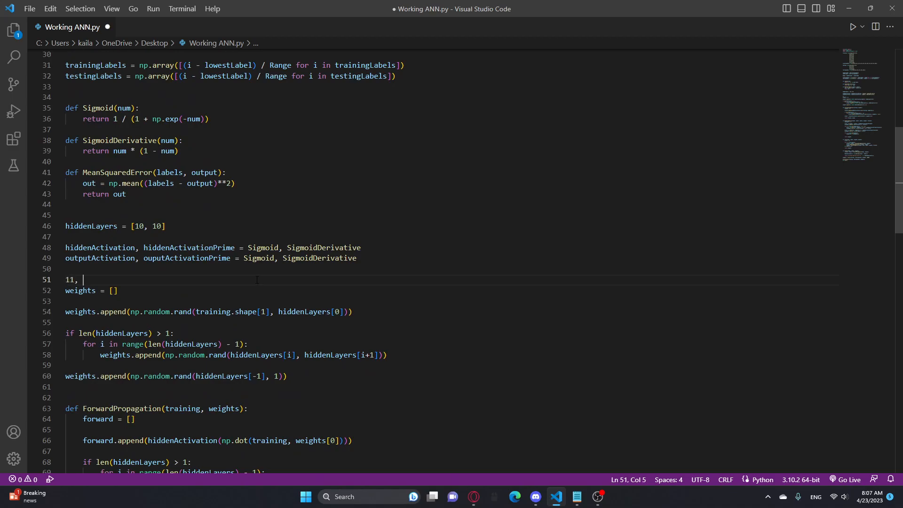
{"action": "type", "text": "10"}
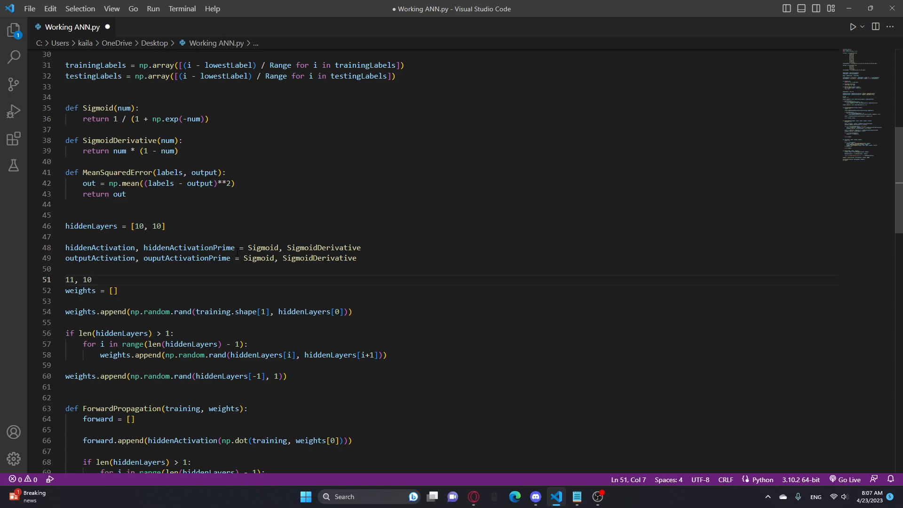
{"action": "mouse_move", "coordinate": [188, 248]}
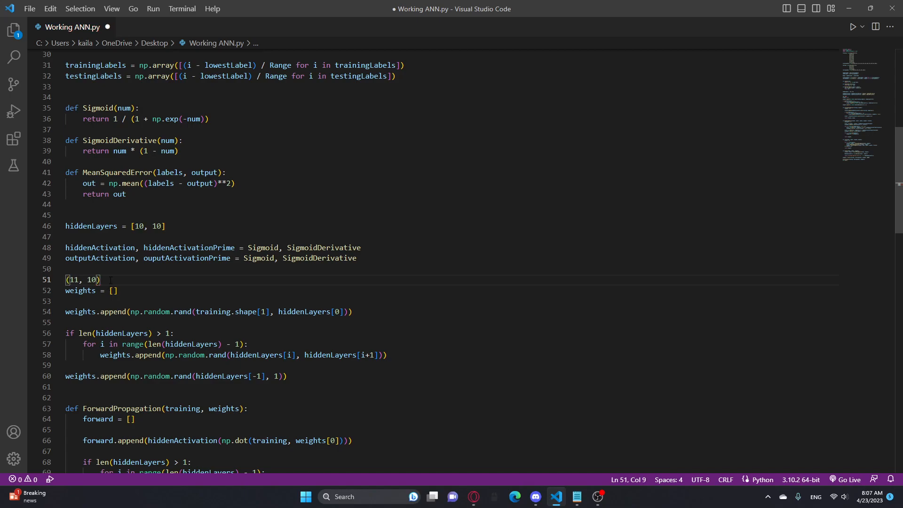
{"action": "type", "text": ", ("}
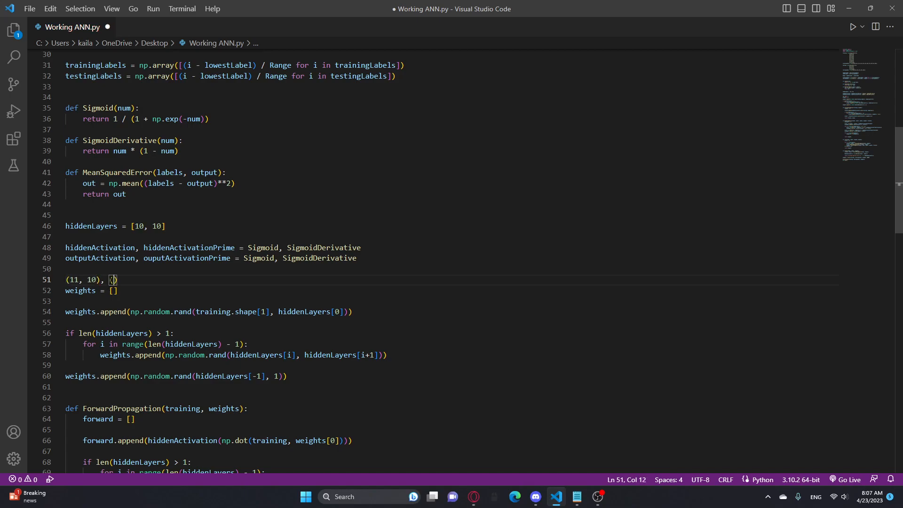
{"action": "type", "text": "10, 10"}
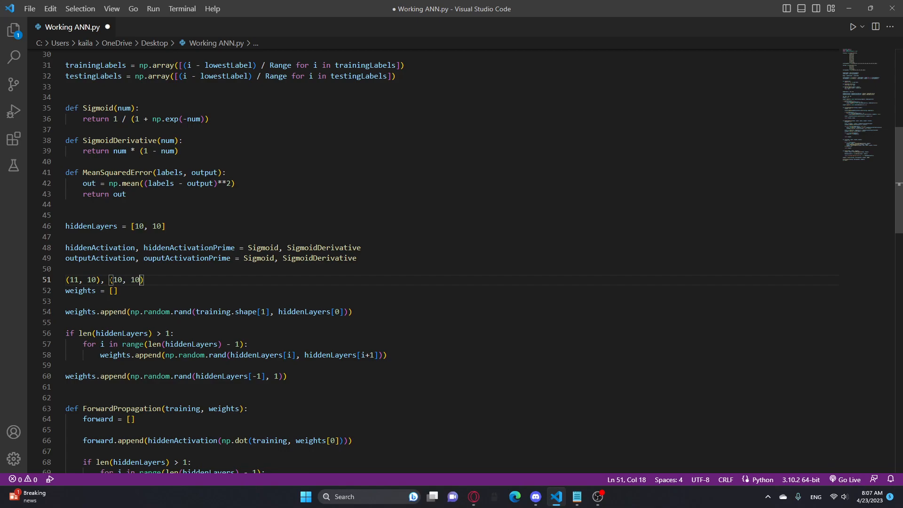
{"action": "type", "text": ", ()"}
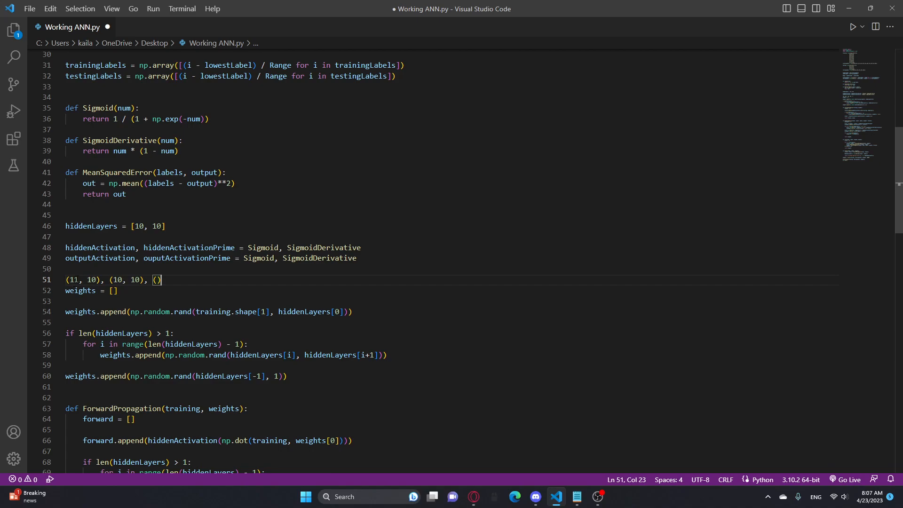
{"action": "left_click", "coordinate": [119, 280]}
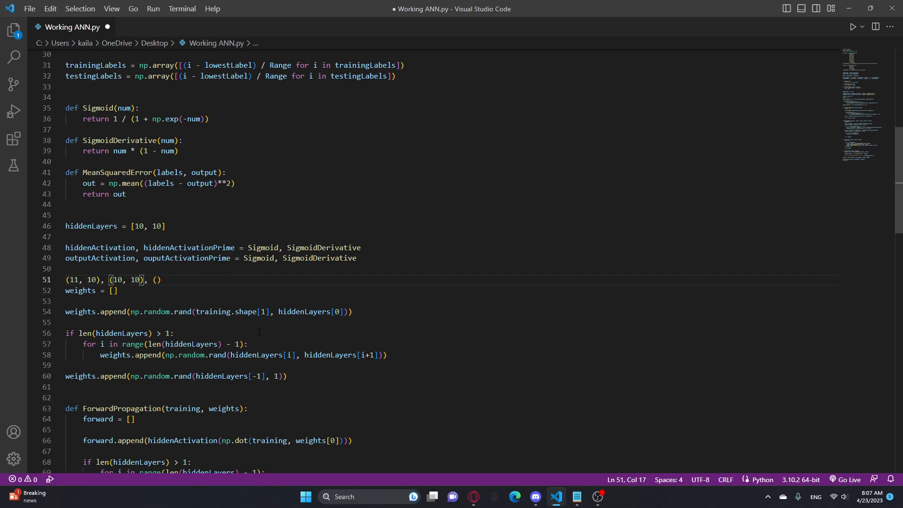
{"action": "scroll", "scroll_direction": "down", "scroll_amount": 3}
{"action": "type", "text": "10, 1"}
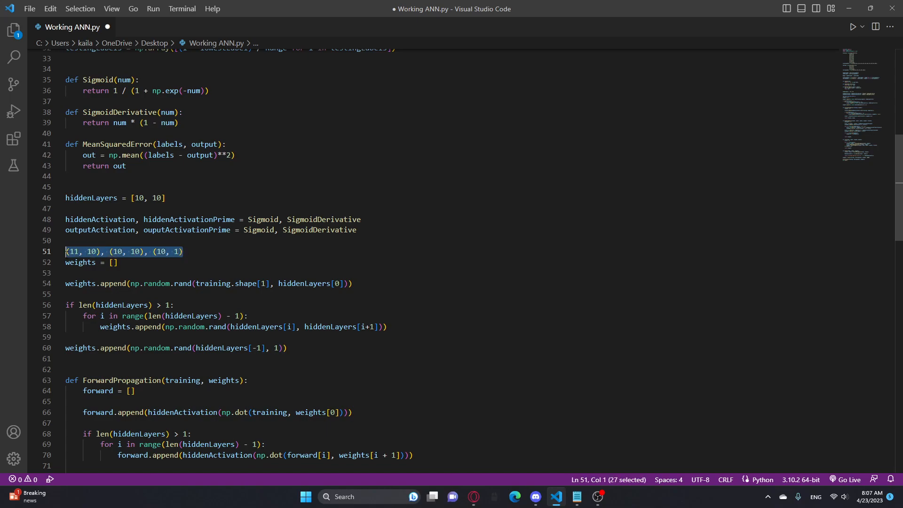
{"action": "key", "text": "Delete"}
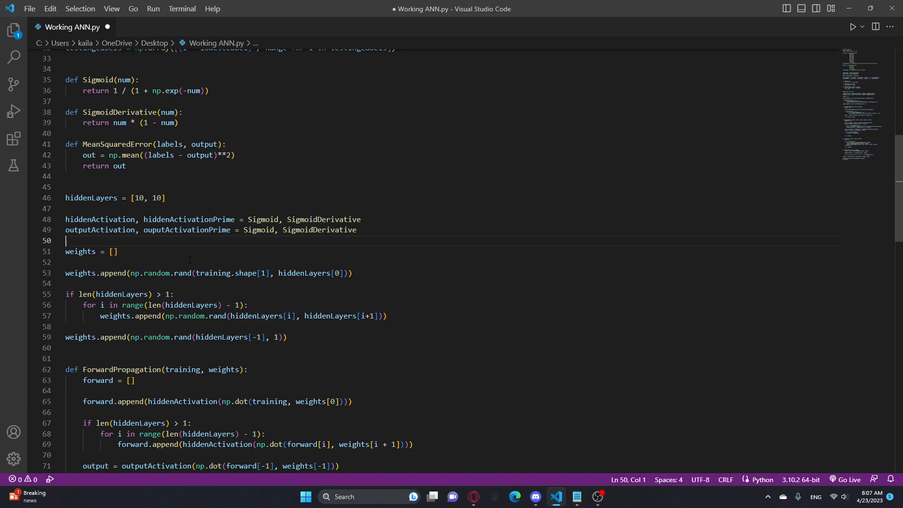
{"action": "scroll", "scroll_direction": "down", "scroll_amount": 3}
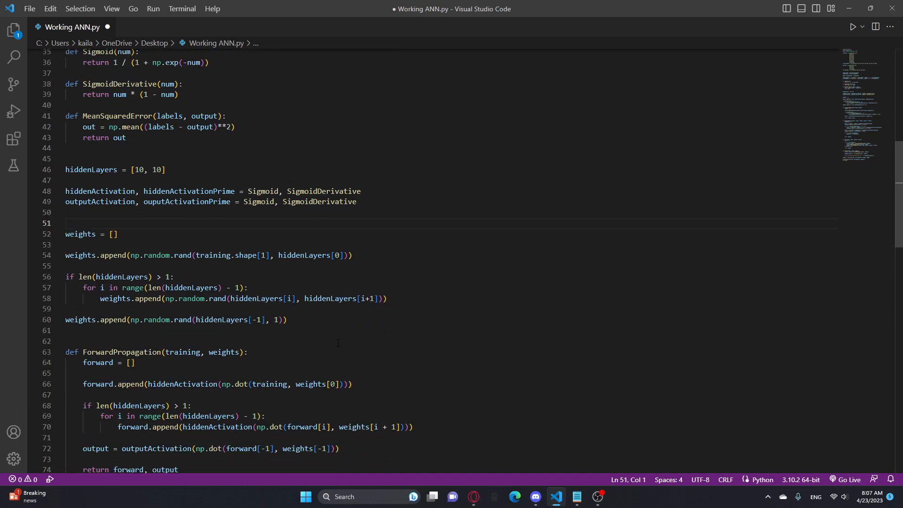
{"action": "scroll", "scroll_direction": "down", "scroll_amount": 3}
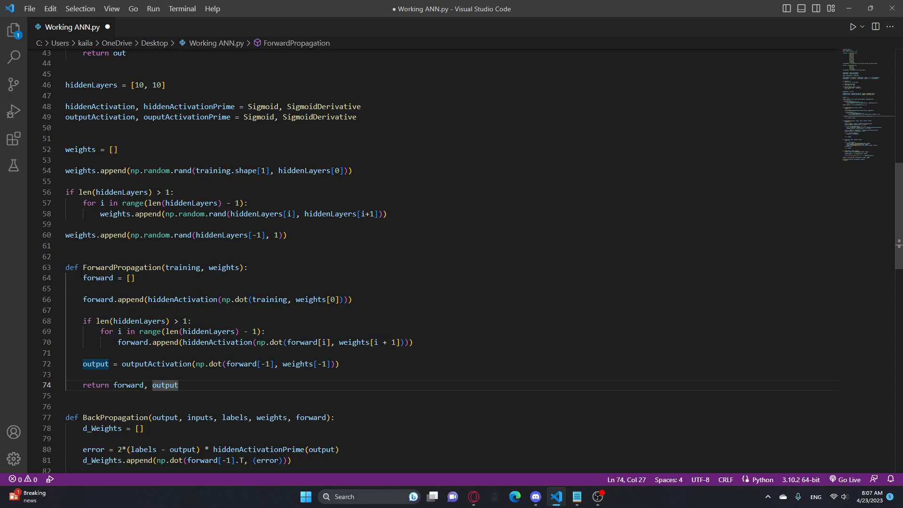
{"action": "left_click", "coordinate": [133, 278]}
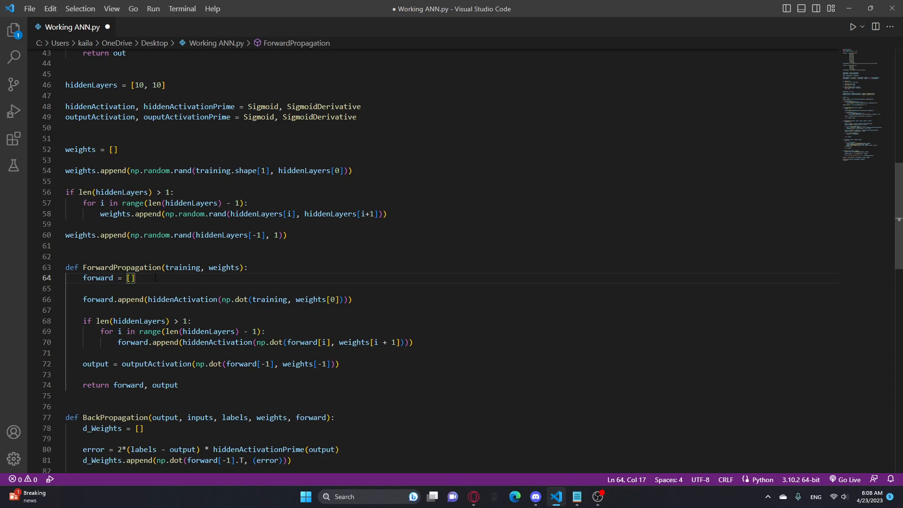
{"action": "left_click", "coordinate": [352, 300]}
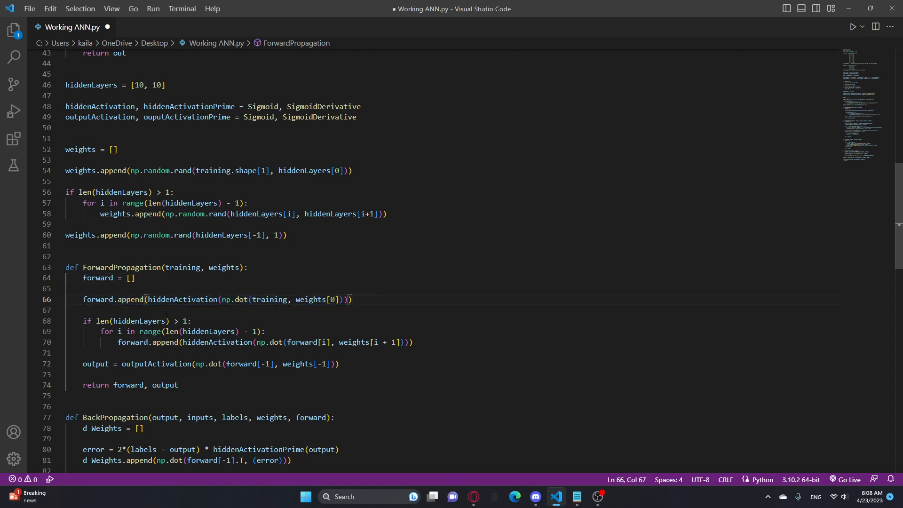
{"action": "mouse_move", "coordinate": [269, 299]}
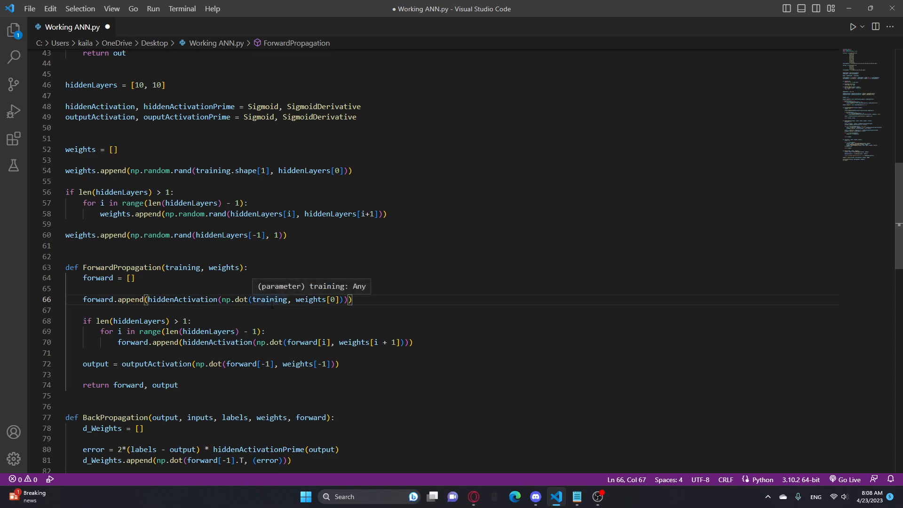
{"action": "mouse_move", "coordinate": [269, 299]}
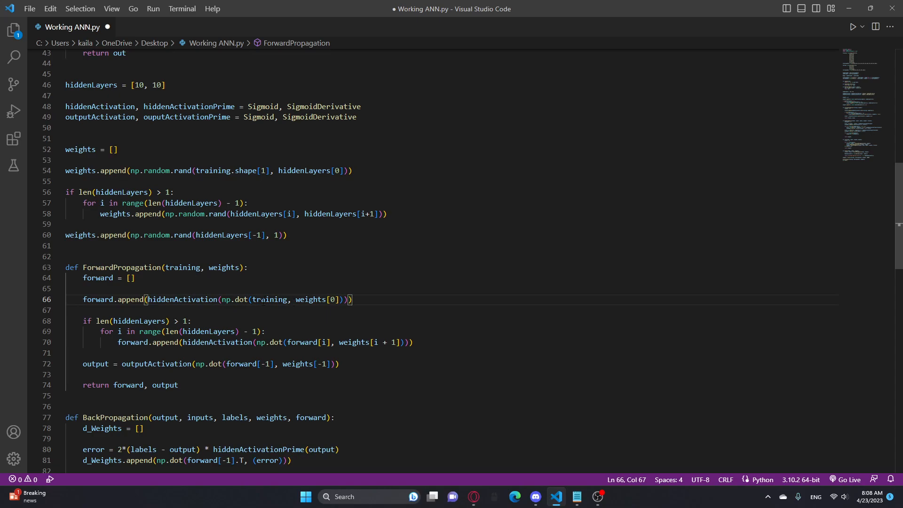
{"action": "mouse_move", "coordinate": [269, 299]}
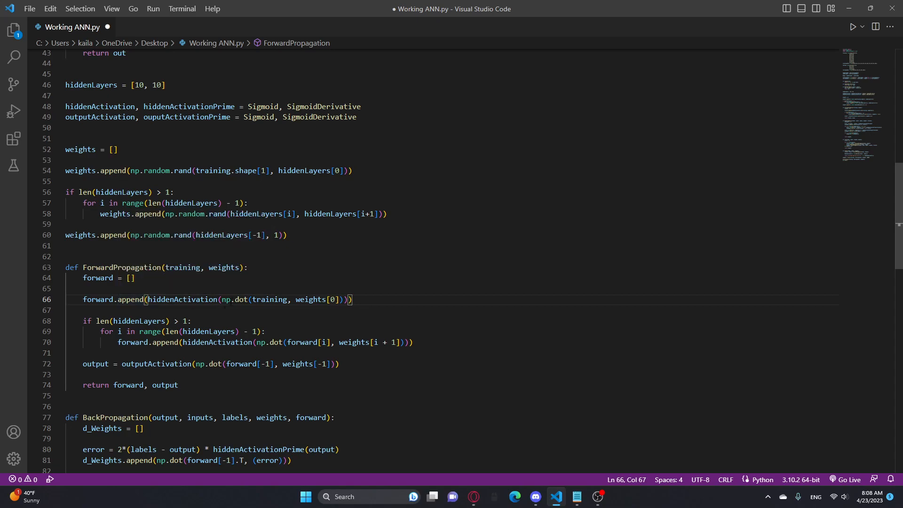
{"action": "scroll", "scroll_direction": "down", "scroll_amount": 3}
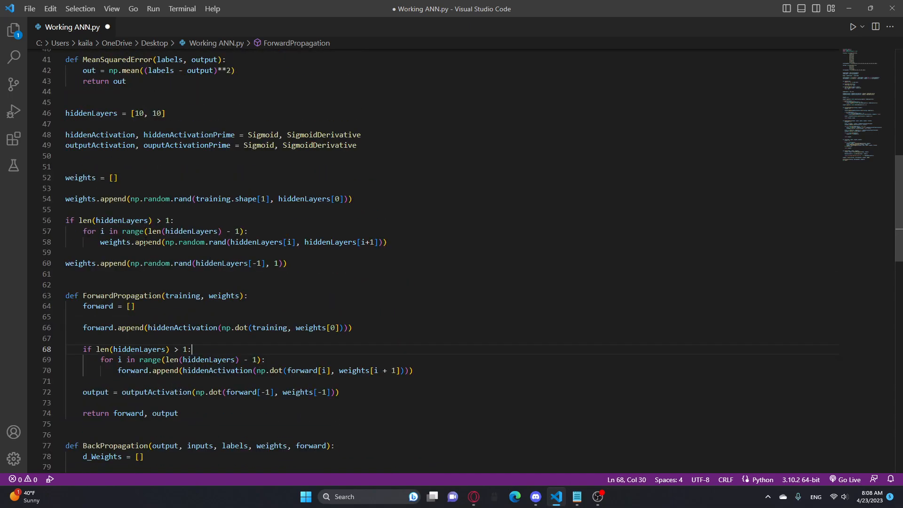
{"action": "scroll", "scroll_direction": "down", "scroll_amount": 3}
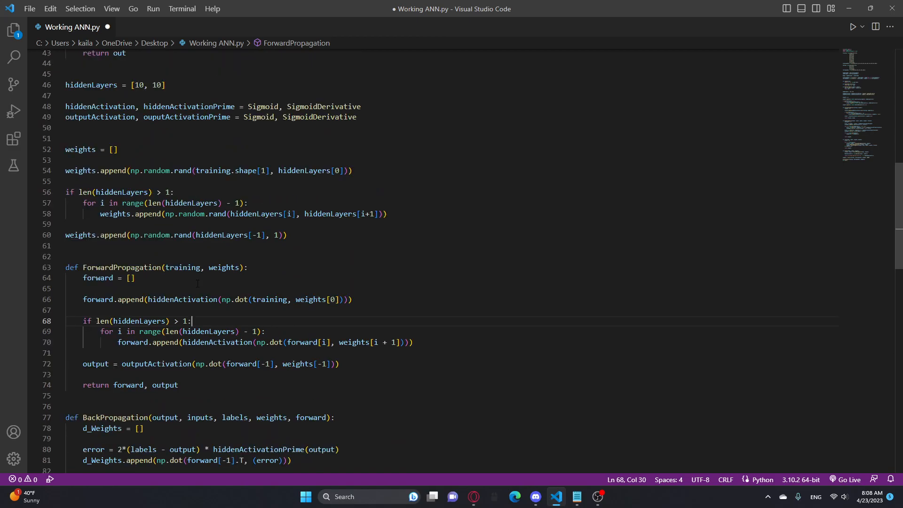
{"action": "left_click", "coordinate": [248, 203]}
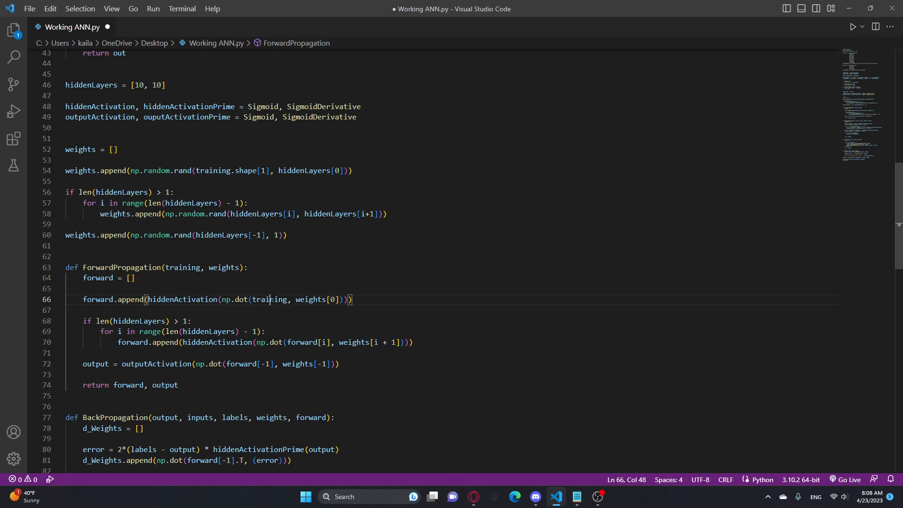
{"action": "double_click", "coordinate": [268, 300]}
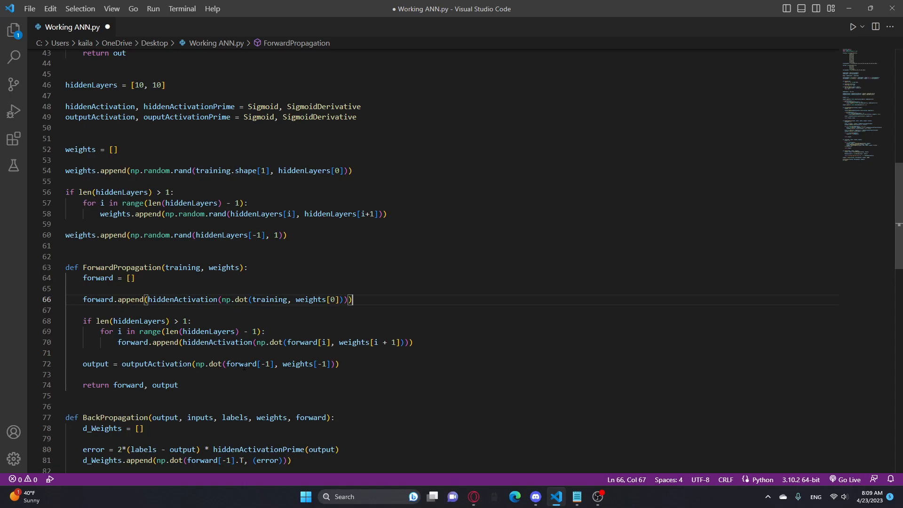
{"action": "double_click", "coordinate": [248, 364]}
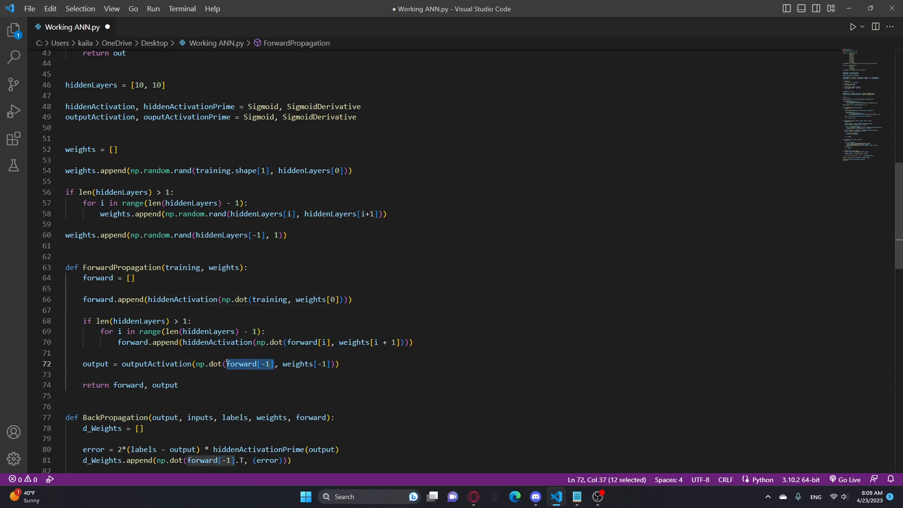
{"action": "left_click", "coordinate": [75, 353]}
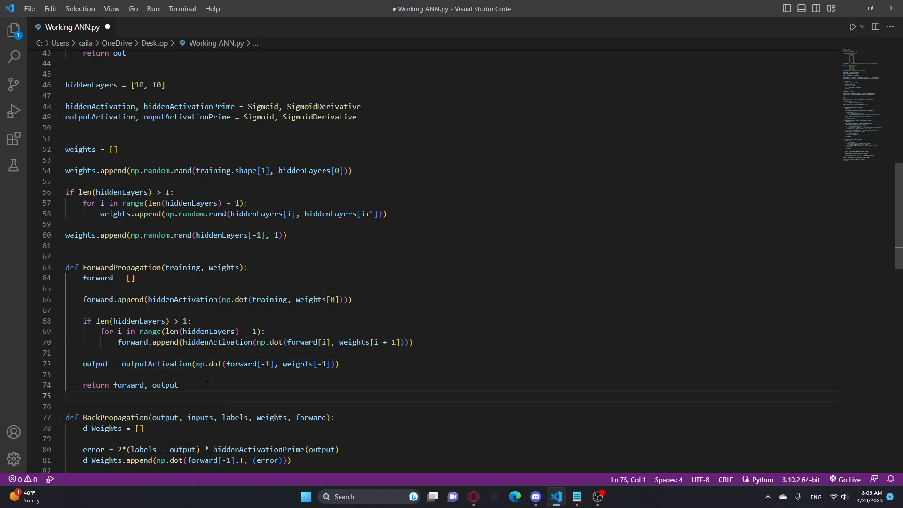
{"action": "double_click", "coordinate": [164, 385]}
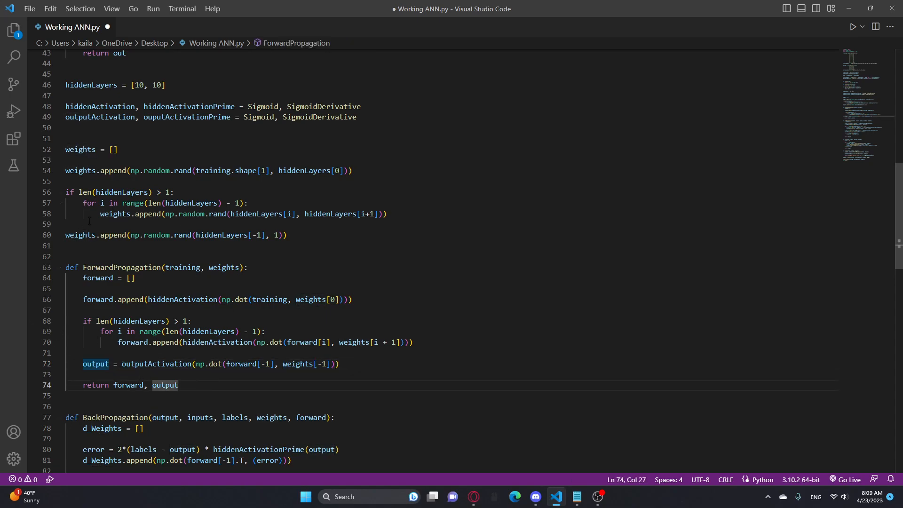
{"action": "scroll", "scroll_direction": "down", "scroll_amount": 3}
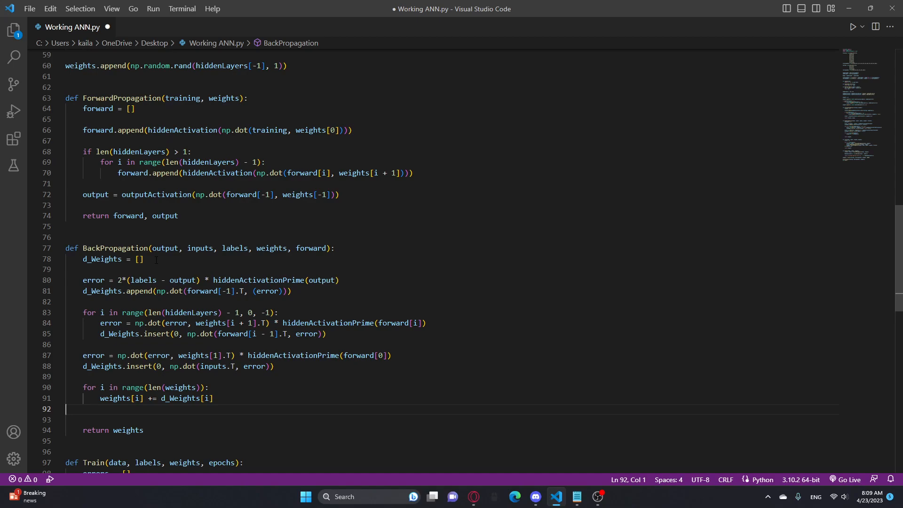
{"action": "left_click", "coordinate": [212, 398]}
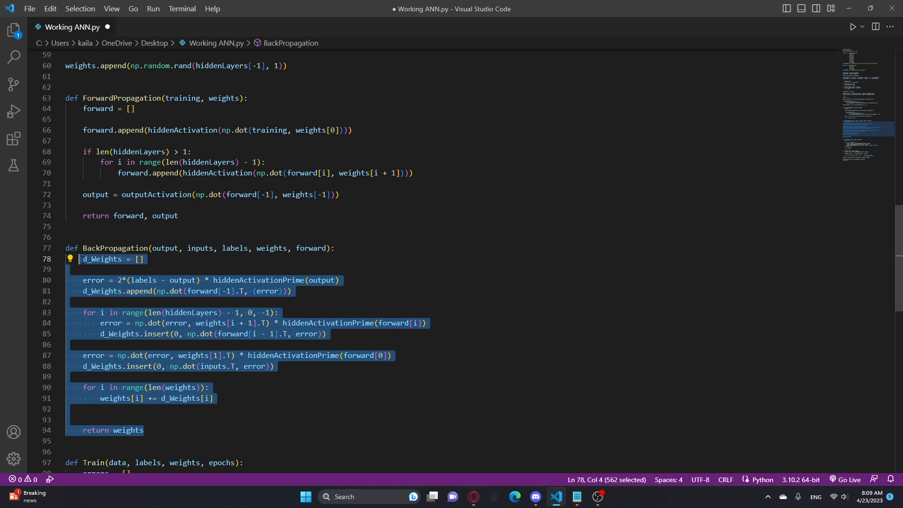
{"action": "left_click", "coordinate": [276, 366]}
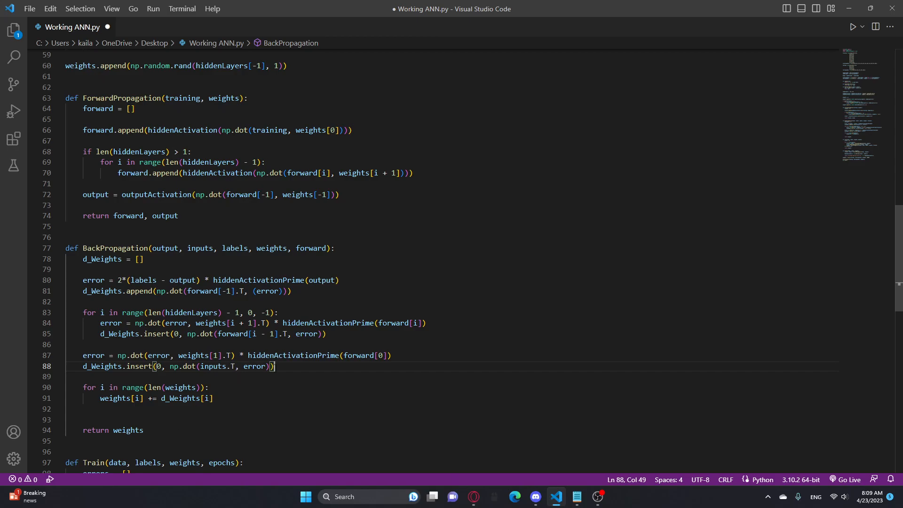
{"action": "scroll", "scroll_direction": "down", "scroll_amount": 3}
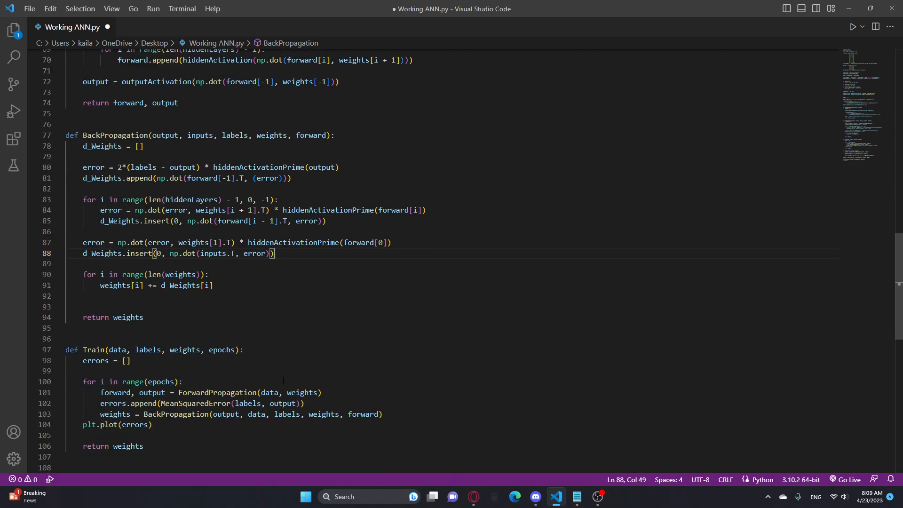
{"action": "scroll", "scroll_direction": "down", "scroll_amount": 3}
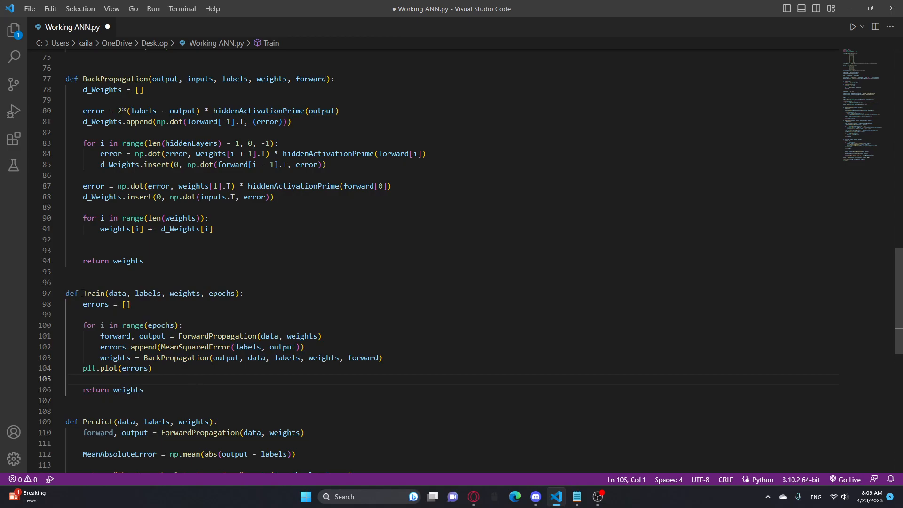
{"action": "scroll", "scroll_direction": "down", "scroll_amount": 3}
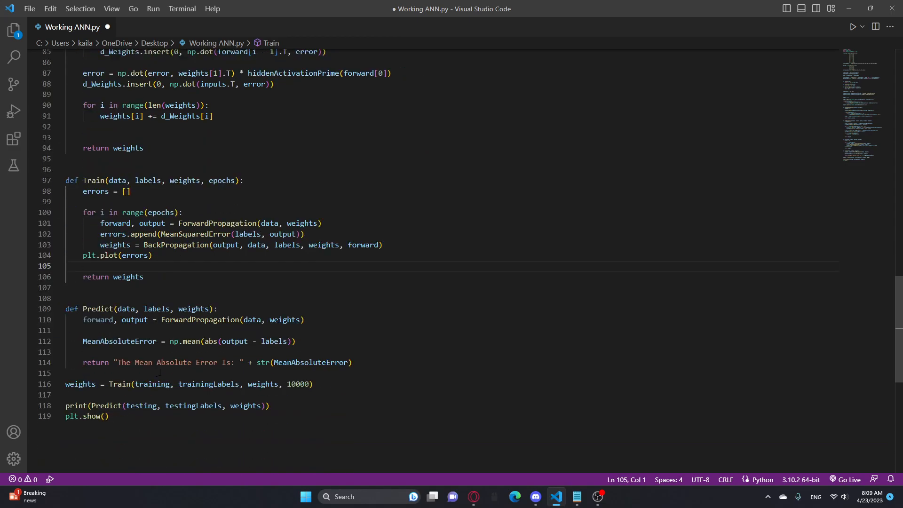
{"action": "scroll", "scroll_direction": "up", "scroll_amount": 3}
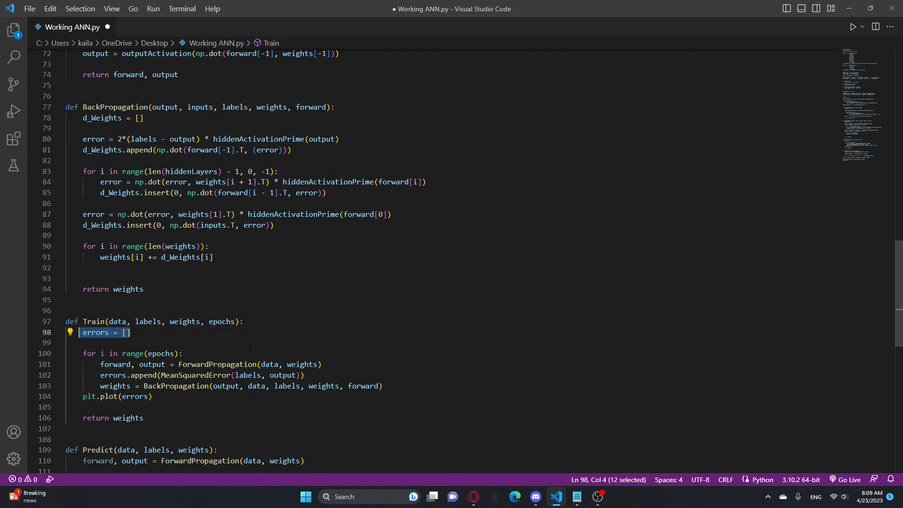
{"action": "left_click", "coordinate": [243, 321]}
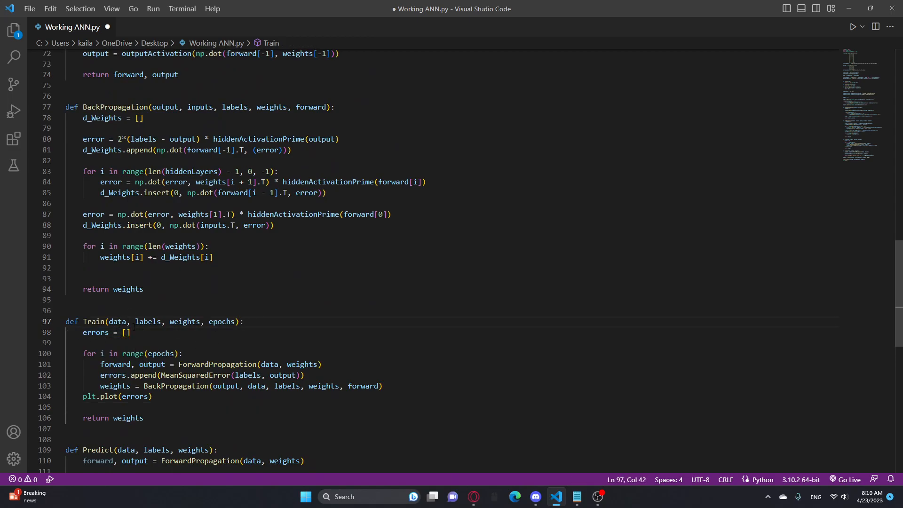
{"action": "double_click", "coordinate": [96, 333]}
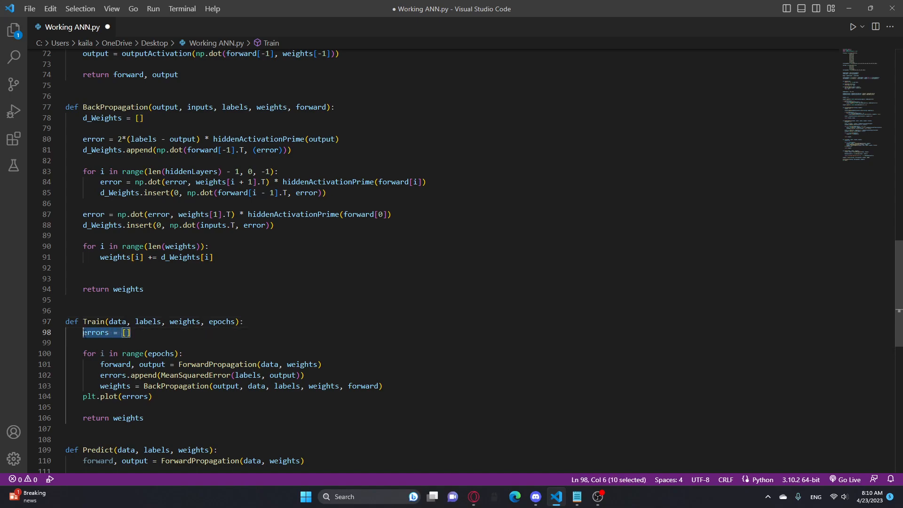
{"action": "left_click", "coordinate": [128, 333]}
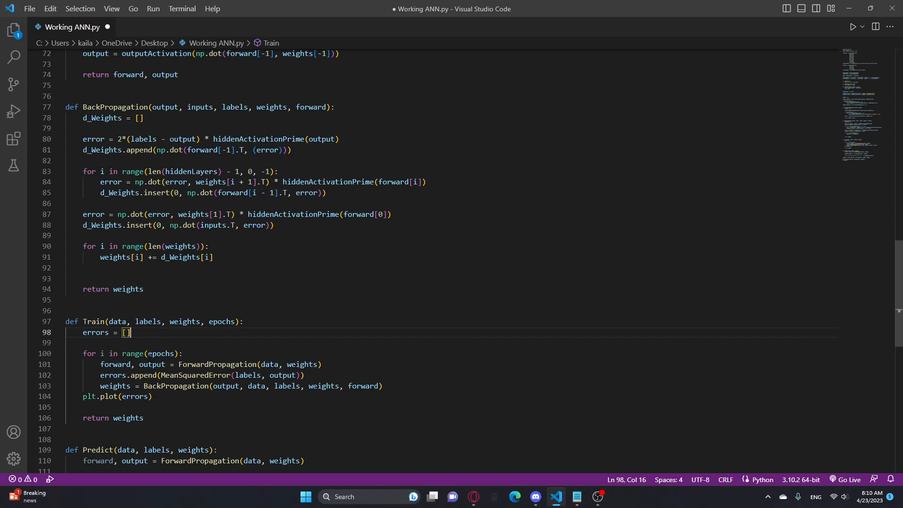
{"action": "mouse_move", "coordinate": [204, 398]}
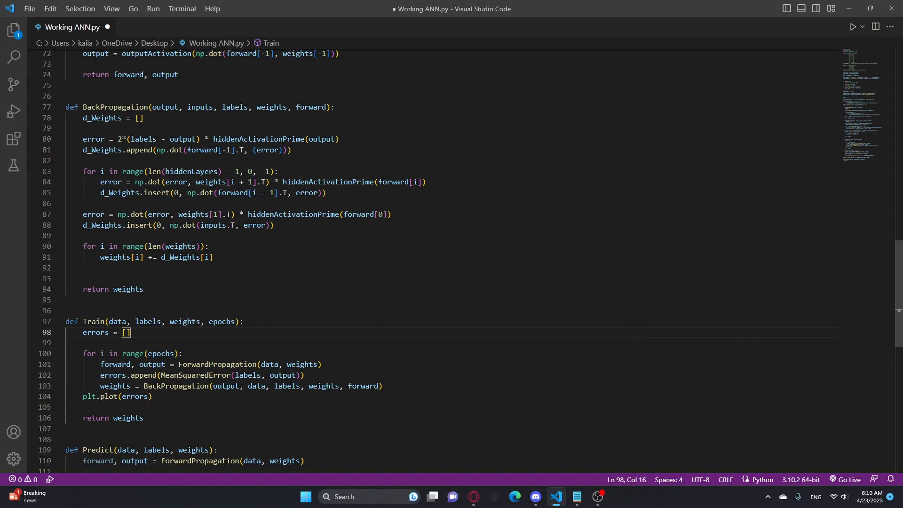
{"action": "left_click", "coordinate": [323, 364]}
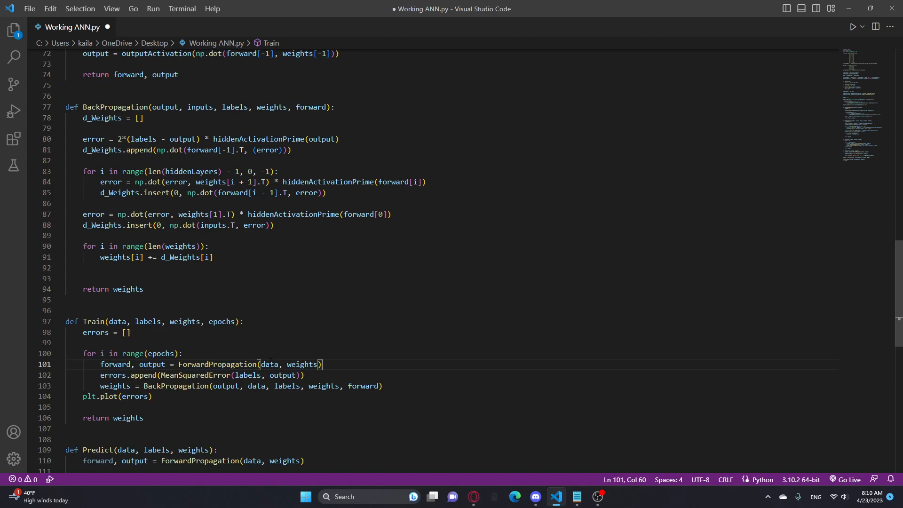
{"action": "left_click", "coordinate": [302, 375]}
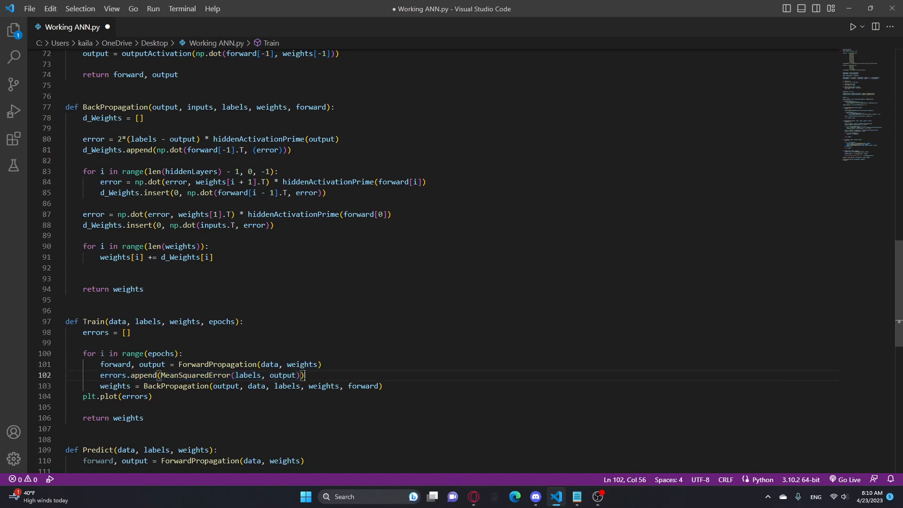
{"action": "double_click", "coordinate": [113, 375]}
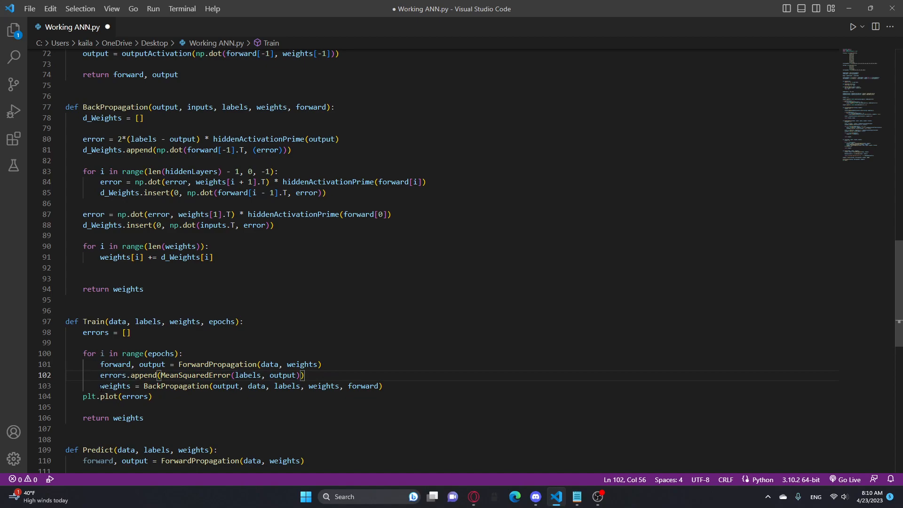
{"action": "triple_click", "coordinate": [231, 385]}
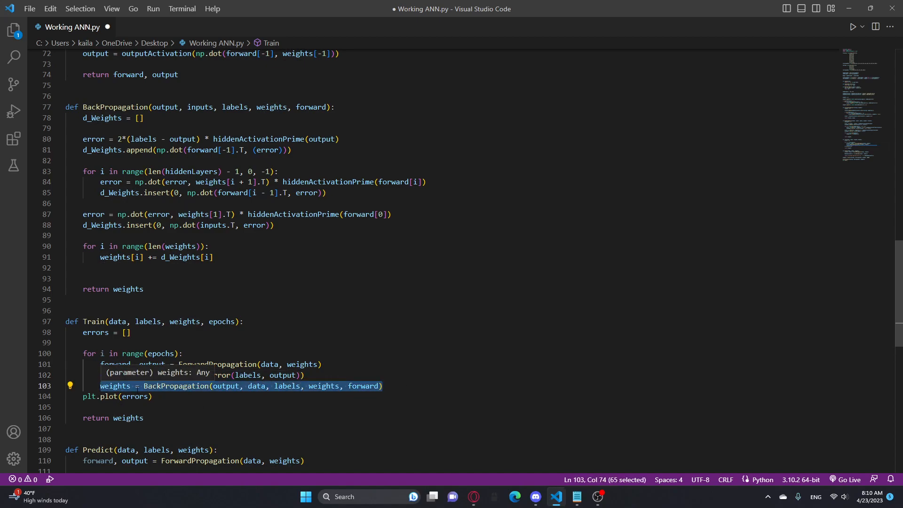
{"action": "left_click", "coordinate": [384, 385]}
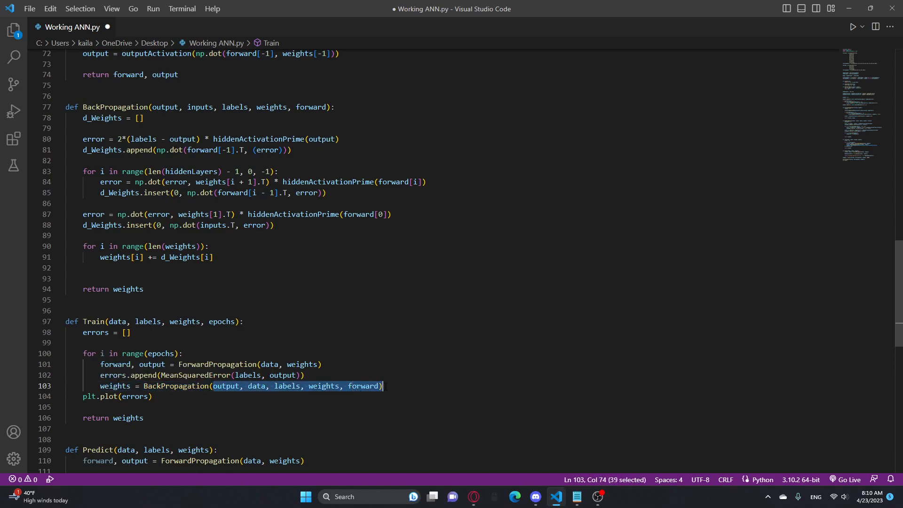
{"action": "left_click", "coordinate": [383, 386]}
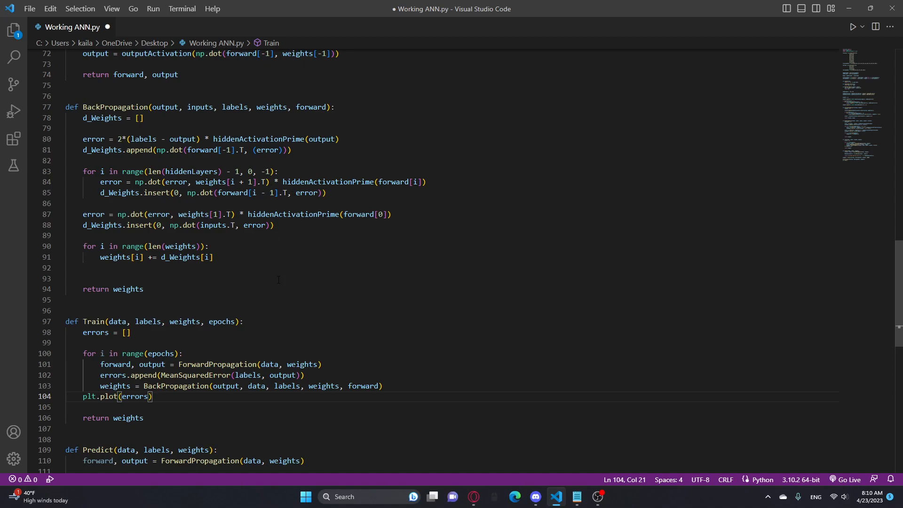
{"action": "scroll", "scroll_direction": "down", "scroll_amount": 3}
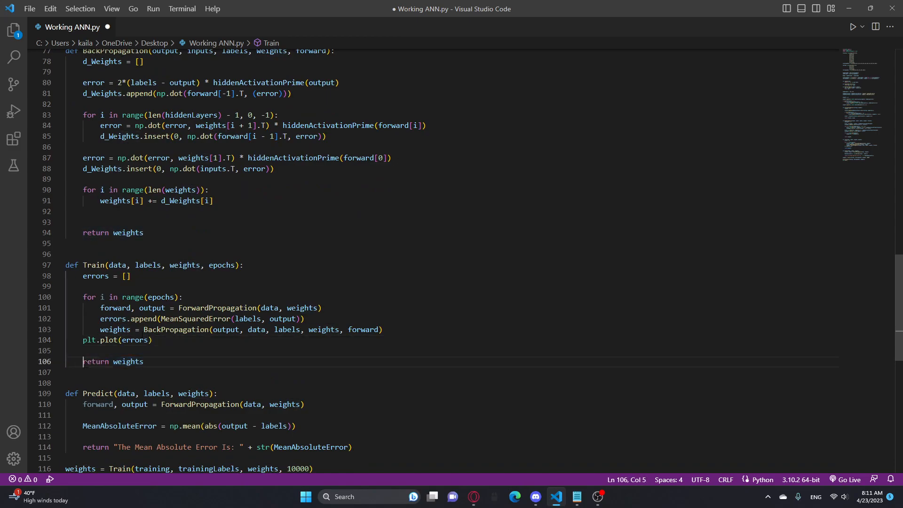
{"action": "scroll", "scroll_direction": "down", "scroll_amount": 3}
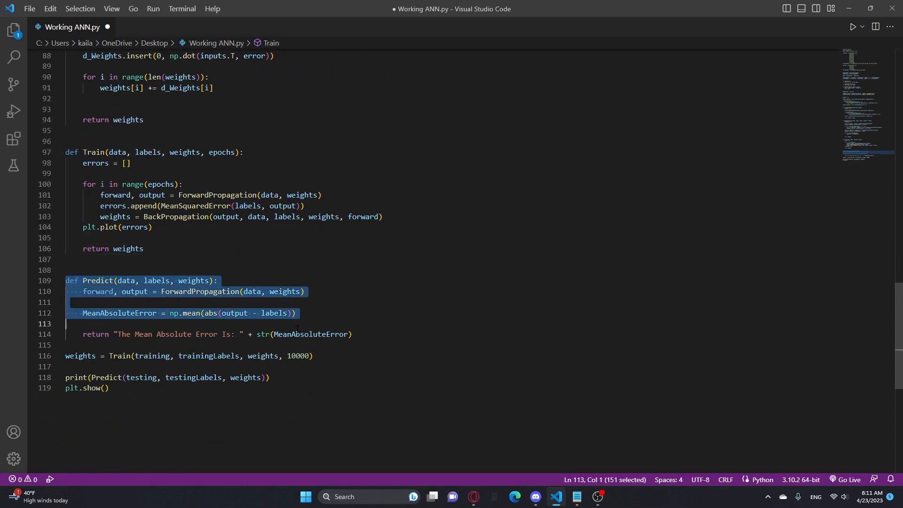
{"action": "left_click", "coordinate": [352, 334]}
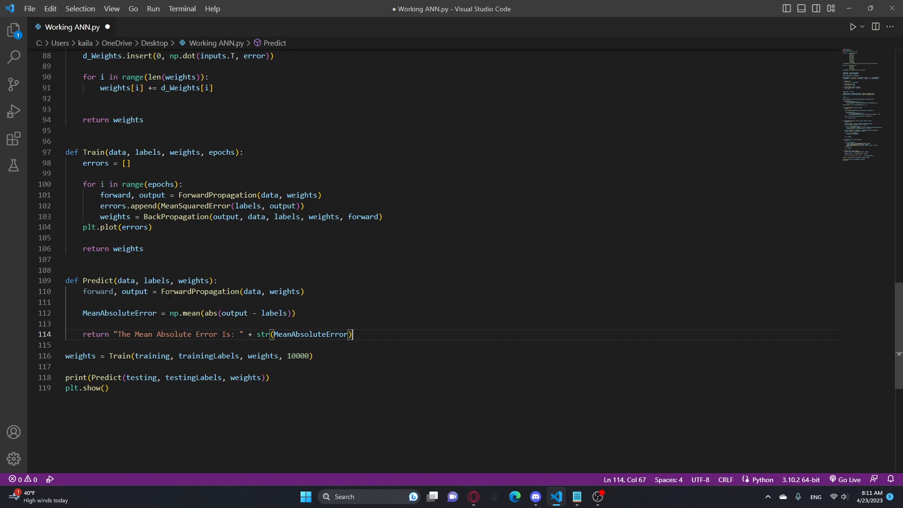
{"action": "left_click", "coordinate": [296, 313]}
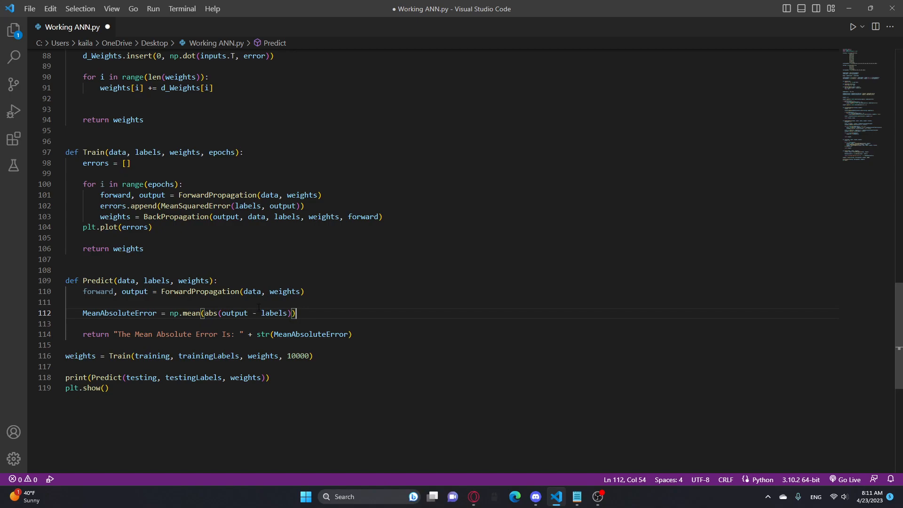
{"action": "double_click", "coordinate": [234, 313]}
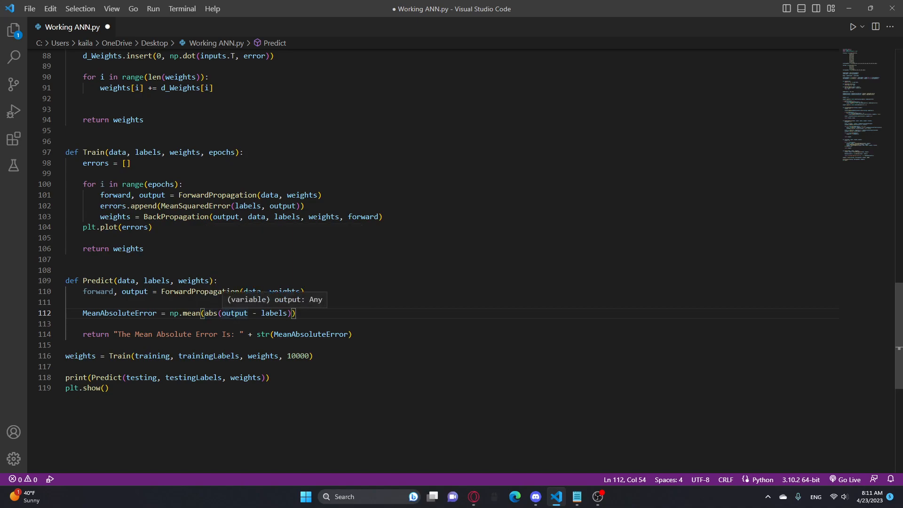
{"action": "double_click", "coordinate": [233, 313]}
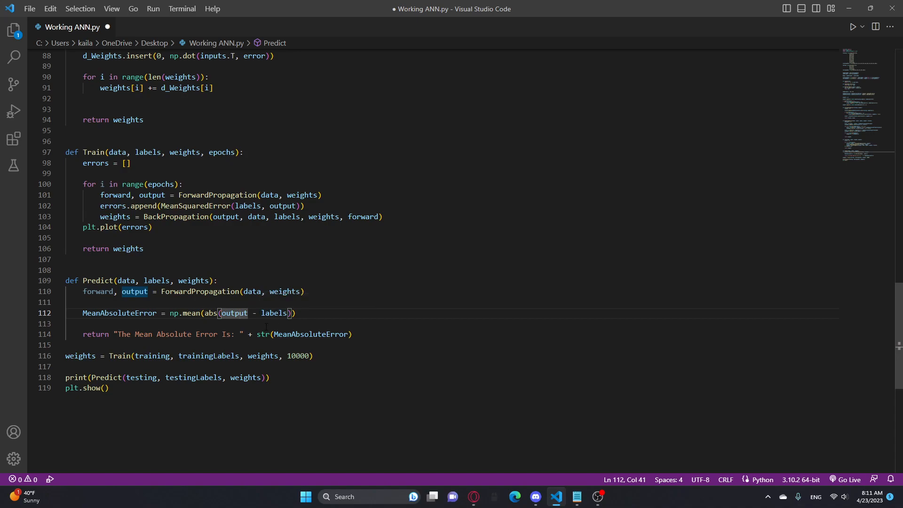
{"action": "mouse_move", "coordinate": [234, 313]}
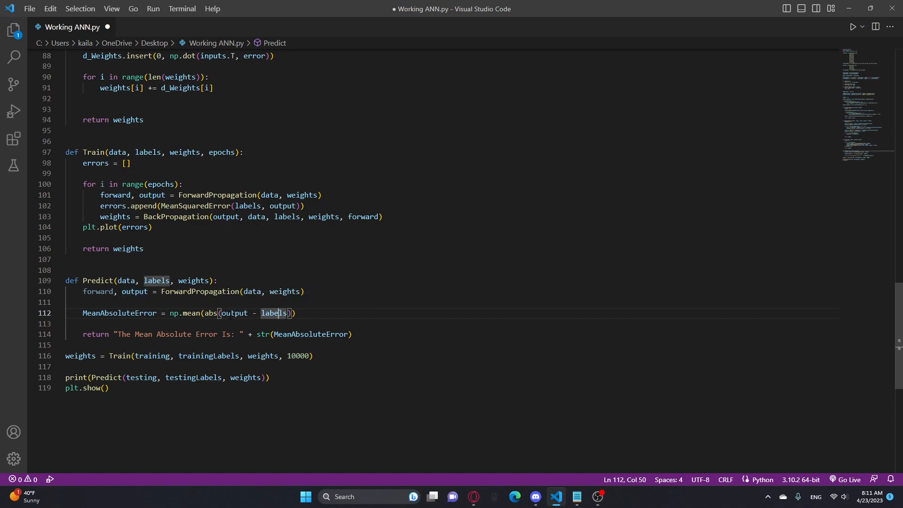
{"action": "mouse_move", "coordinate": [211, 313]}
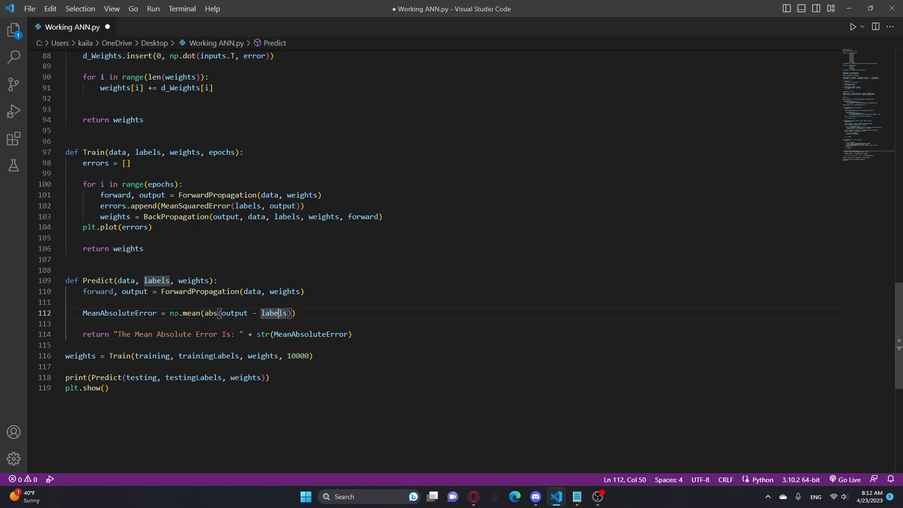
{"action": "left_click", "coordinate": [295, 313]}
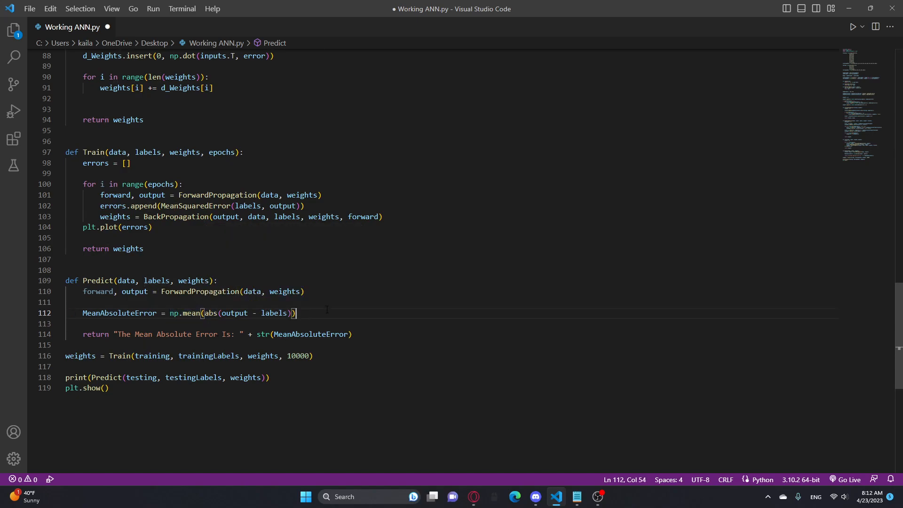
{"action": "mouse_move", "coordinate": [191, 312]}
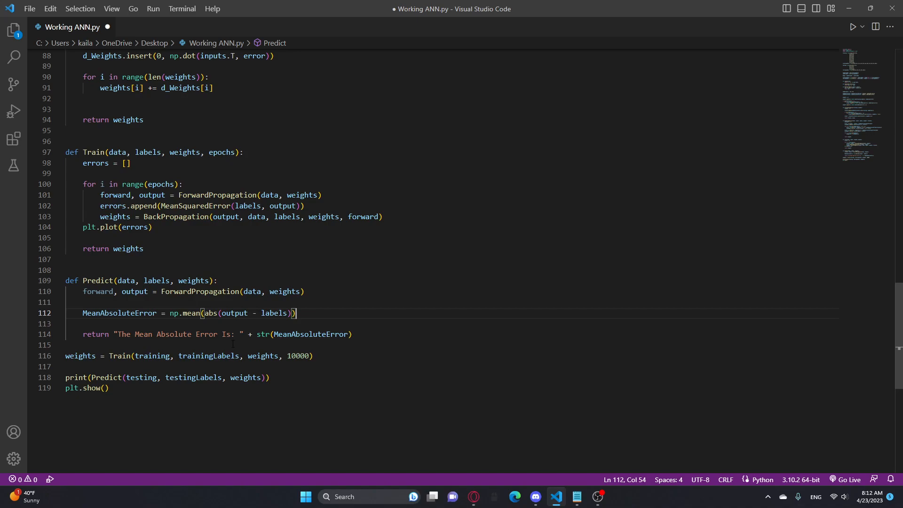
Change the Train call's epochs on line 116 from 10000 to 100000 and save
{"action": "scroll", "scroll_direction": "up", "scroll_amount": 3}
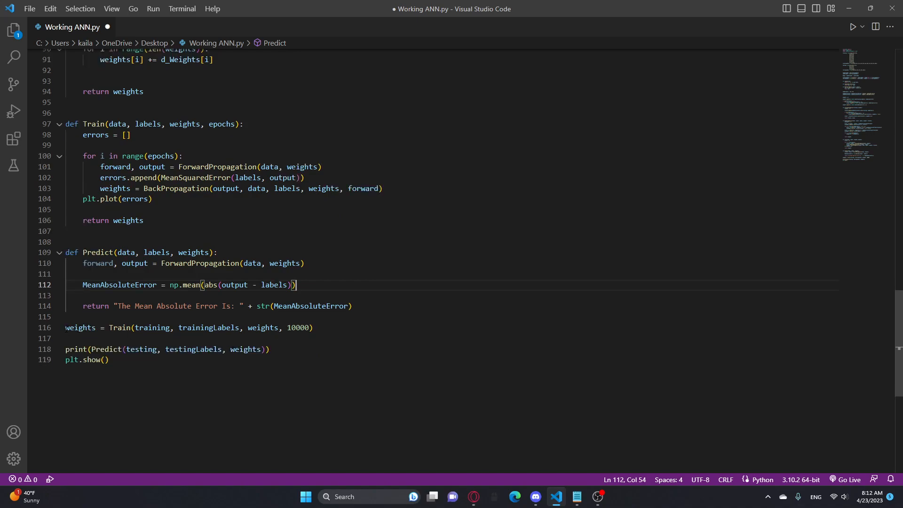
{"action": "triple_click", "coordinate": [190, 327]}
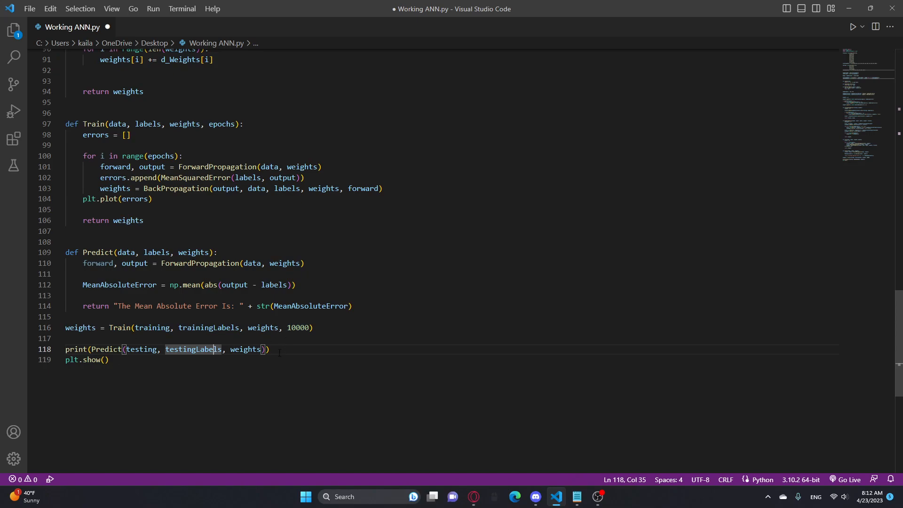
{"action": "left_click", "coordinate": [101, 360]}
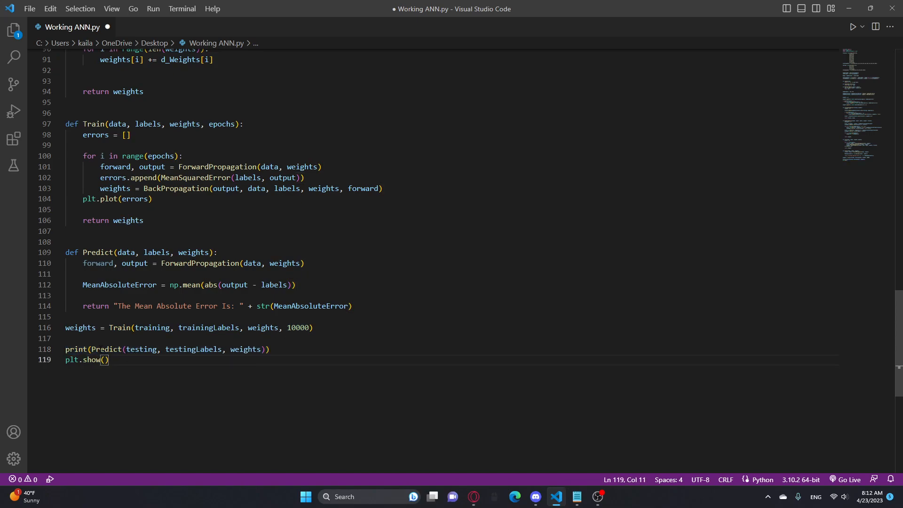
{"action": "mouse_move", "coordinate": [153, 9]}
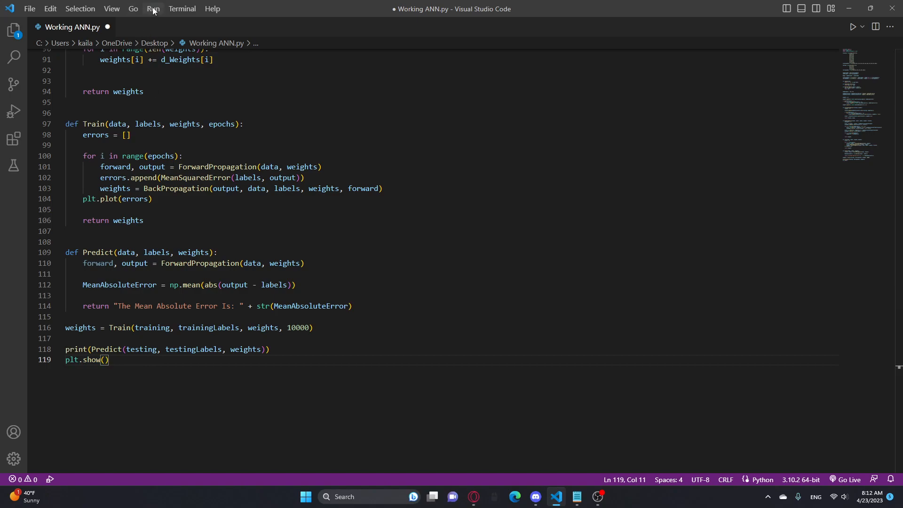
{"action": "key", "text": "ctrl+s"}
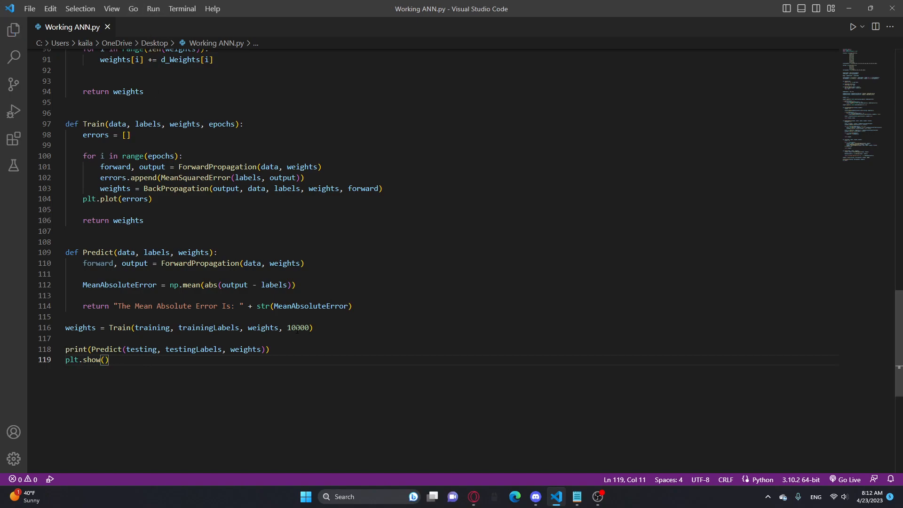
{"action": "type", "text": "0"}
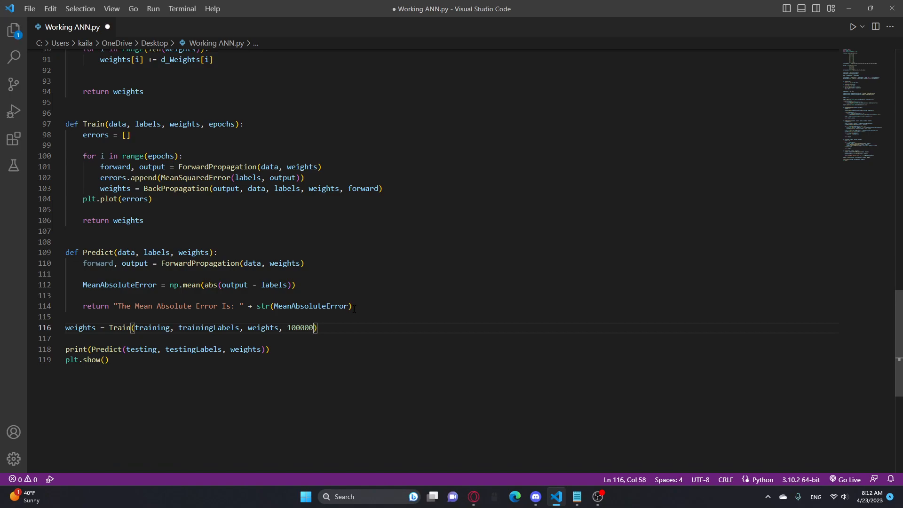
{"action": "left_click", "coordinate": [153, 8]}
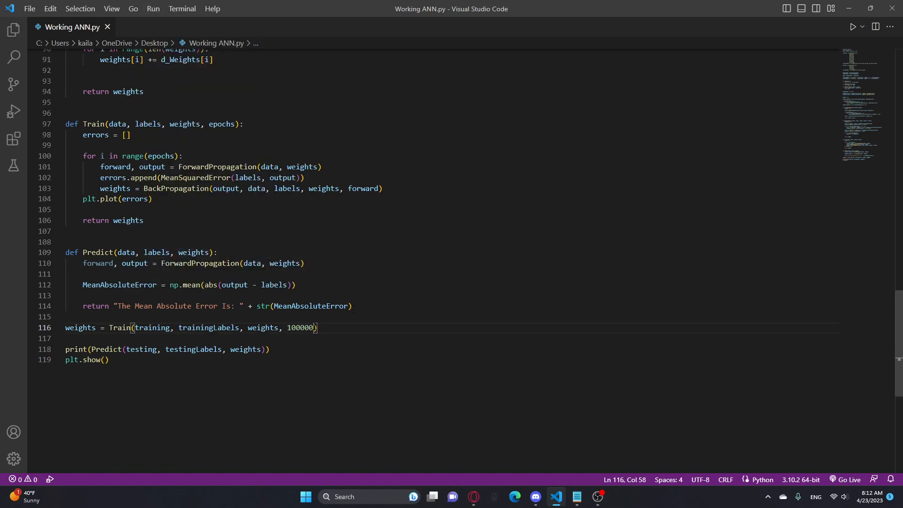
Run the ANN script and inspect the 10,000-epoch training-error plot (MAE about 0.0071)
{"action": "key", "text": "Backspace"}
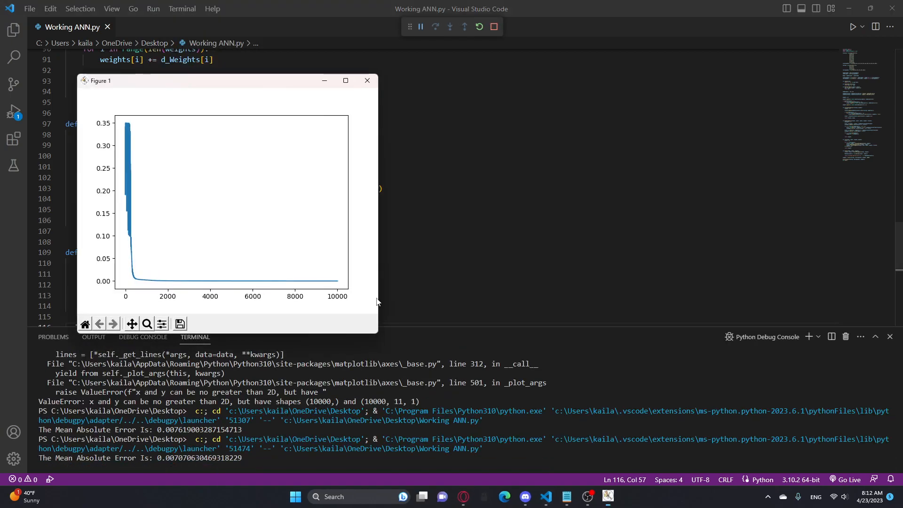
{"action": "mouse_move", "coordinate": [129, 245]}
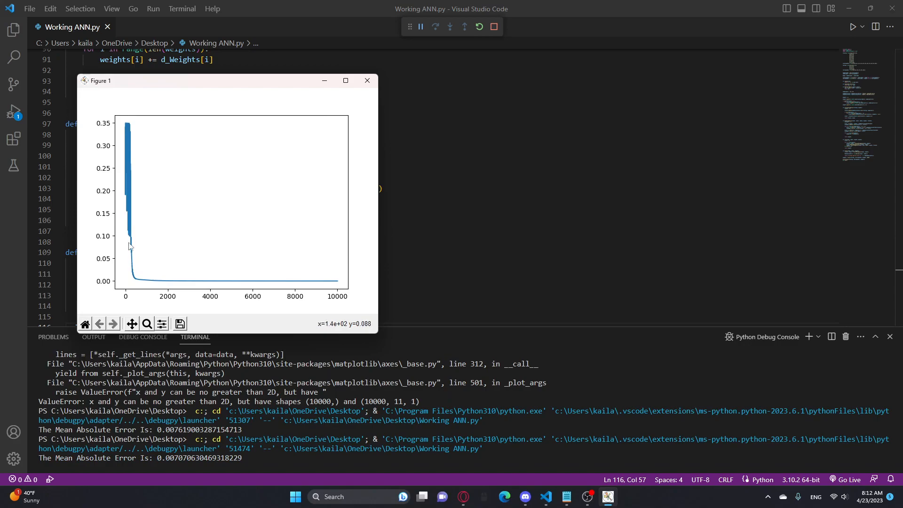
{"action": "mouse_move", "coordinate": [131, 282]}
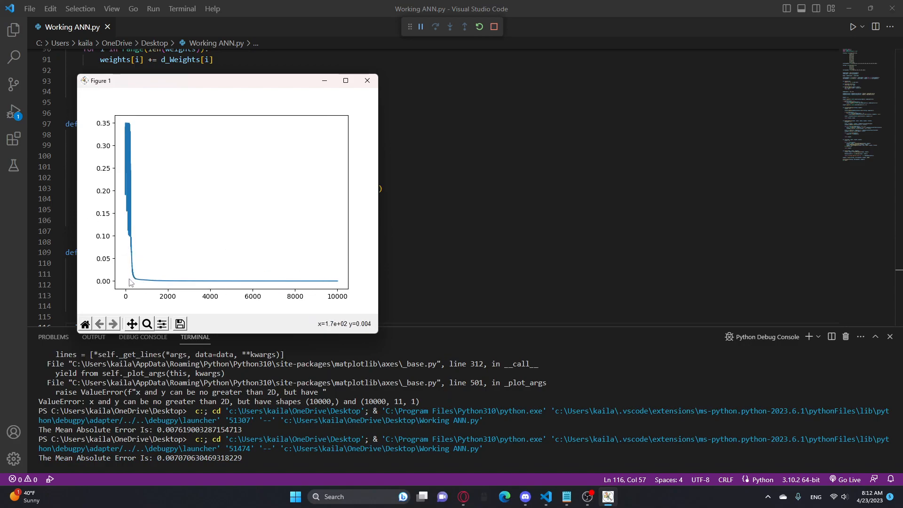
{"action": "mouse_move", "coordinate": [160, 285]}
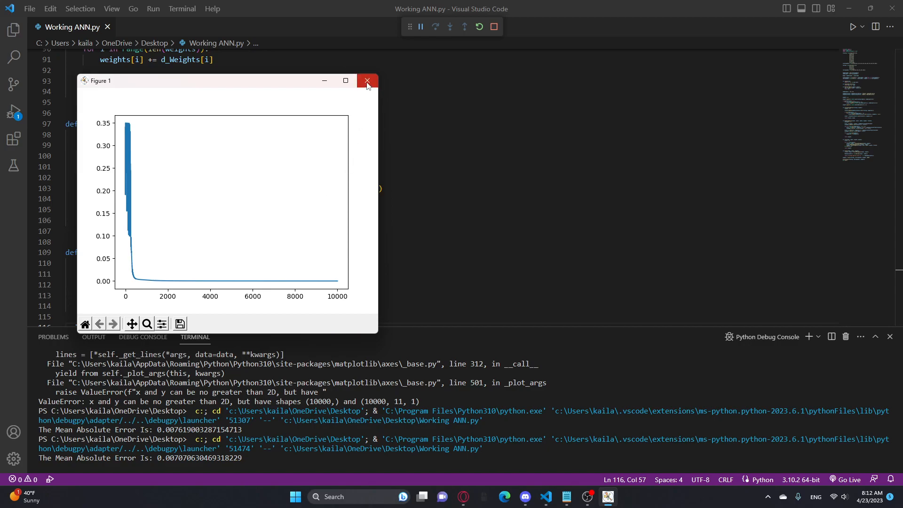
{"action": "mouse_move", "coordinate": [129, 211]}
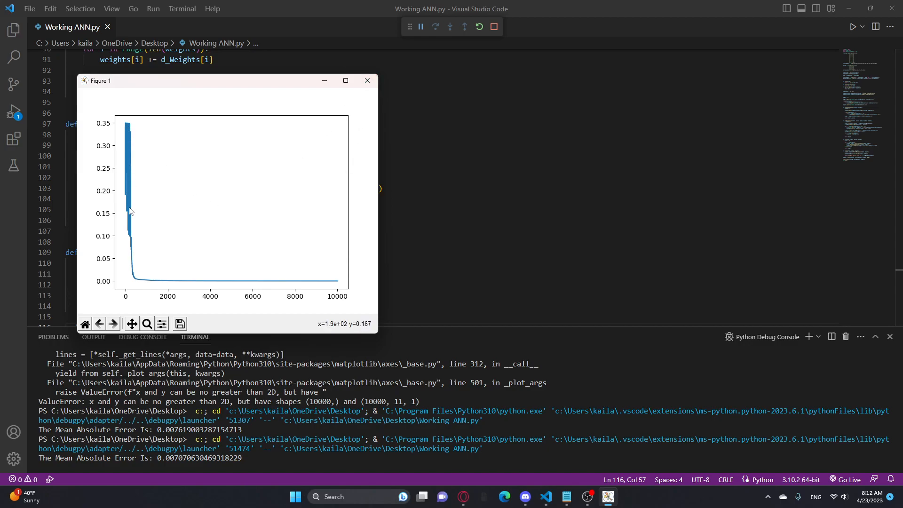
{"action": "mouse_move", "coordinate": [136, 155]}
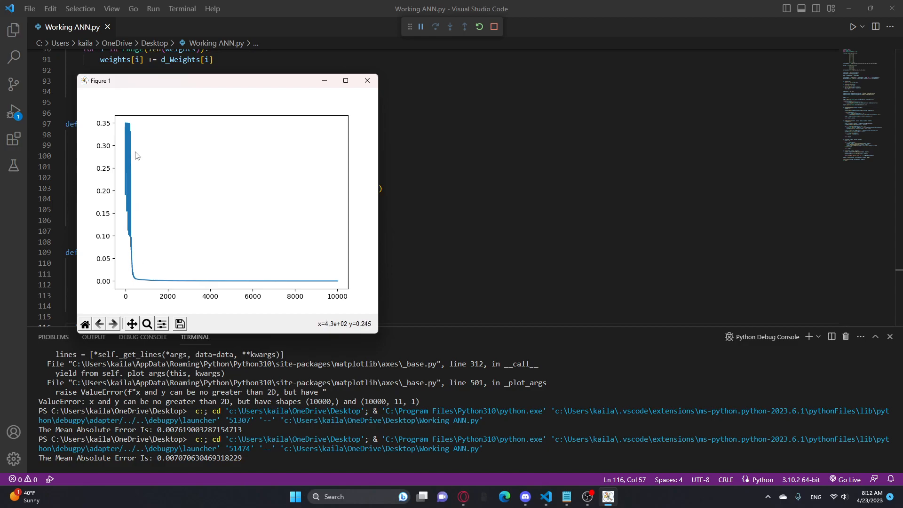
{"action": "mouse_move", "coordinate": [217, 294]}
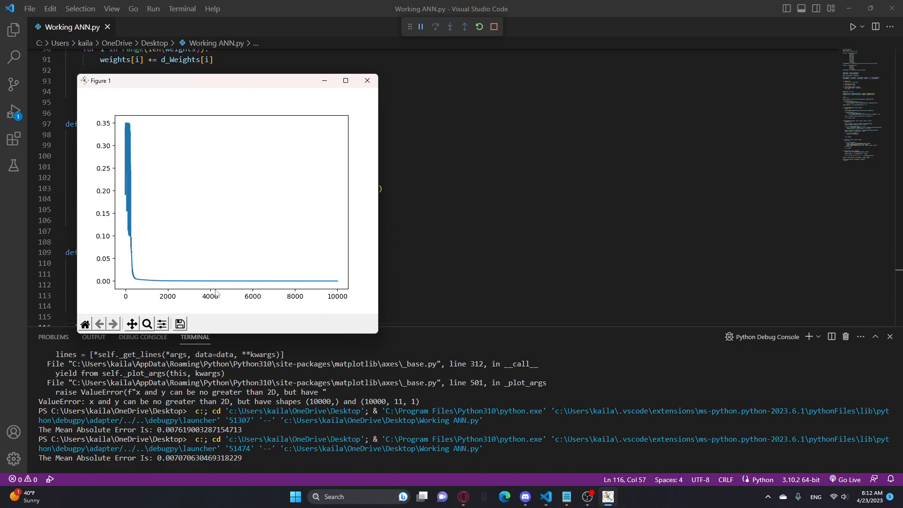
{"action": "mouse_move", "coordinate": [164, 285]}
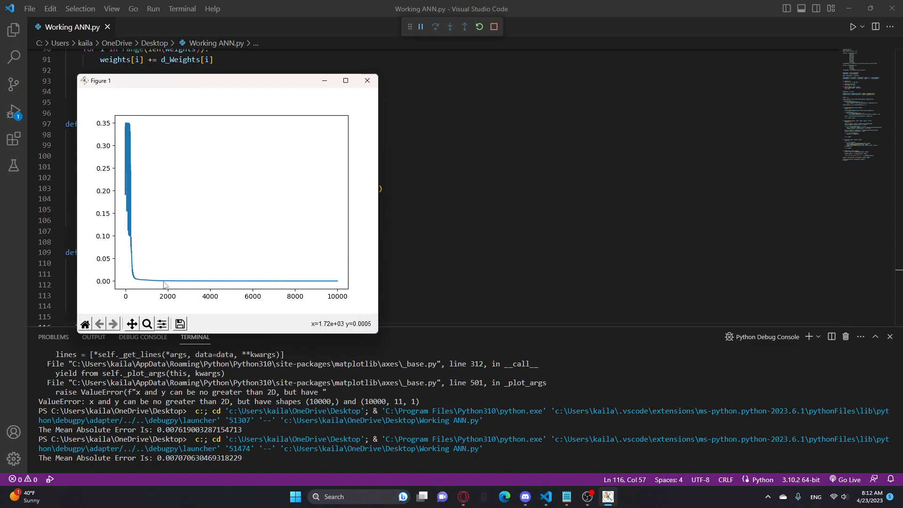
{"action": "mouse_move", "coordinate": [127, 198]}
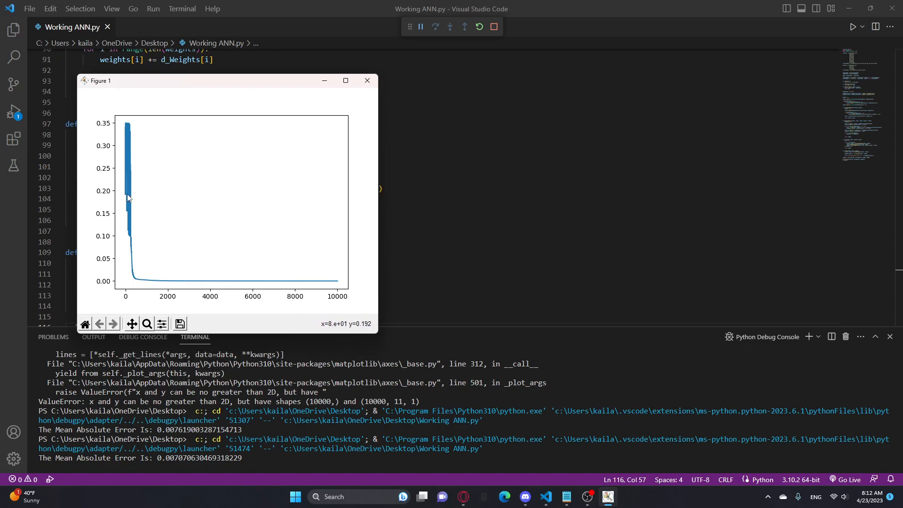
{"action": "mouse_move", "coordinate": [131, 135]}
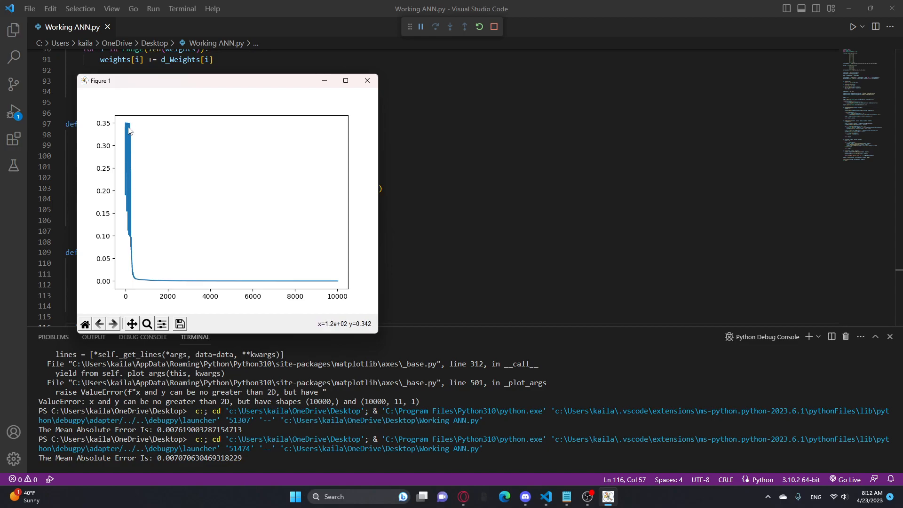
{"action": "mouse_move", "coordinate": [129, 196]}
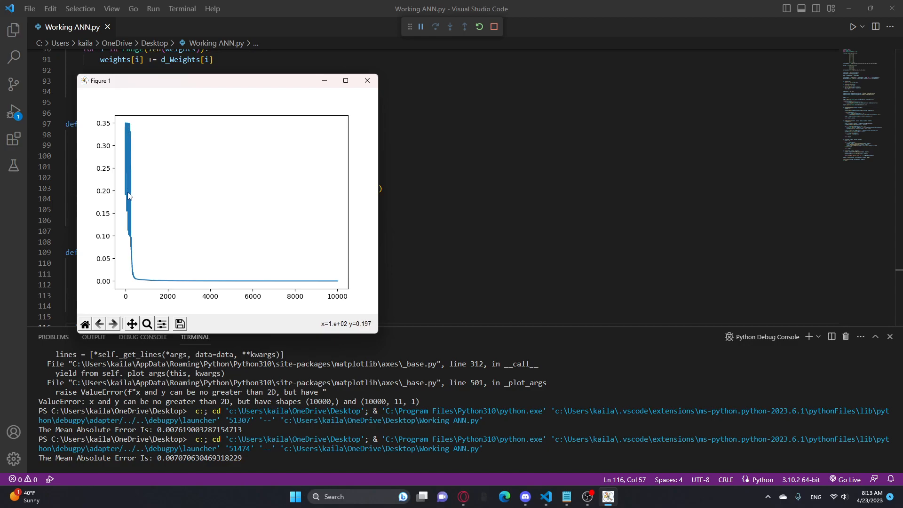
{"action": "mouse_move", "coordinate": [126, 254]}
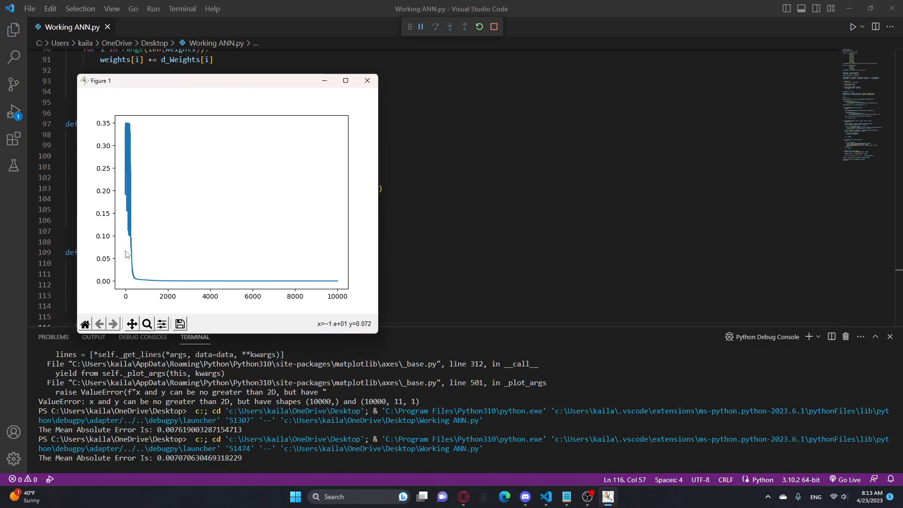
{"action": "mouse_move", "coordinate": [260, 226]}
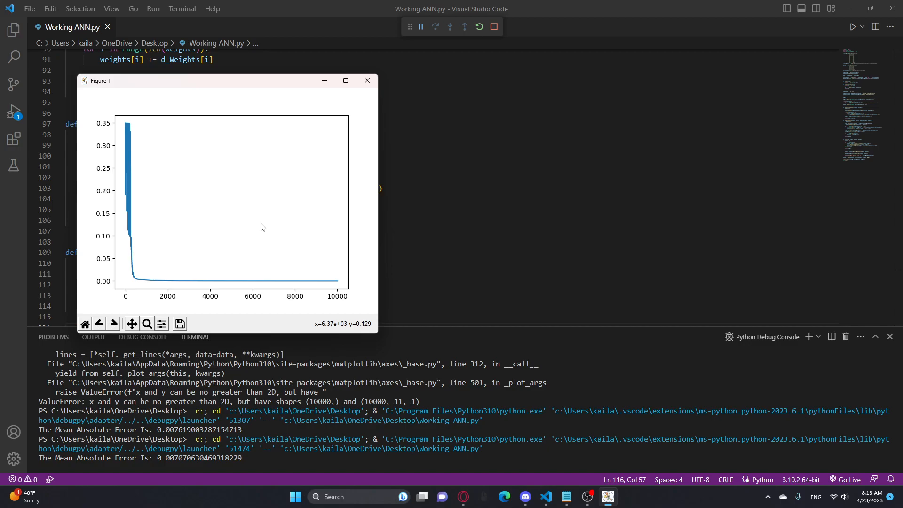
{"action": "mouse_move", "coordinate": [195, 170]}
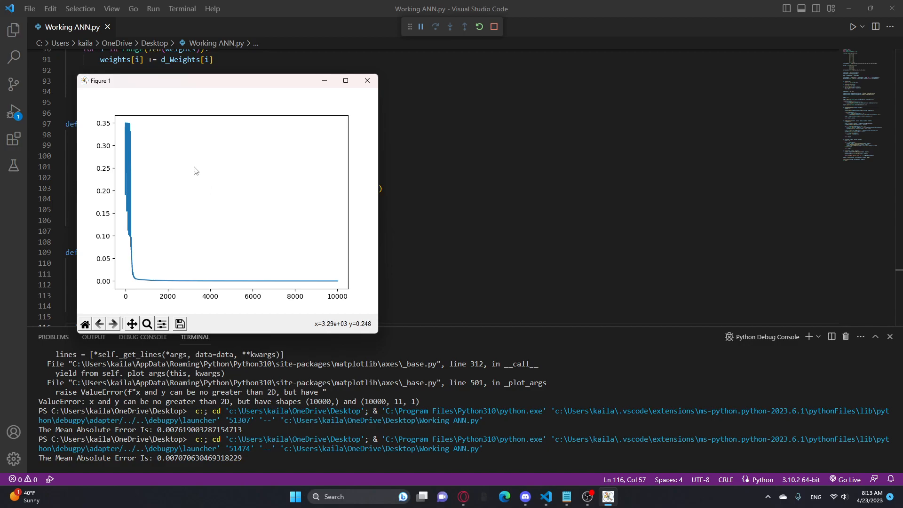
{"action": "mouse_move", "coordinate": [359, 300]}
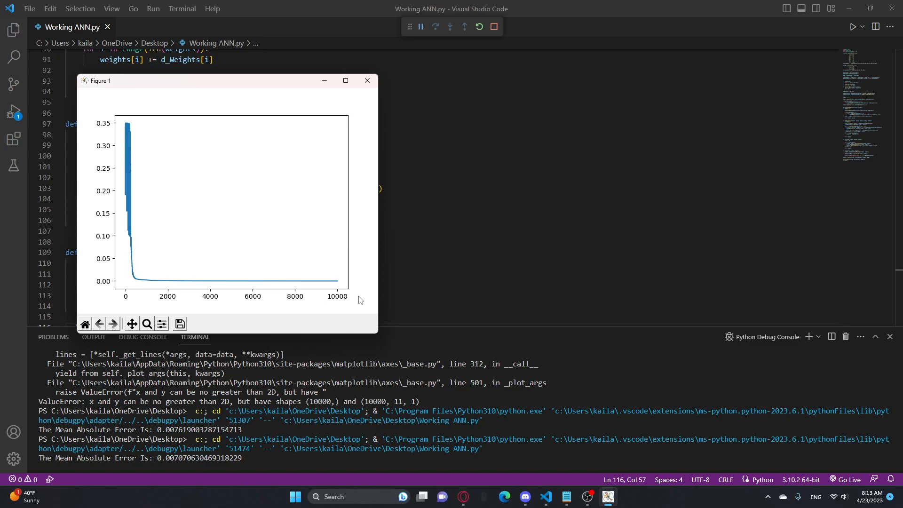
{"action": "mouse_move", "coordinate": [130, 128]}
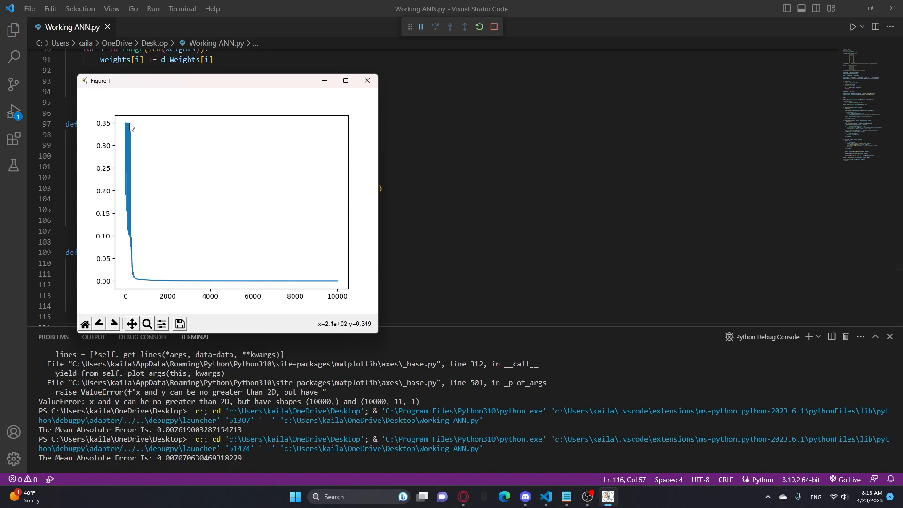
{"action": "mouse_move", "coordinate": [367, 80]}
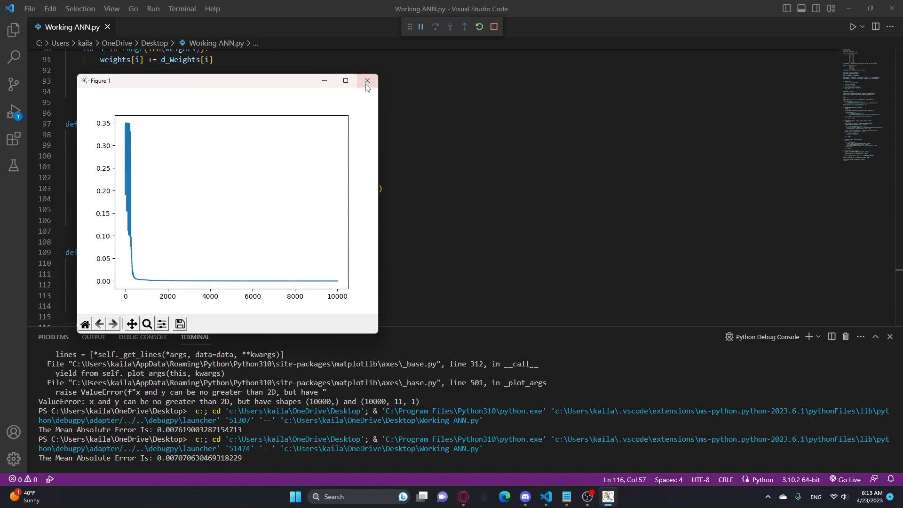
Close the 10,000-epoch plot, highlight the previous MAE, and set epochs to 100000
{"action": "left_click", "coordinate": [366, 81]}
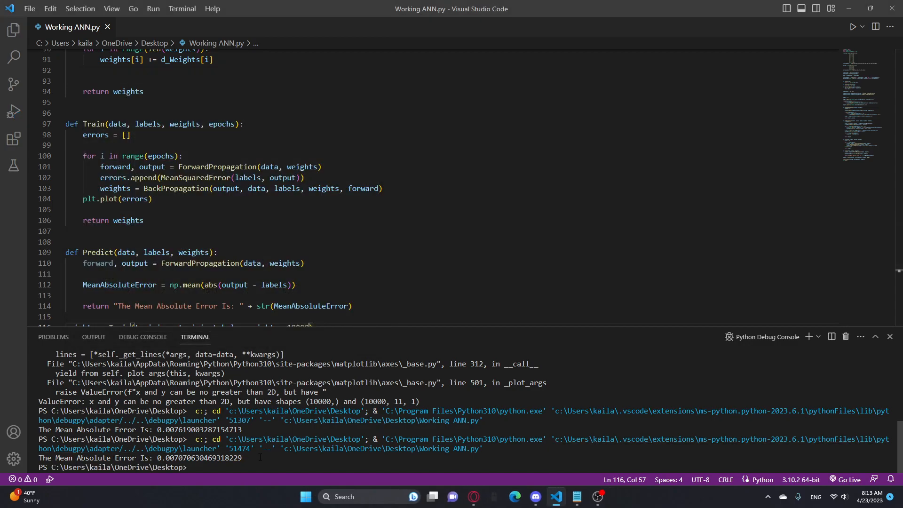
{"action": "double_click", "coordinate": [199, 458]}
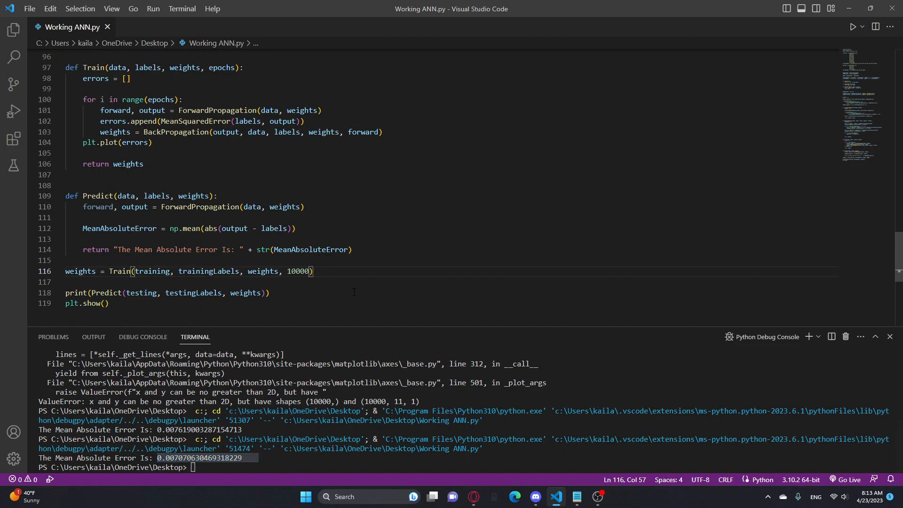
{"action": "type", "text": "0"}
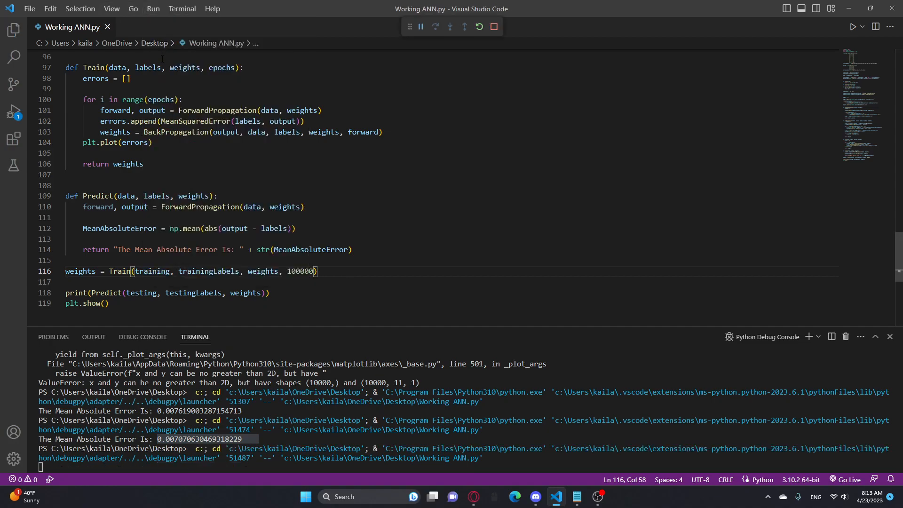
{"action": "mouse_move", "coordinate": [191, 207]}
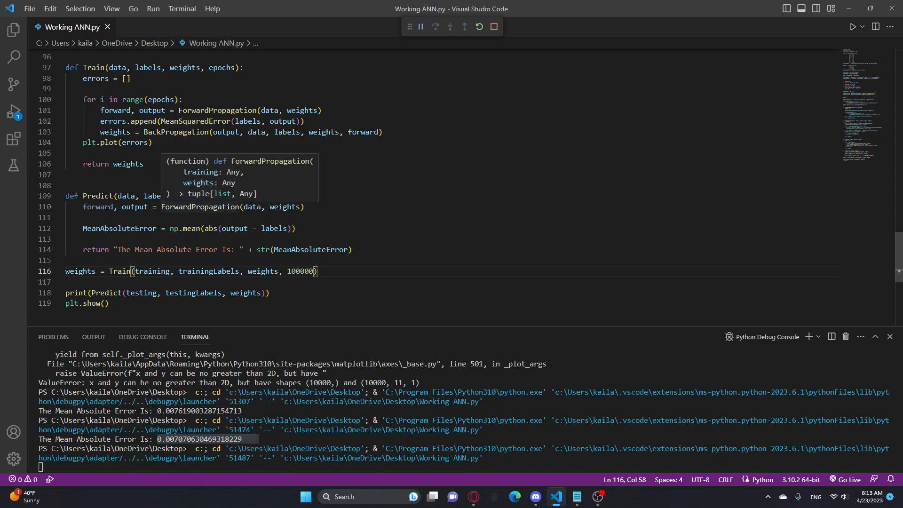
{"action": "mouse_move", "coordinate": [314, 224]}
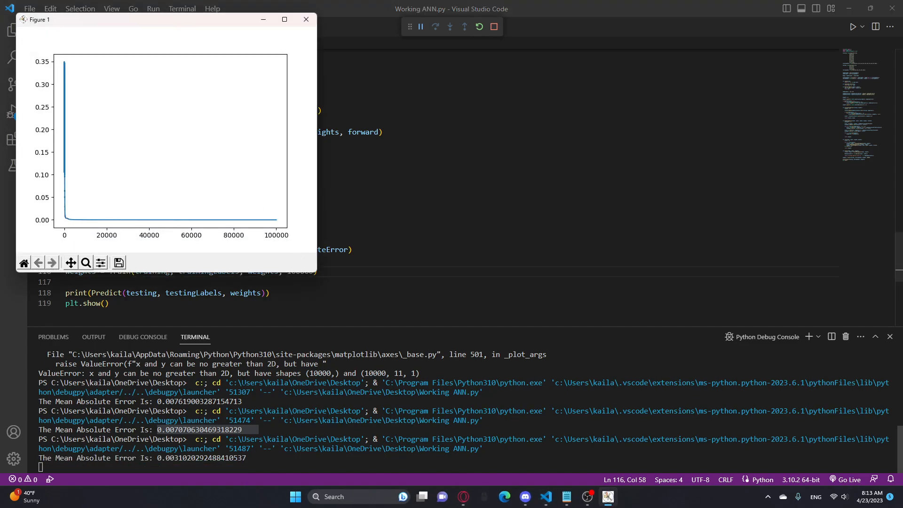
{"action": "mouse_move", "coordinate": [103, 151]}
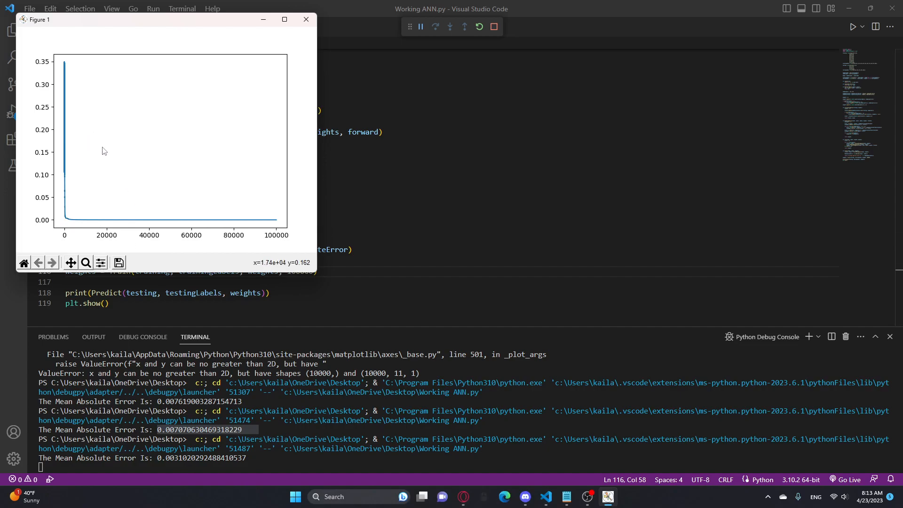
{"action": "mouse_move", "coordinate": [68, 97]}
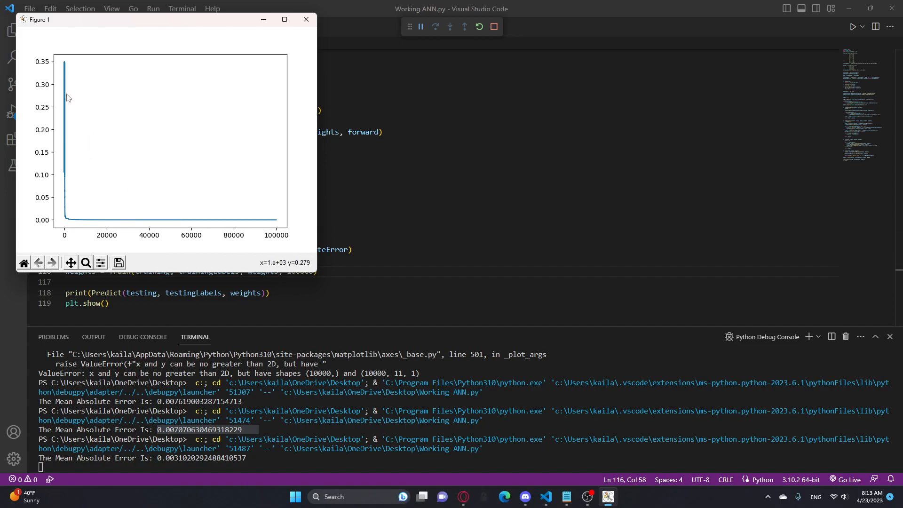
Close the 100,000-epoch error plot and relaunch training at 1000000 epochs
{"action": "left_click", "coordinate": [305, 19]}
{"action": "type", "text": "0"}
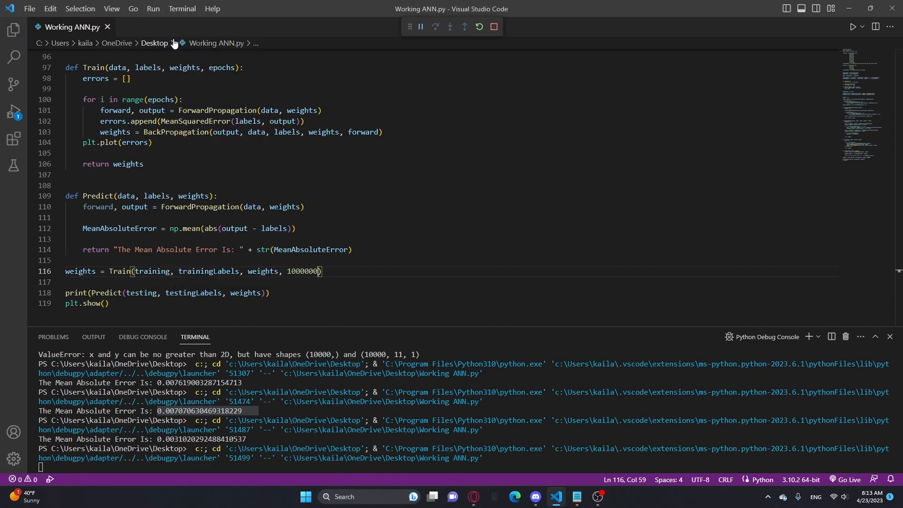
{"action": "mouse_move", "coordinate": [175, 24]}
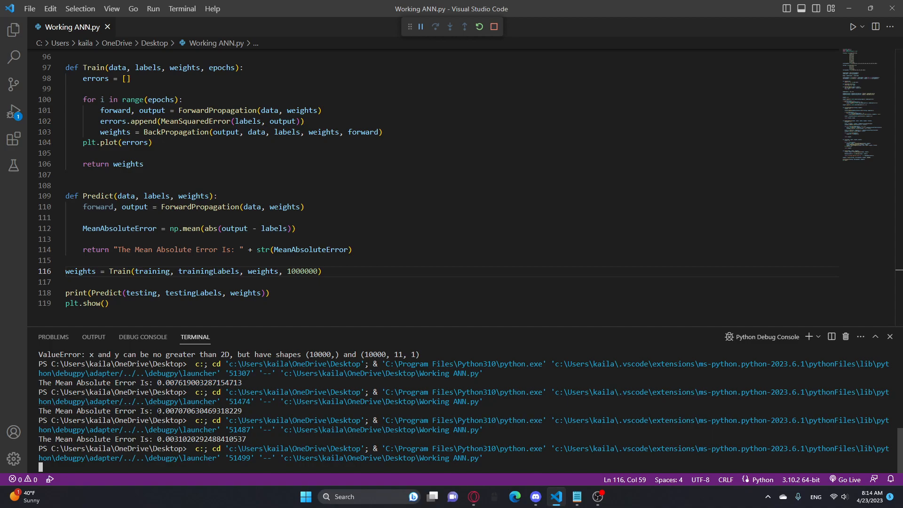
{"action": "double_click", "coordinate": [200, 411]}
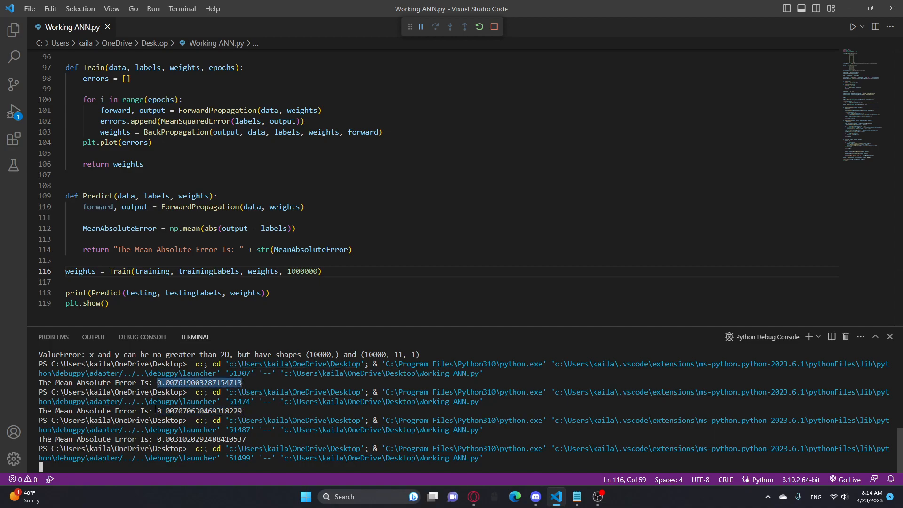
{"action": "scroll", "scroll_direction": "up", "scroll_amount": 3}
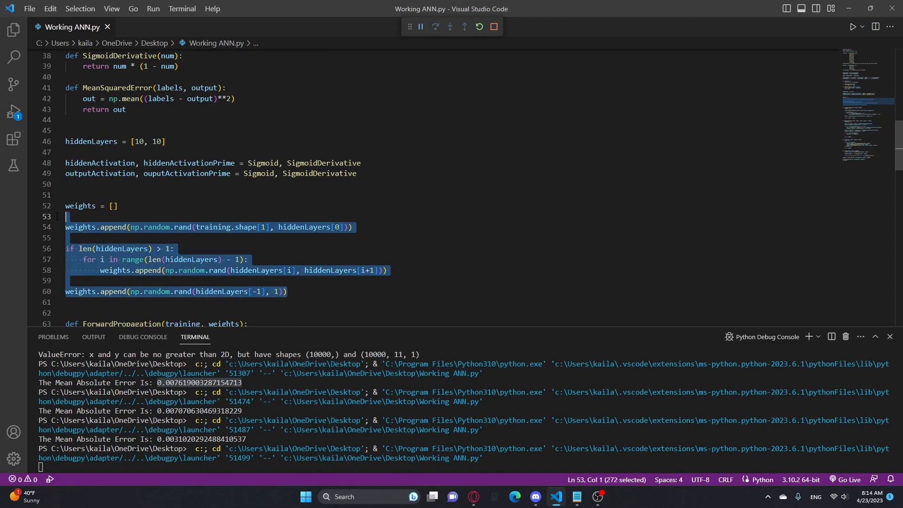
{"action": "left_click", "coordinate": [288, 291]}
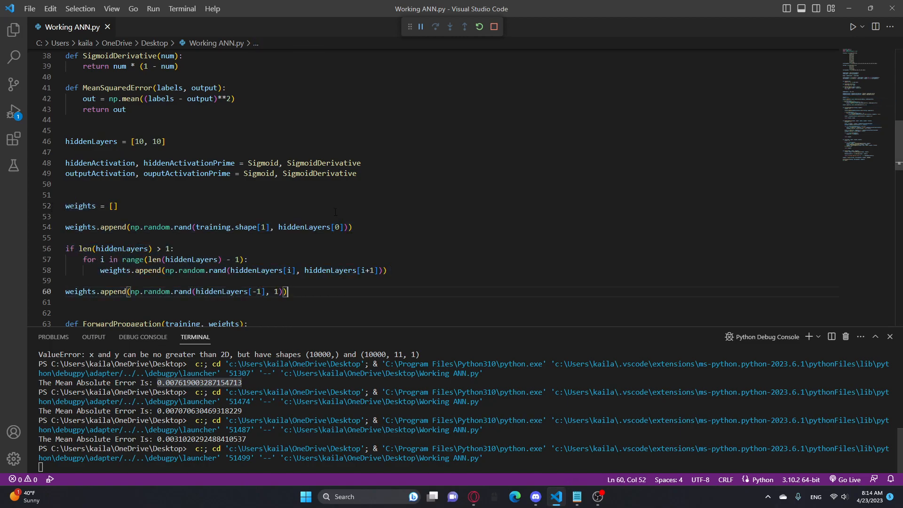
{"action": "scroll", "scroll_direction": "down", "scroll_amount": 3}
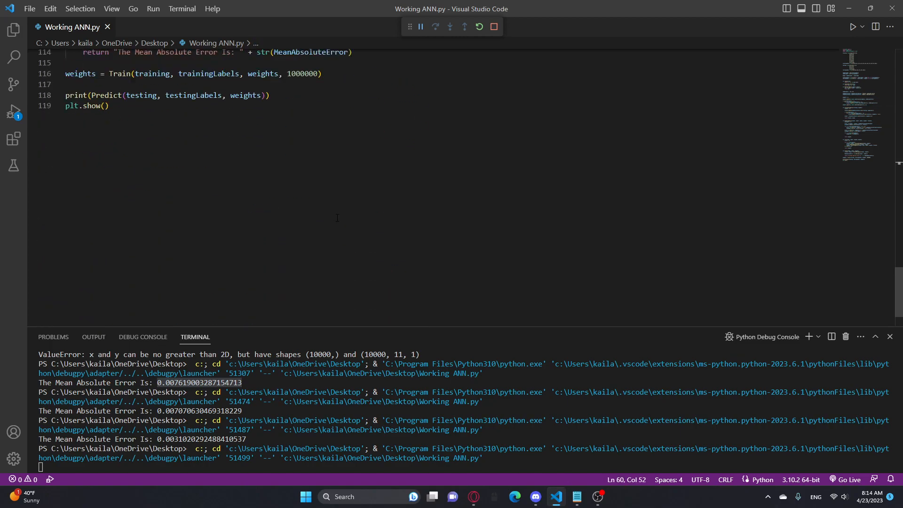
{"action": "scroll", "scroll_direction": "up", "scroll_amount": 3}
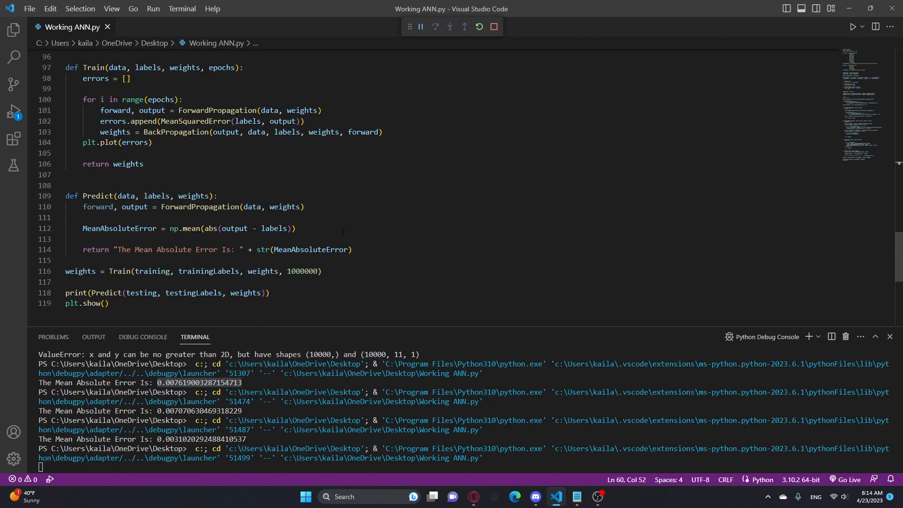
{"action": "scroll", "scroll_direction": "up", "scroll_amount": 3}
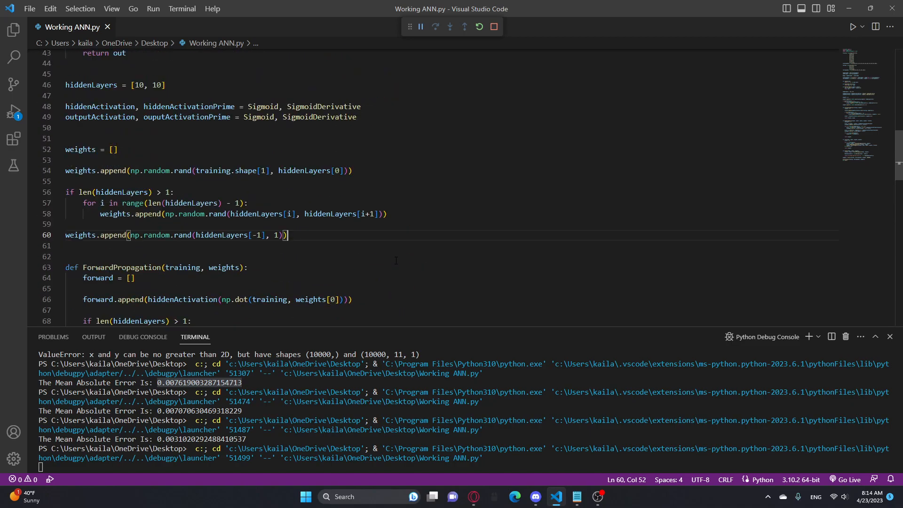
{"action": "scroll", "scroll_direction": "up", "scroll_amount": 3}
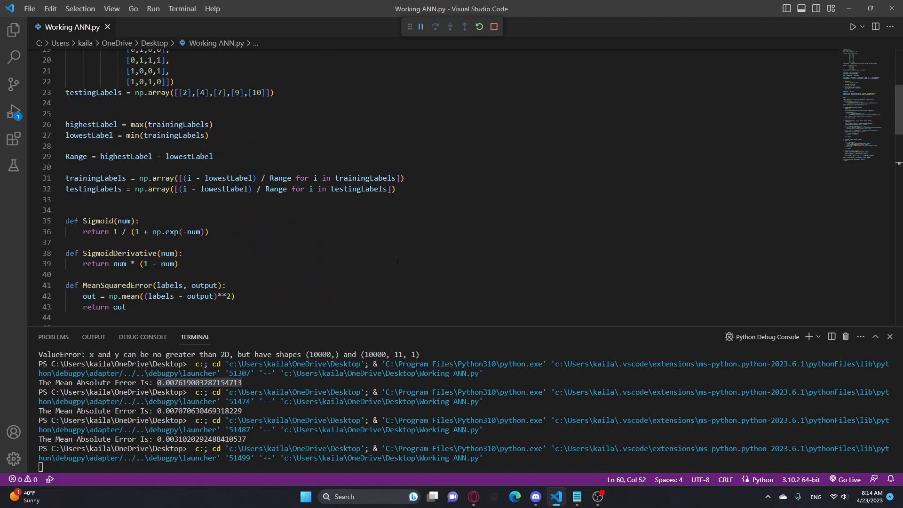
{"action": "scroll", "scroll_direction": "down", "scroll_amount": 3}
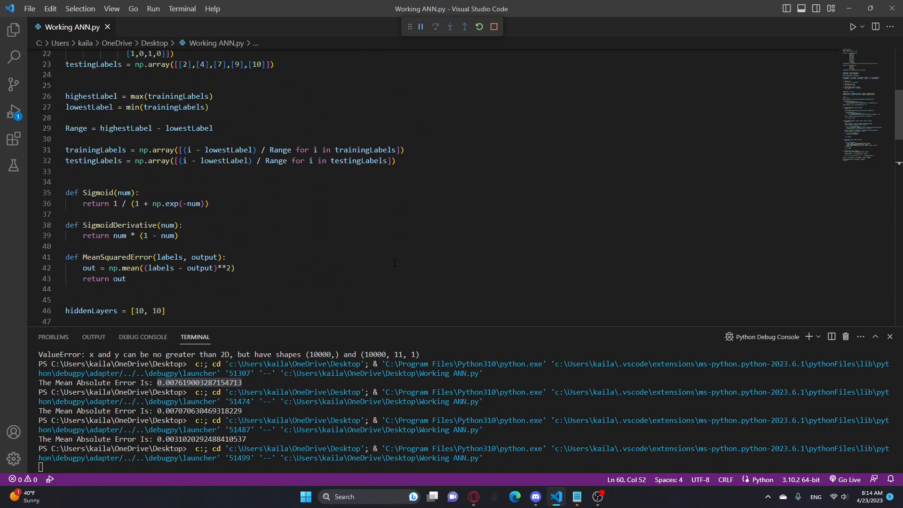
{"action": "scroll", "scroll_direction": "up", "scroll_amount": 3}
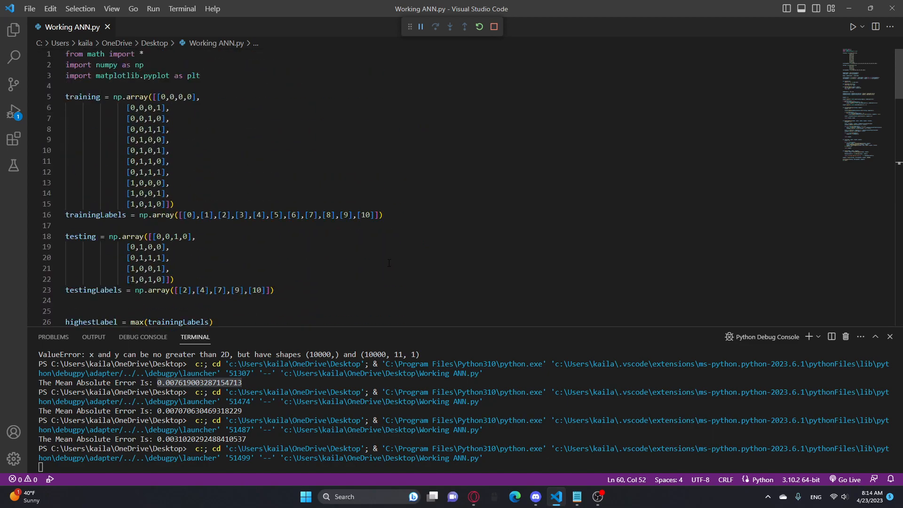
{"action": "scroll", "scroll_direction": "down", "scroll_amount": 3}
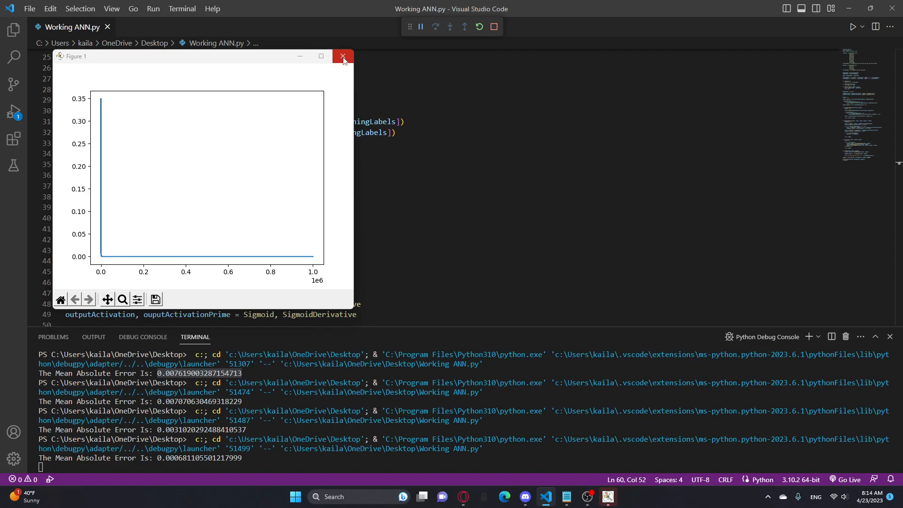
{"action": "mouse_move", "coordinate": [101, 212]}
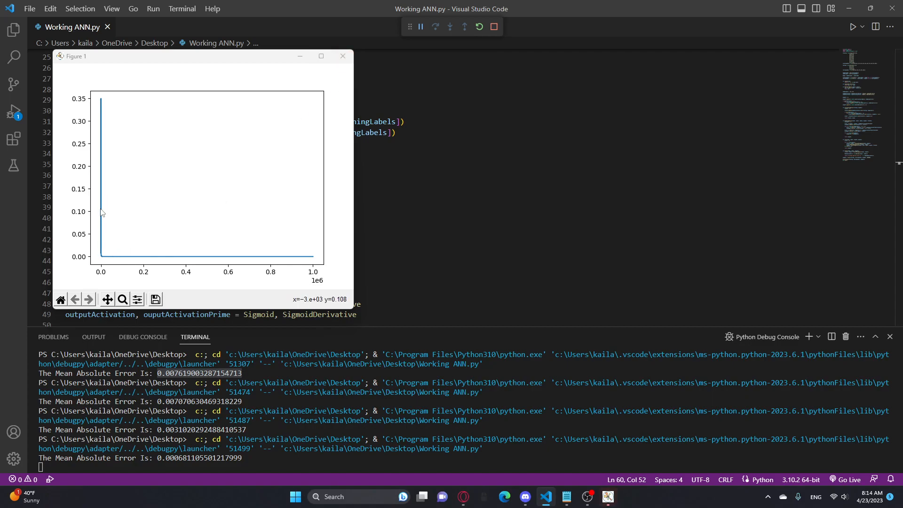
{"action": "mouse_move", "coordinate": [308, 264]}
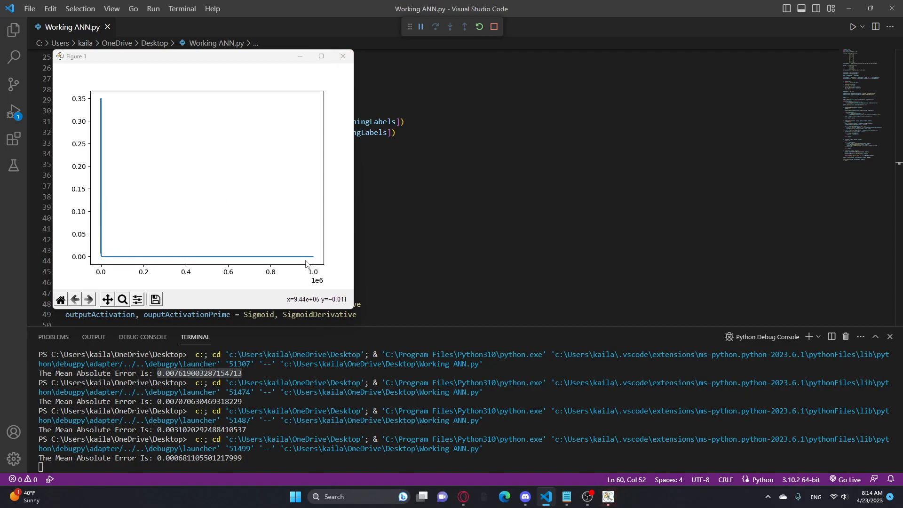
Close the million-epoch training-error plot (MAE about 0.00068) and scroll down the code
{"action": "left_click", "coordinate": [344, 56]}
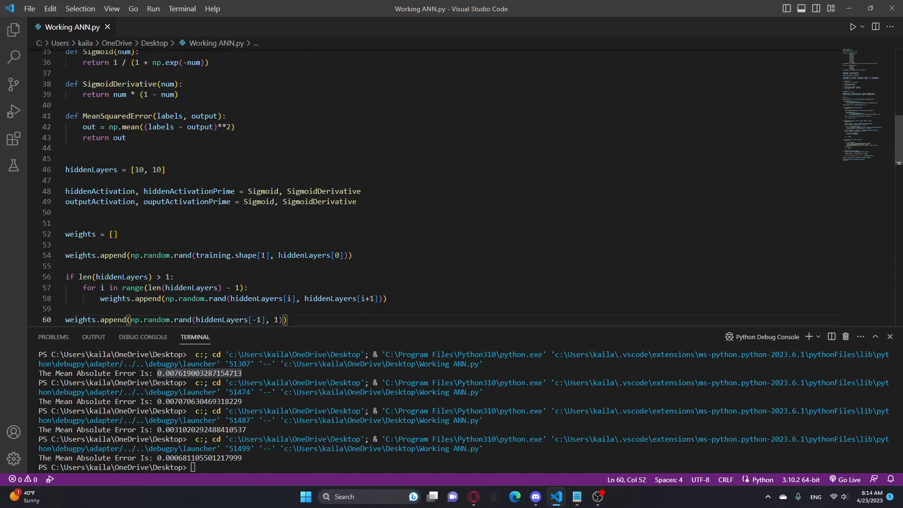
{"action": "scroll", "scroll_direction": "down", "scroll_amount": 3}
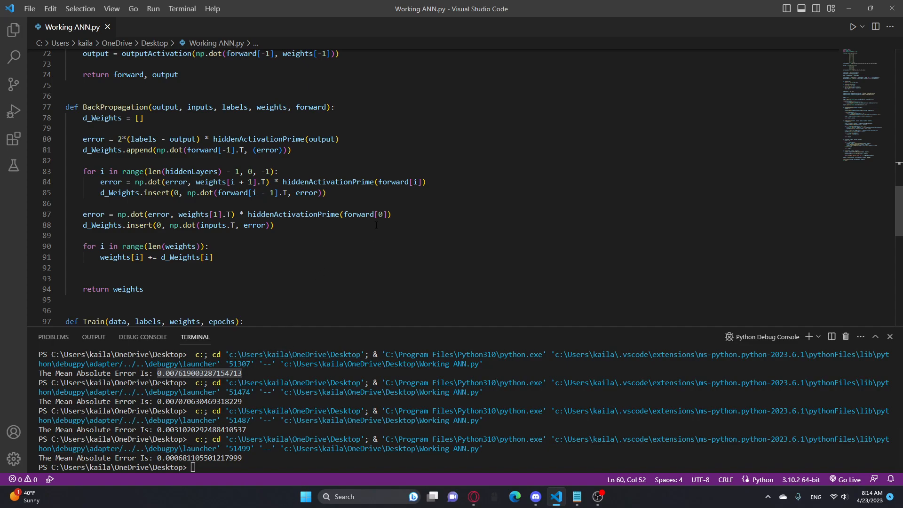
{"action": "scroll", "scroll_direction": "down", "scroll_amount": 3}
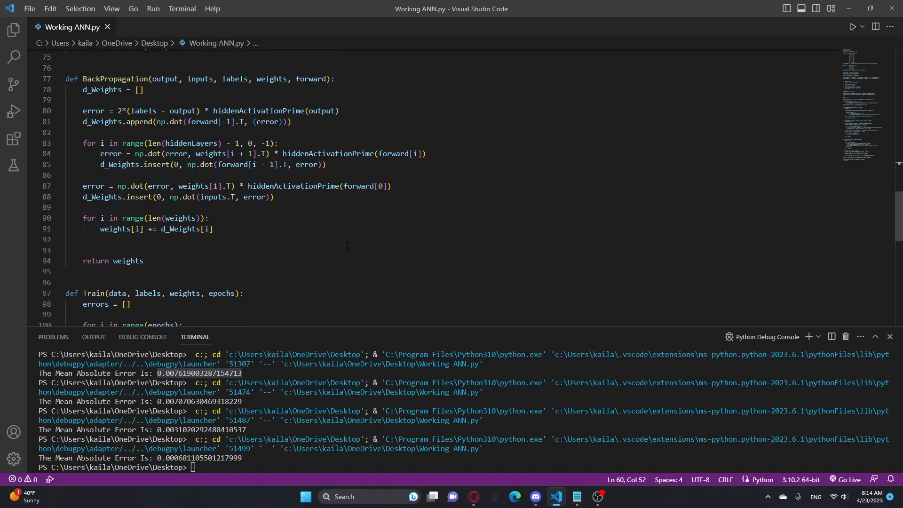
{"action": "scroll", "scroll_direction": "down", "scroll_amount": 3}
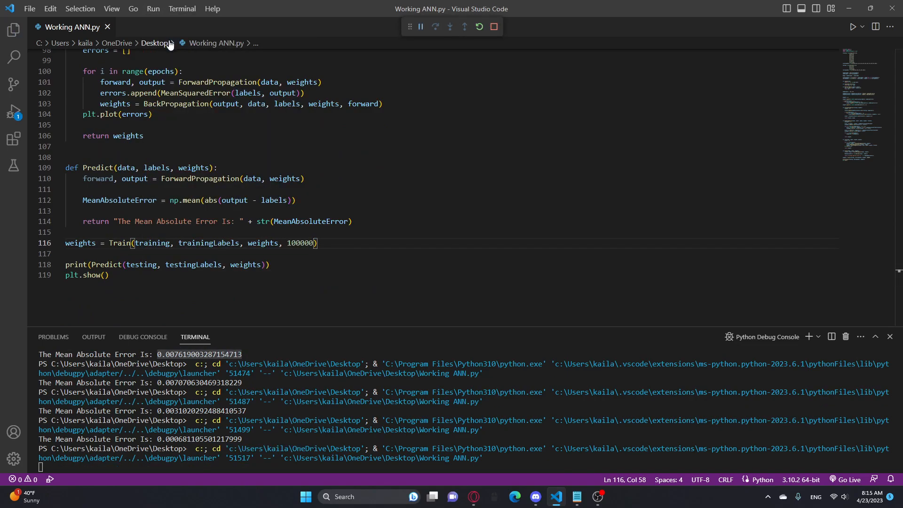
{"action": "mouse_move", "coordinate": [340, 281]}
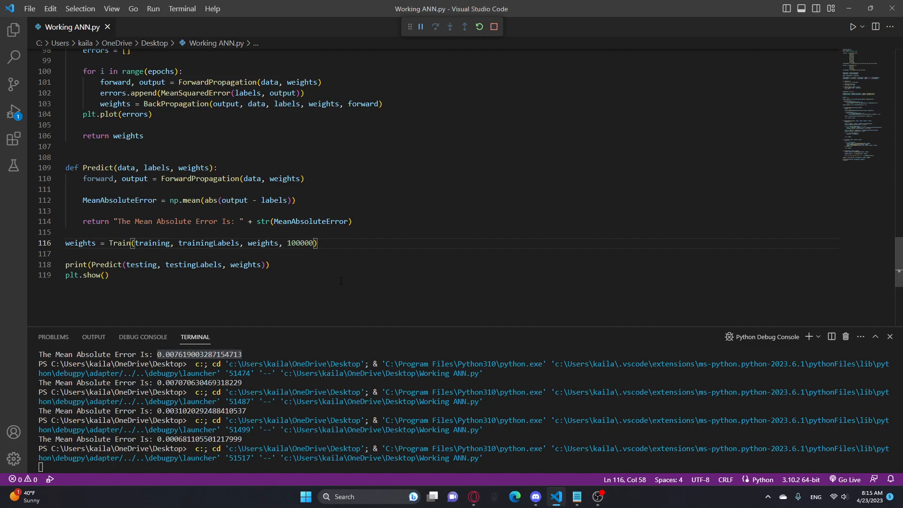
Close the 100000-epoch run's error plot after its MAE of about 0.00134
{"action": "scroll", "scroll_direction": "up", "scroll_amount": 3}
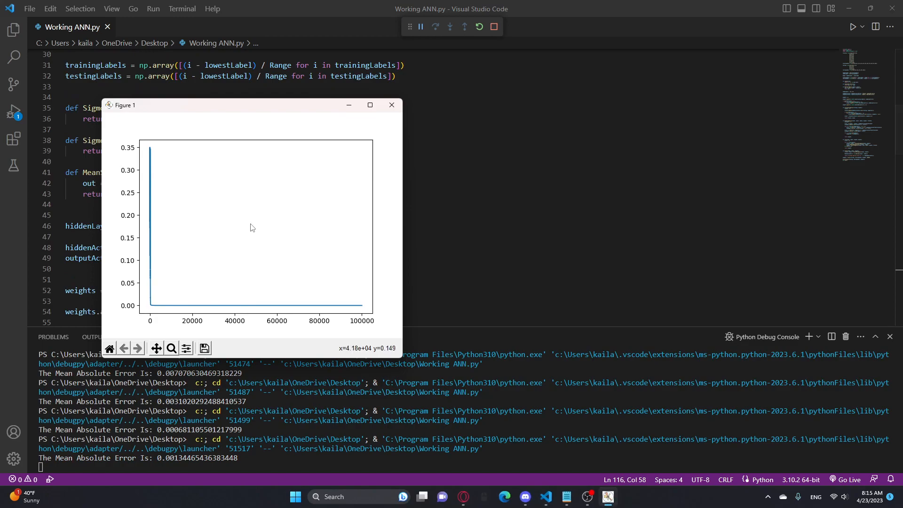
{"action": "left_click", "coordinate": [392, 104]}
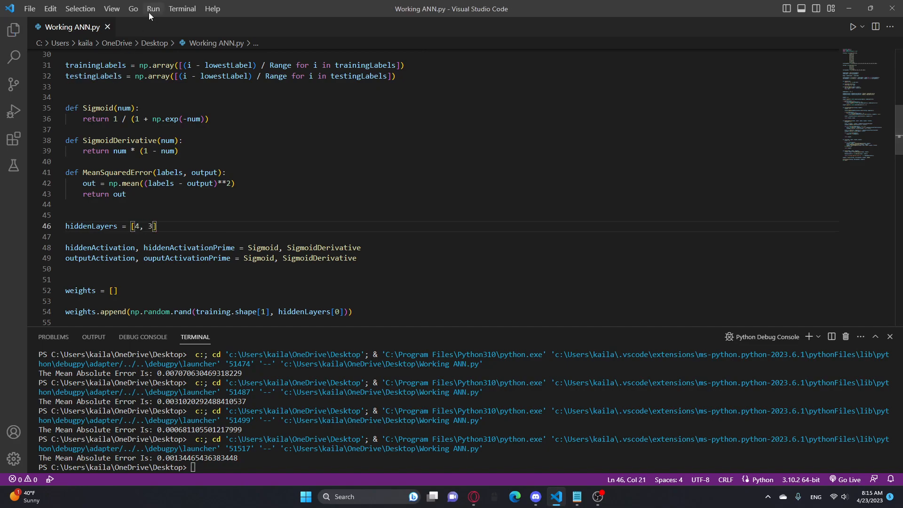
Run the script with hiddenLayers [4, 3] and close the first run's error plot
{"action": "left_click", "coordinate": [853, 27]}
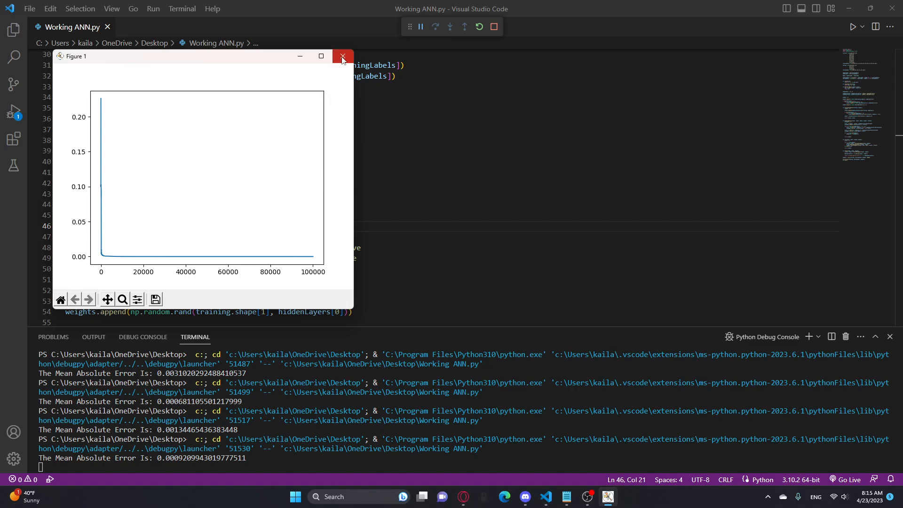
{"action": "mouse_move", "coordinate": [343, 56]}
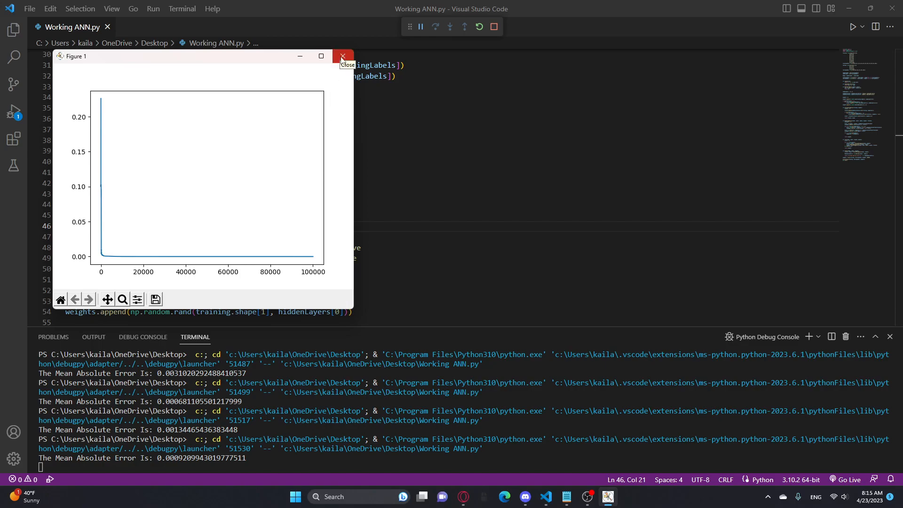
{"action": "left_click", "coordinate": [344, 56]}
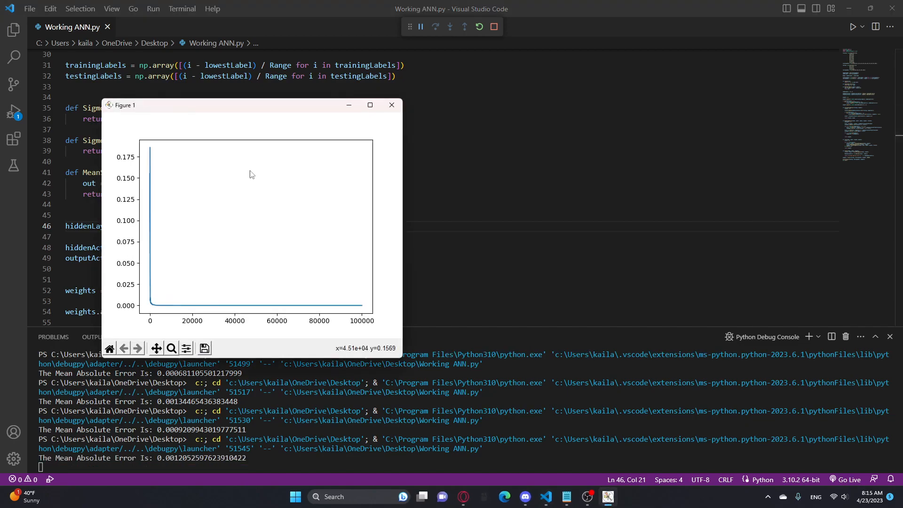
{"action": "mouse_move", "coordinate": [391, 110]}
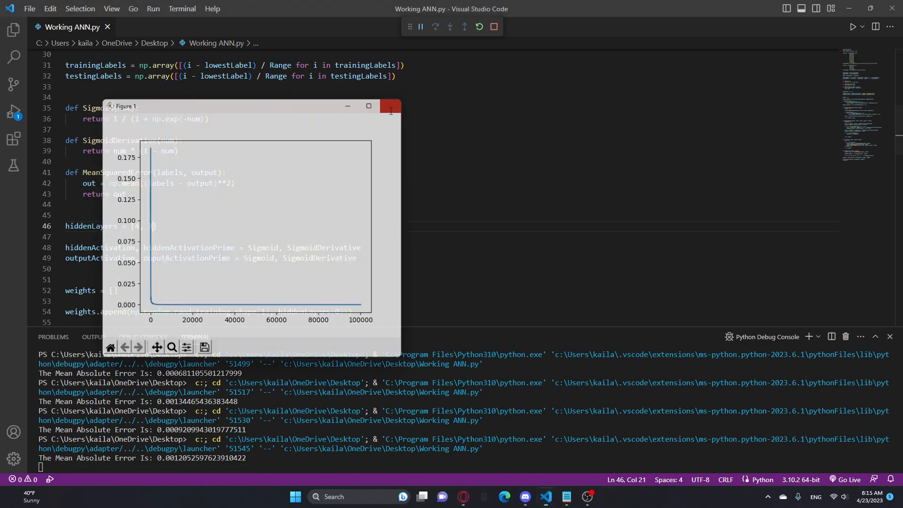
Close the second [4, 3] run's plot and begin closing the Notepad notes window
{"action": "left_click", "coordinate": [391, 107]}
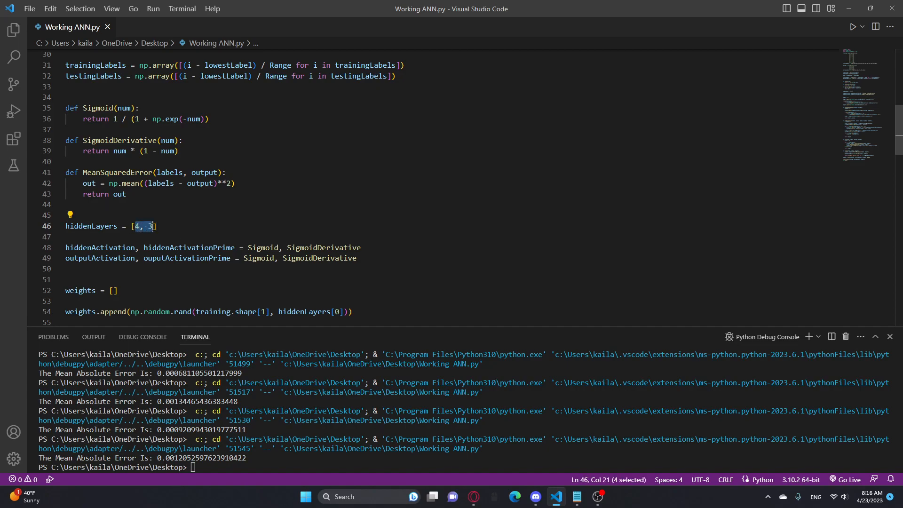
{"action": "left_click", "coordinate": [157, 226]}
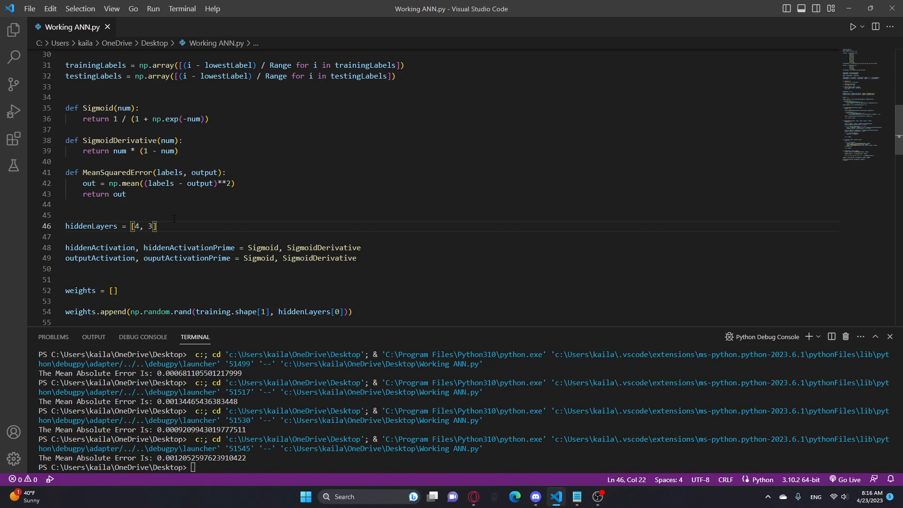
{"action": "right_click", "coordinate": [575, 496]}
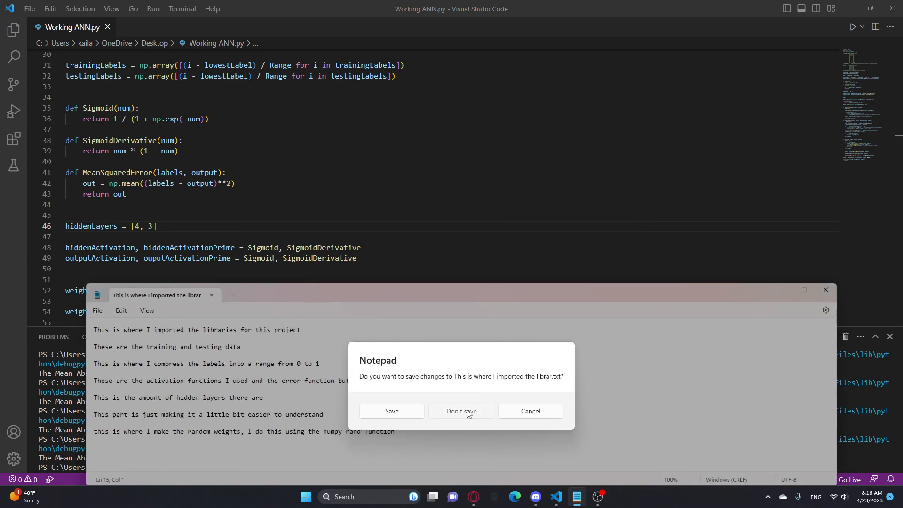
Close the Notepad code notes, choosing Don't save
{"action": "left_click", "coordinate": [460, 411]}
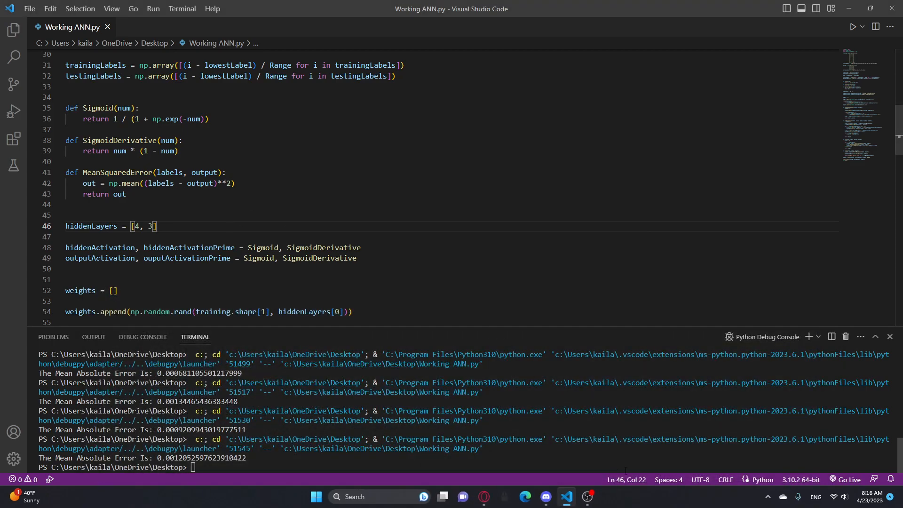